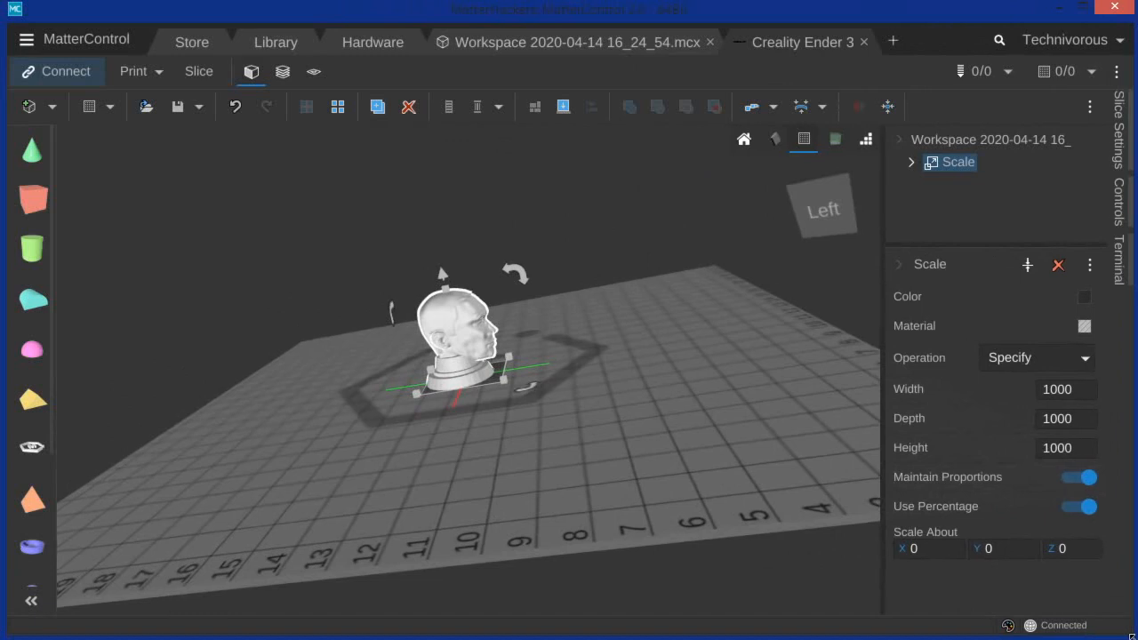
mouse_move(519, 486)
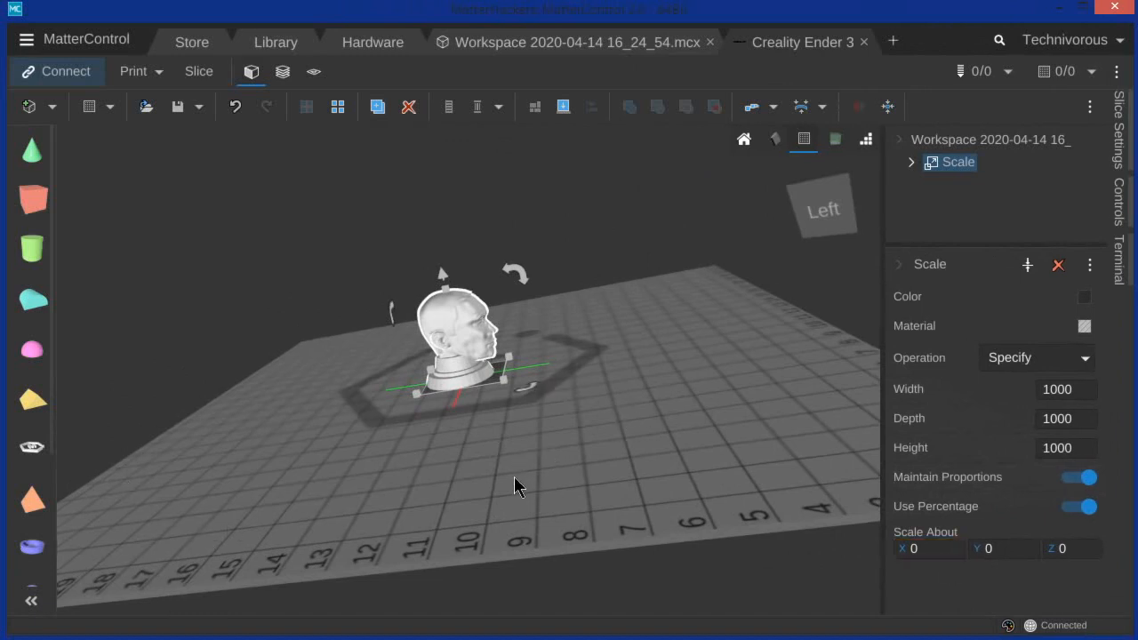
mouse_move(965, 424)
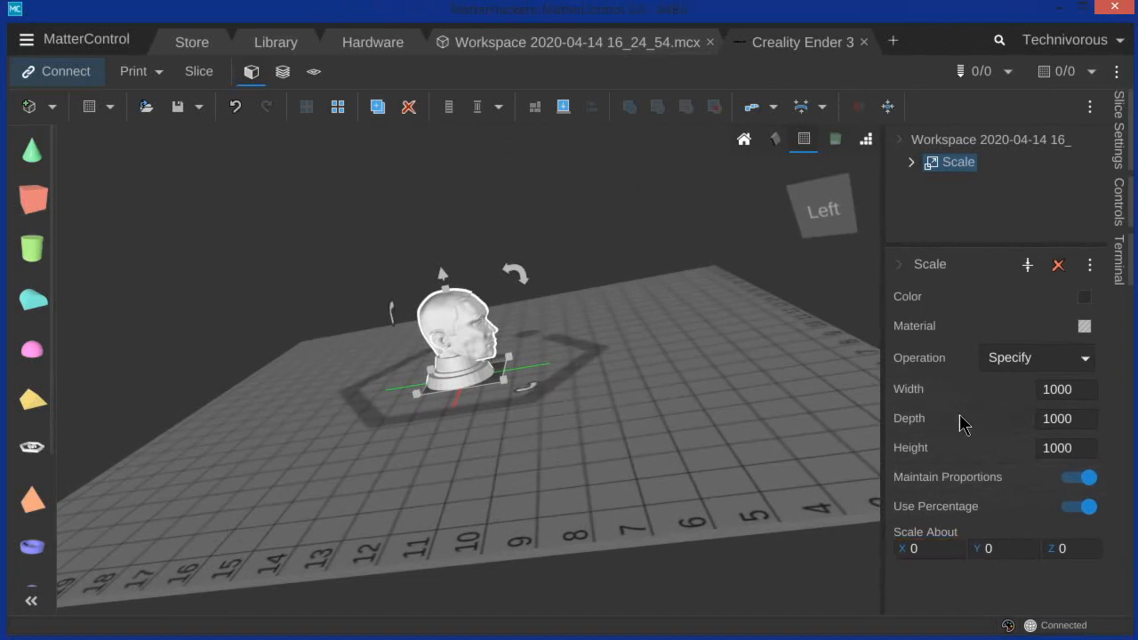
mouse_move(711, 422)
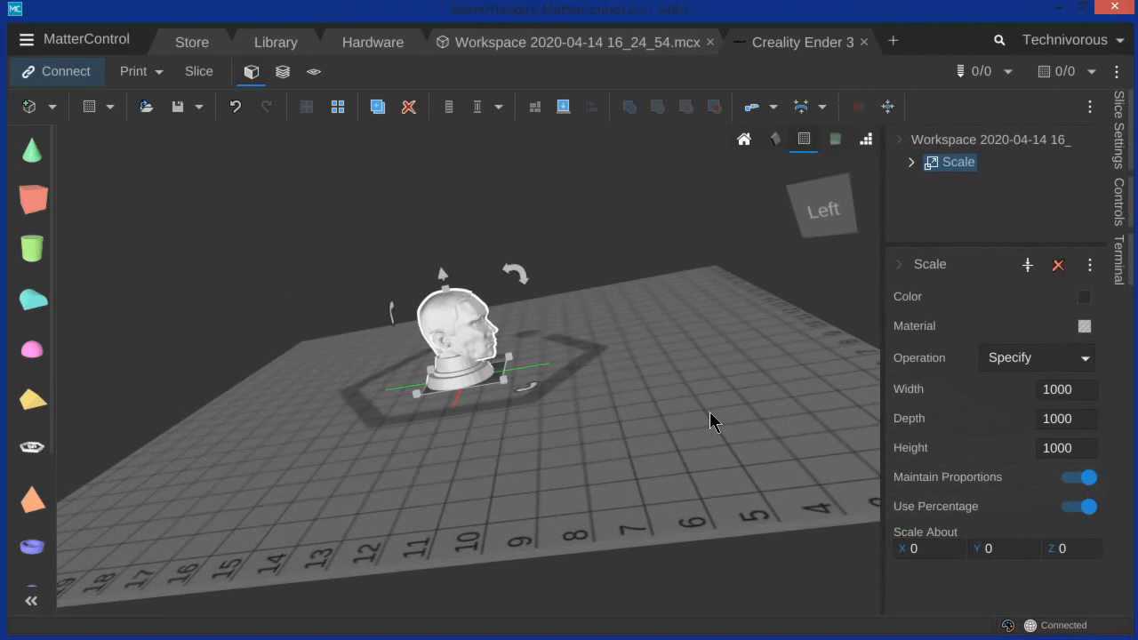
mouse_move(711, 451)
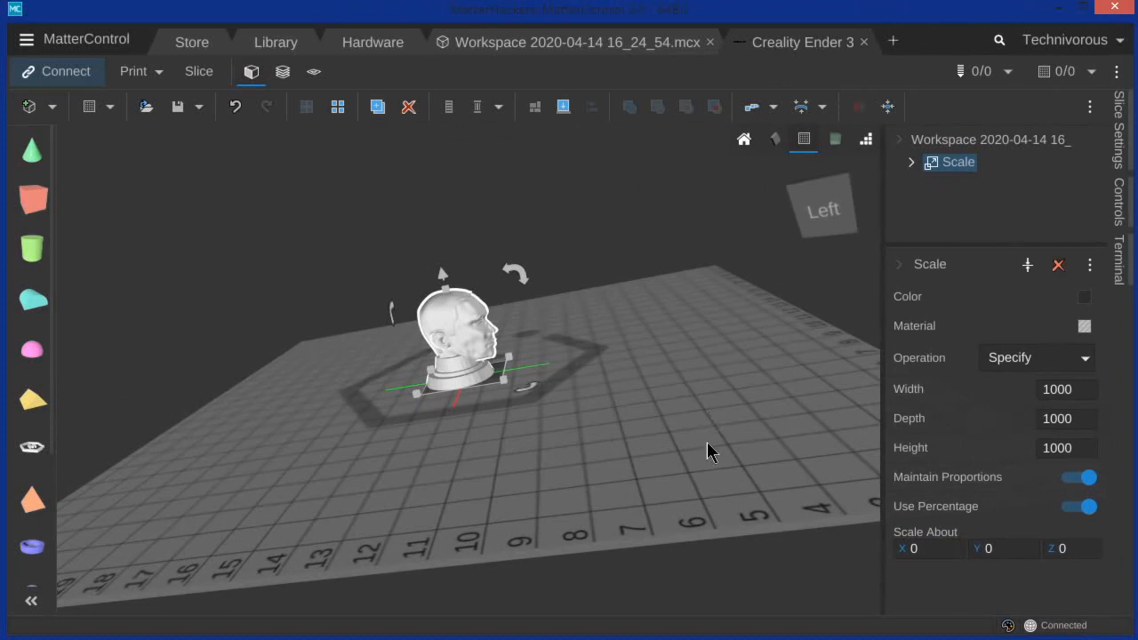
mouse_move(719, 471)
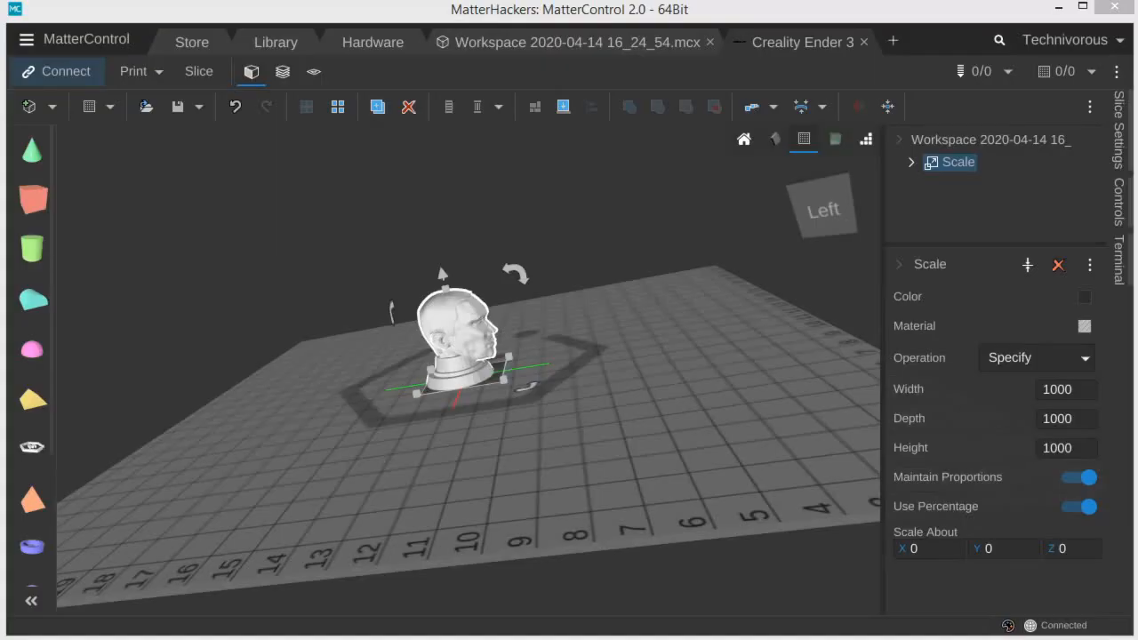
mouse_move(649, 440)
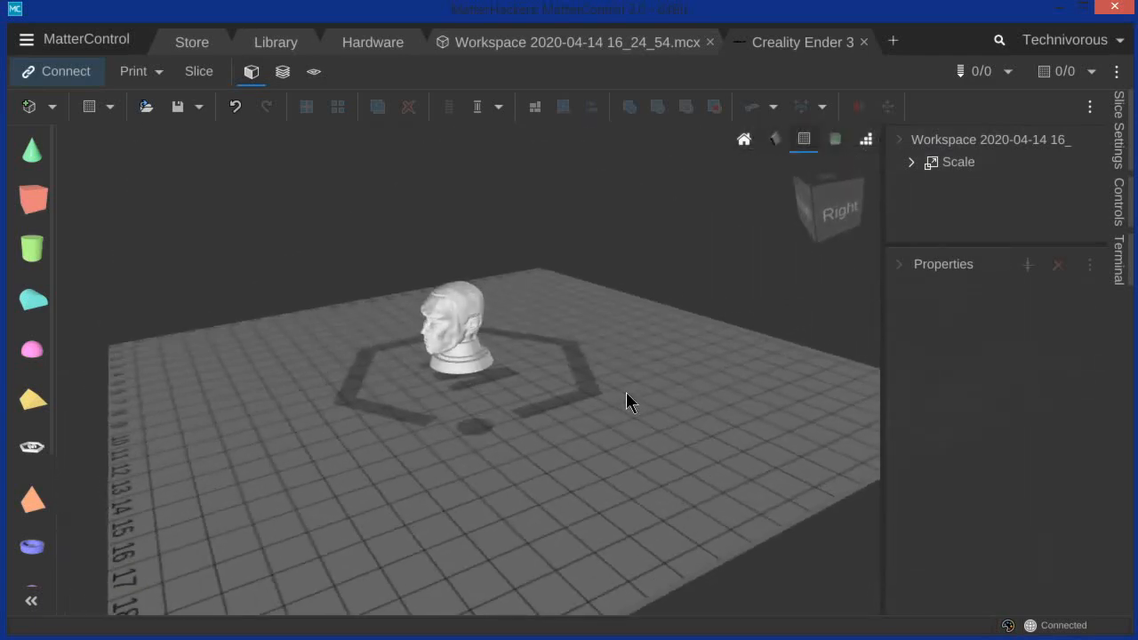
Step: Generate from-bed support pillars (pillar size 1.5, angle 45) under the head's overhangs
drag(627, 400, 585, 452)
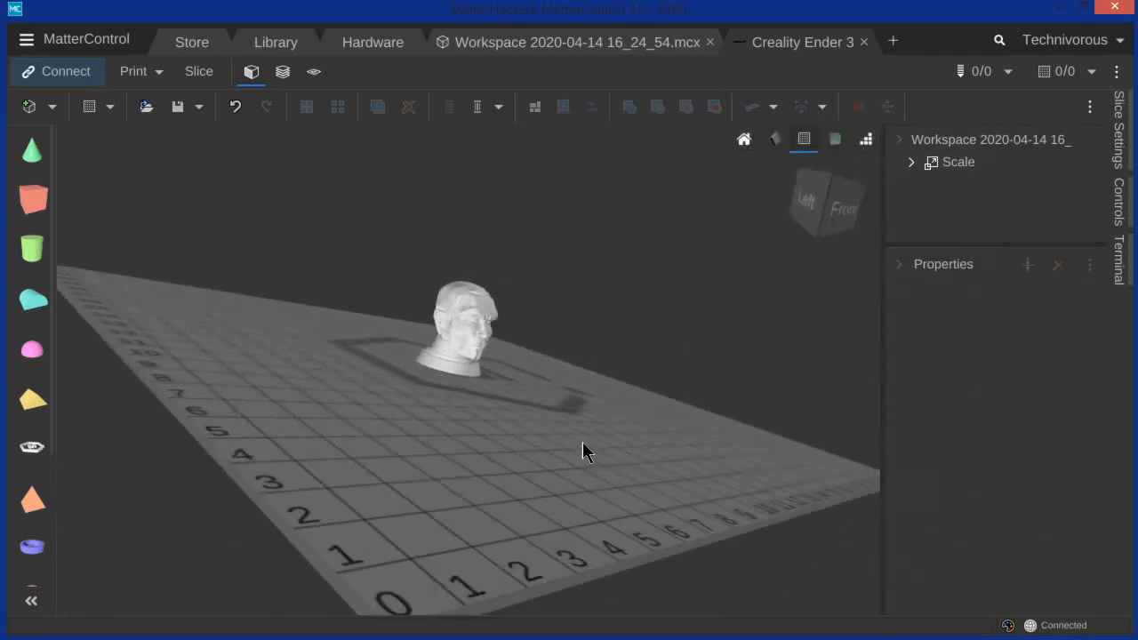
drag(586, 449, 436, 520)
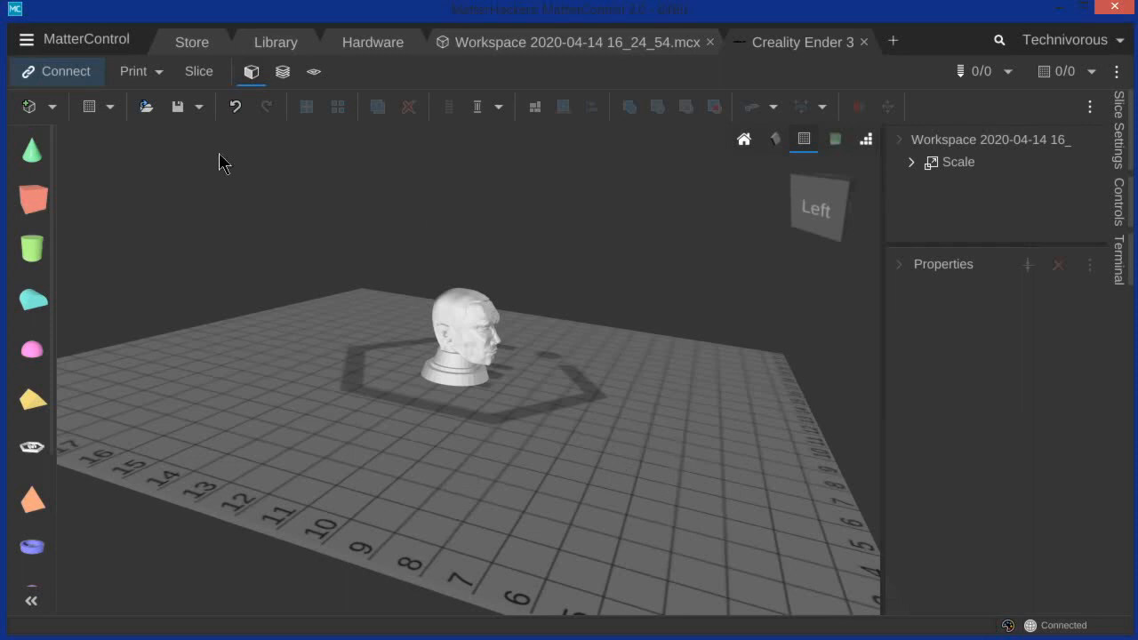
click(134, 71)
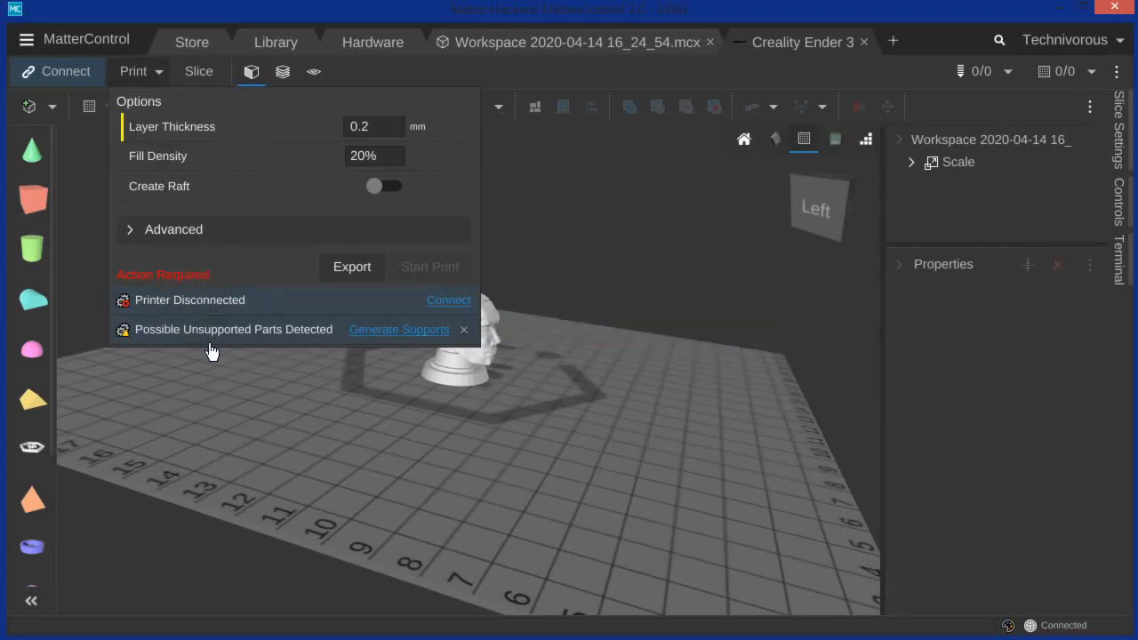
mouse_move(255, 345)
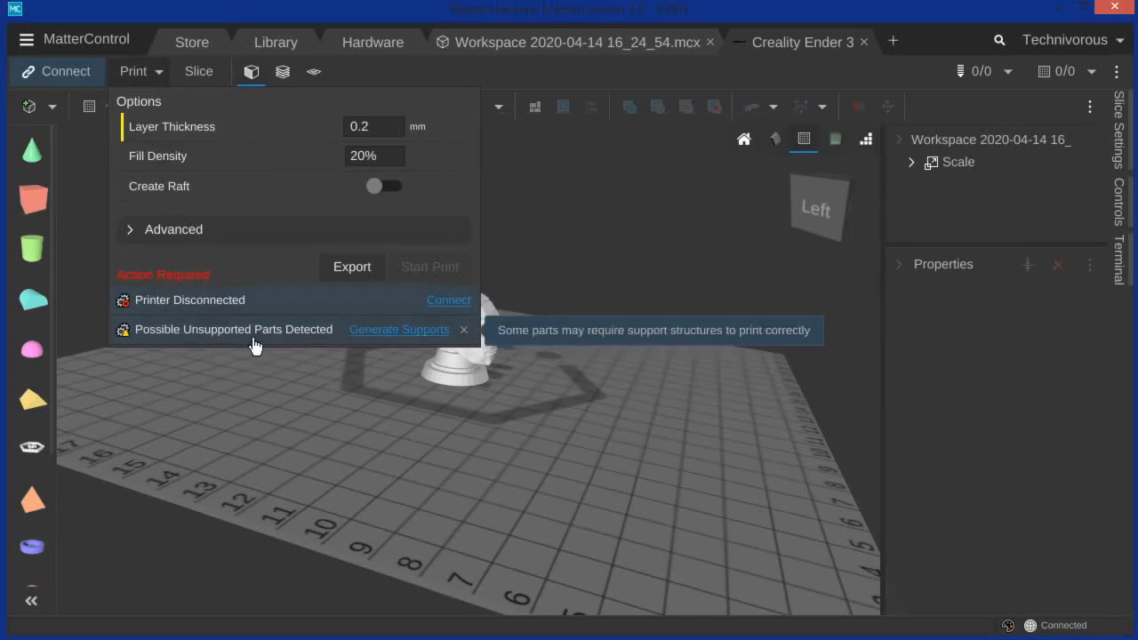
click(398, 330)
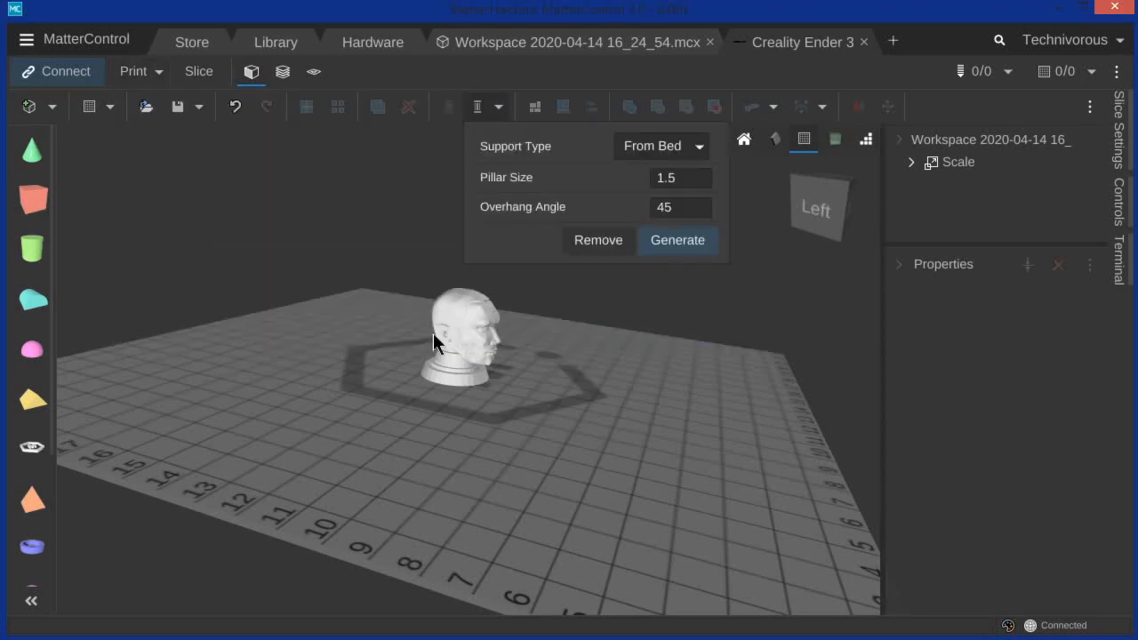
click(676, 239)
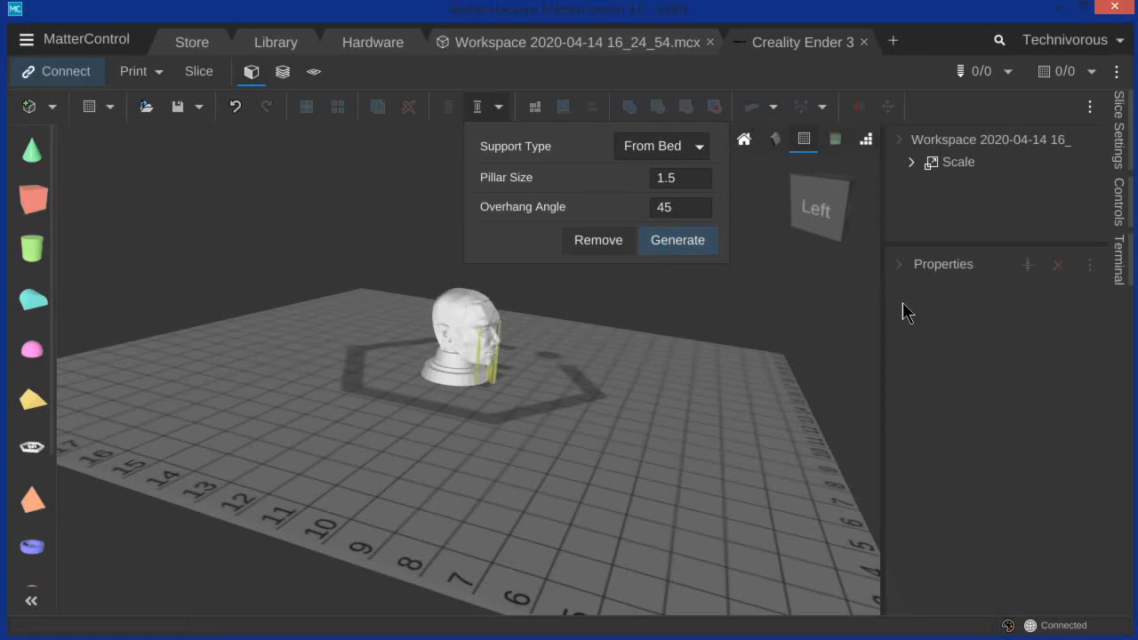
mouse_move(613, 382)
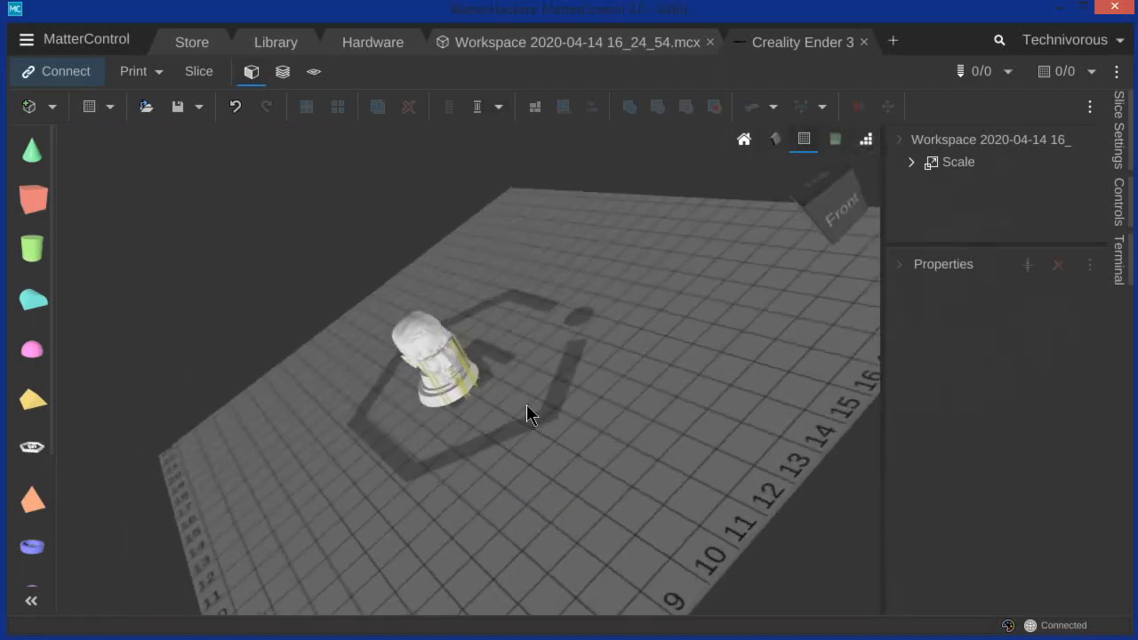
mouse_move(964, 358)
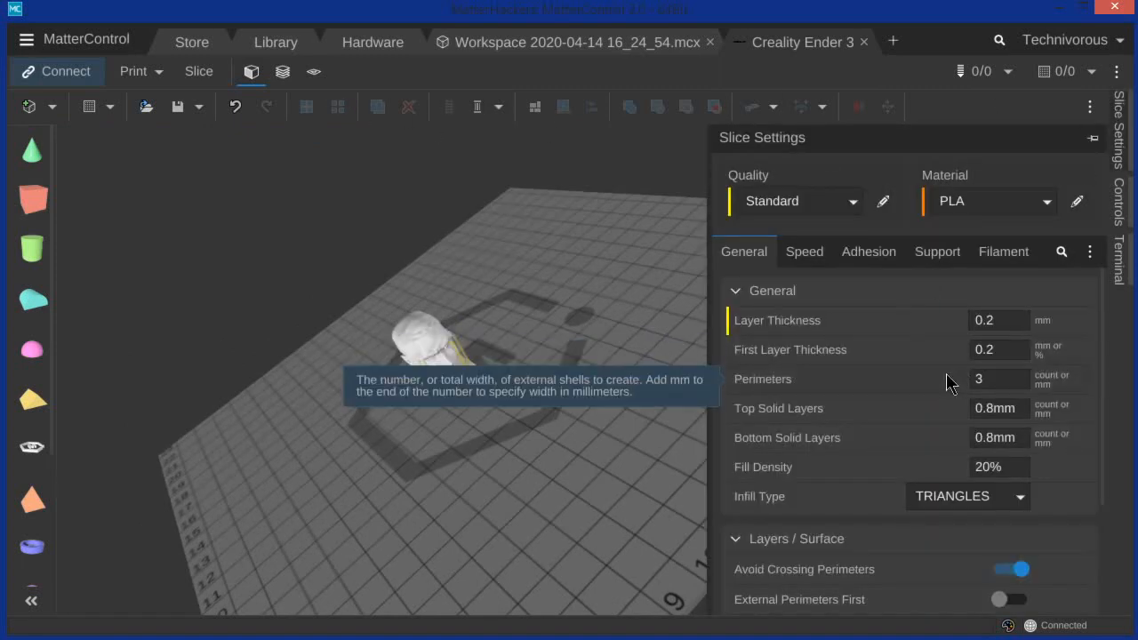
mouse_move(851, 410)
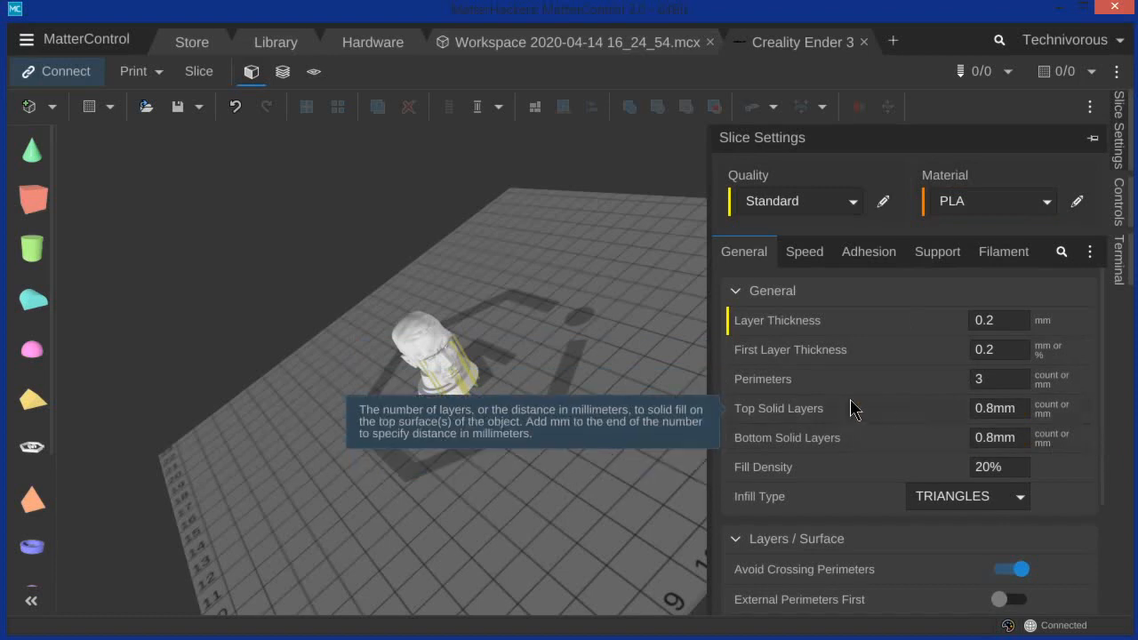
mouse_move(882, 406)
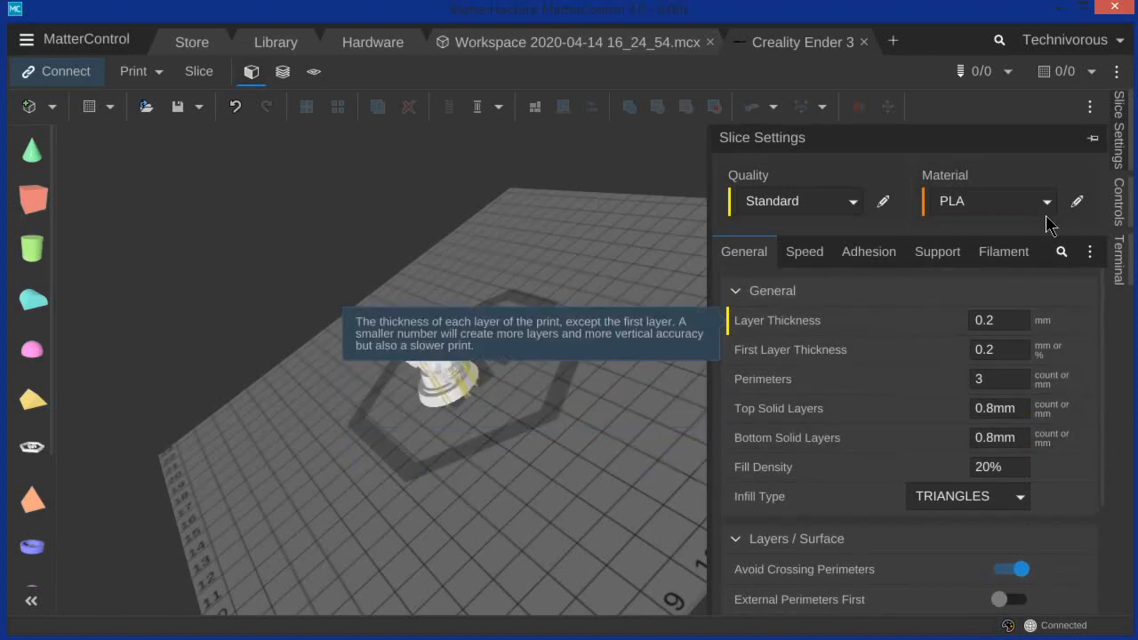
Step: Select PETG from the material presets and enter 0.2 for layer thickness
click(988, 201)
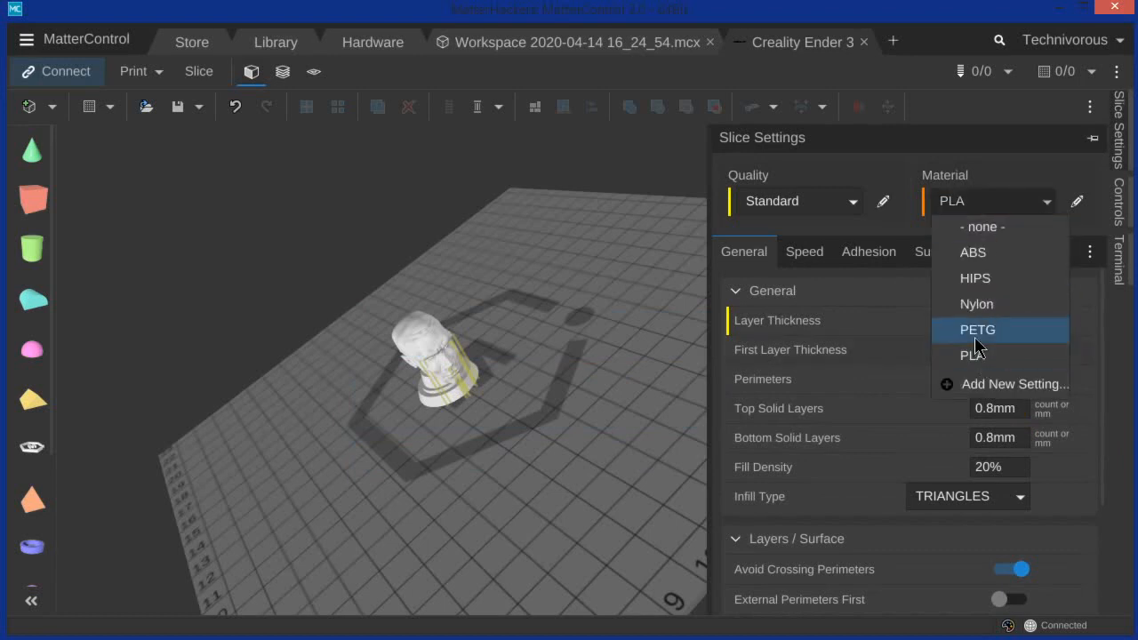
click(977, 330)
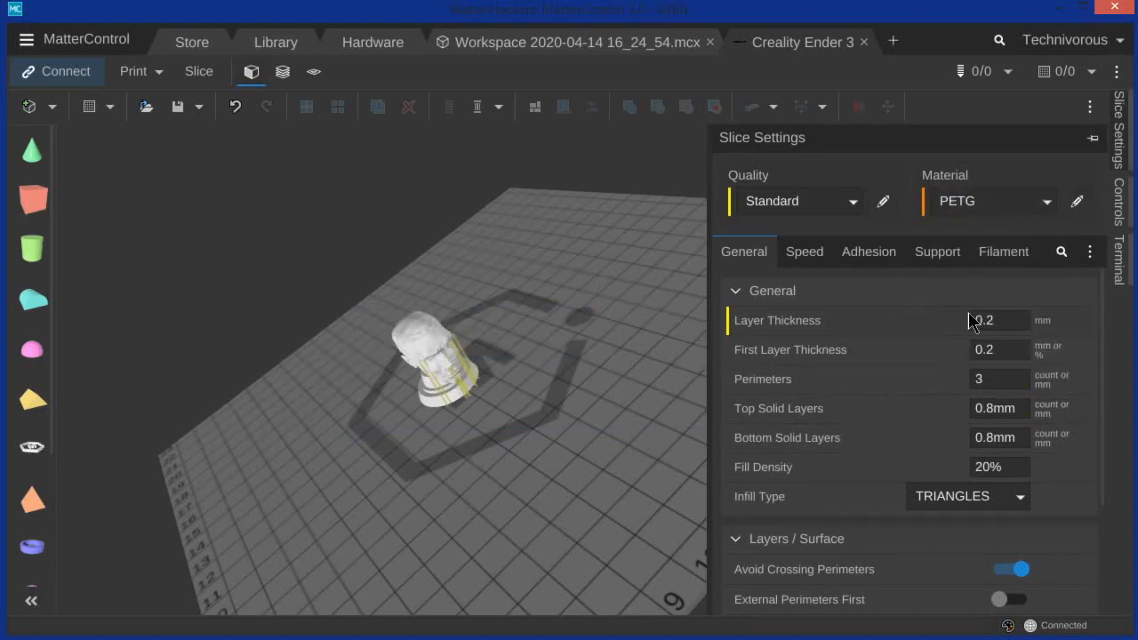
mouse_move(978, 293)
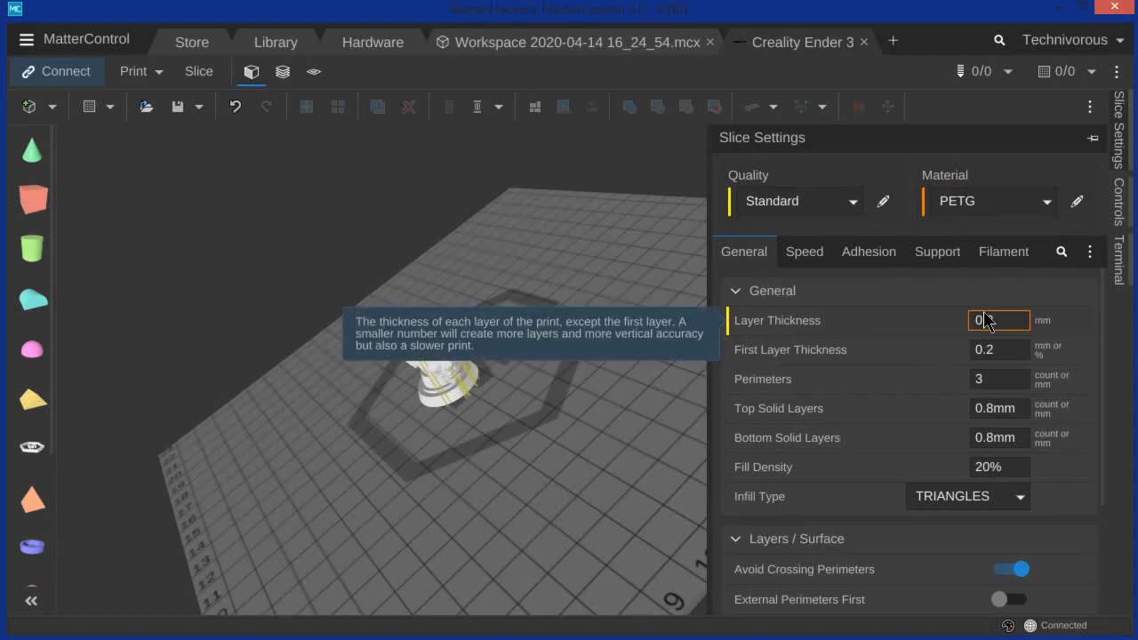
text(0.2)
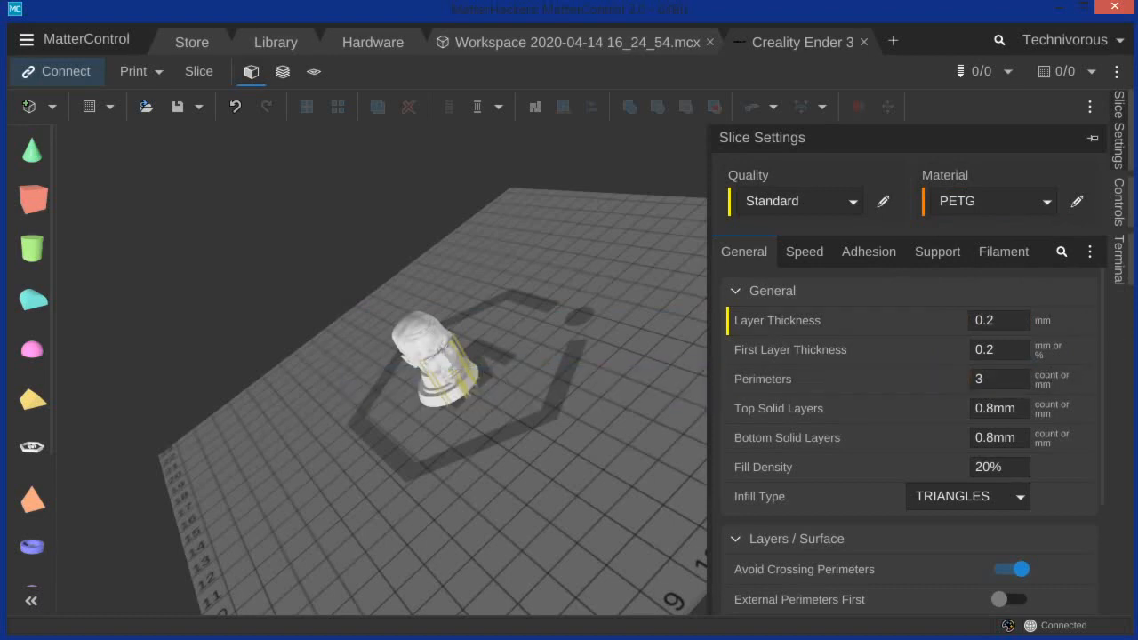
mouse_move(808, 349)
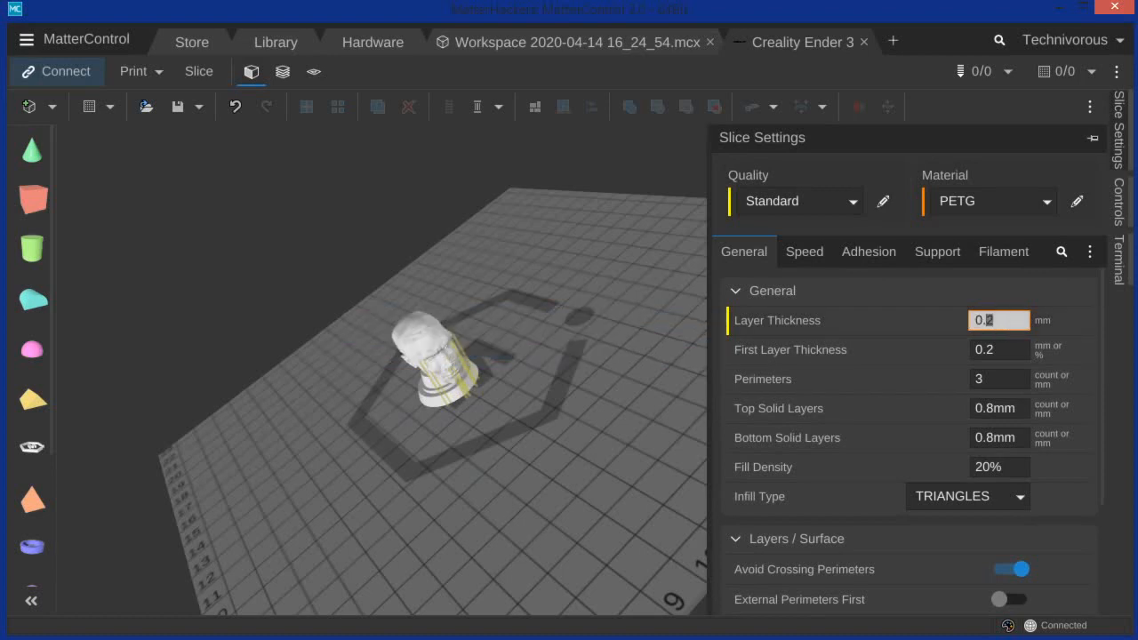
Step: Set layer thickness to 0.16 mm, top solid layers to 0.8mm, and infill pattern to Grid
text(0.16)
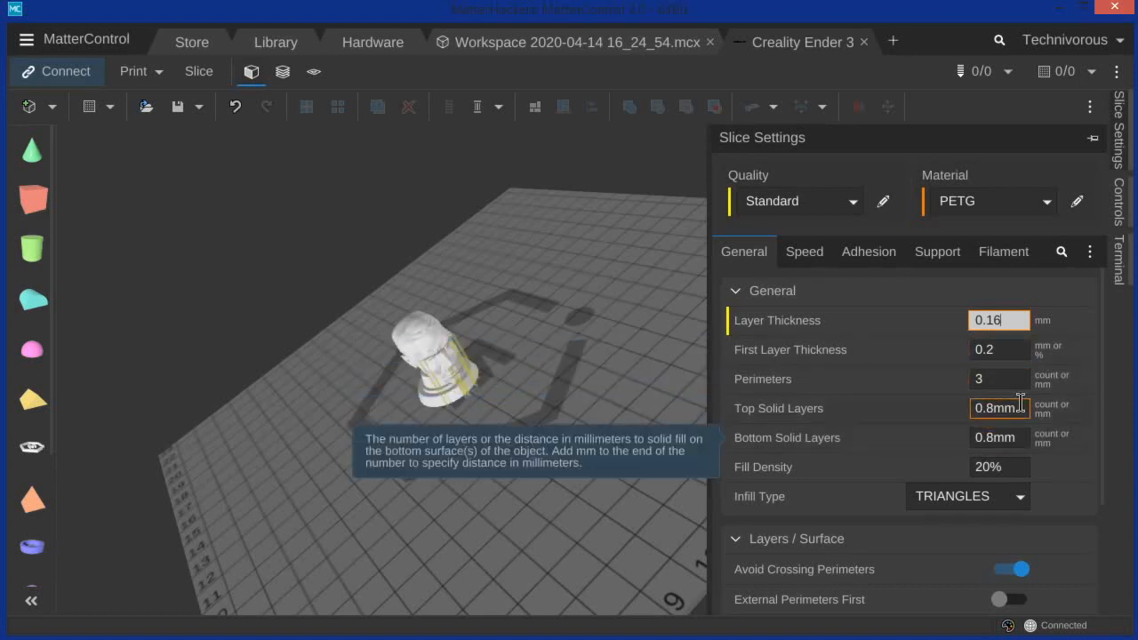
click(998, 379)
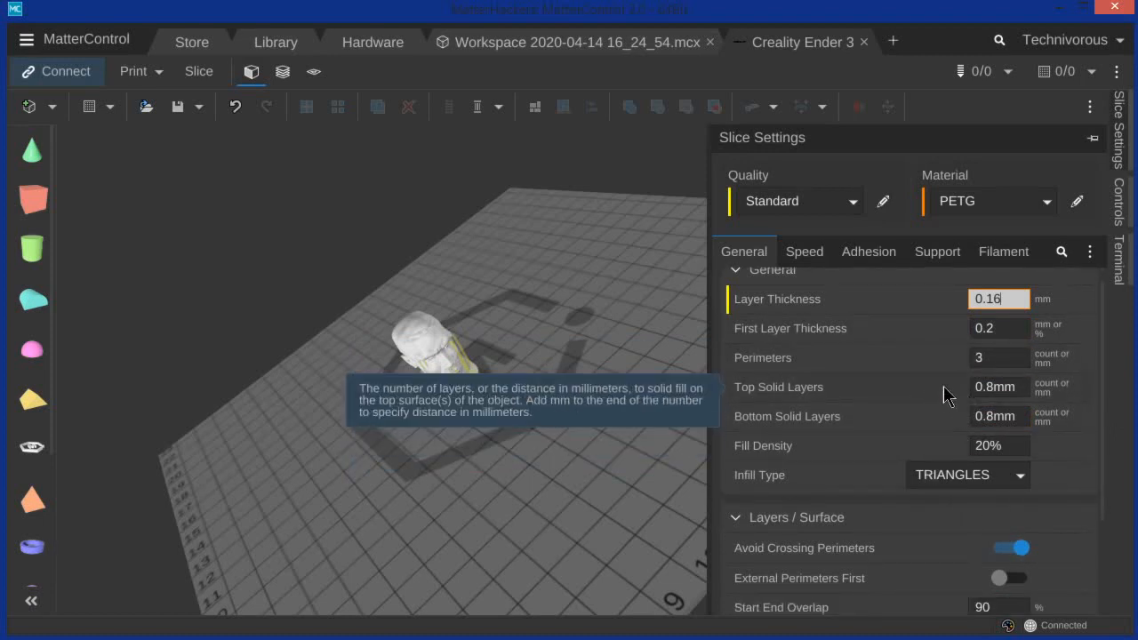
click(998, 386)
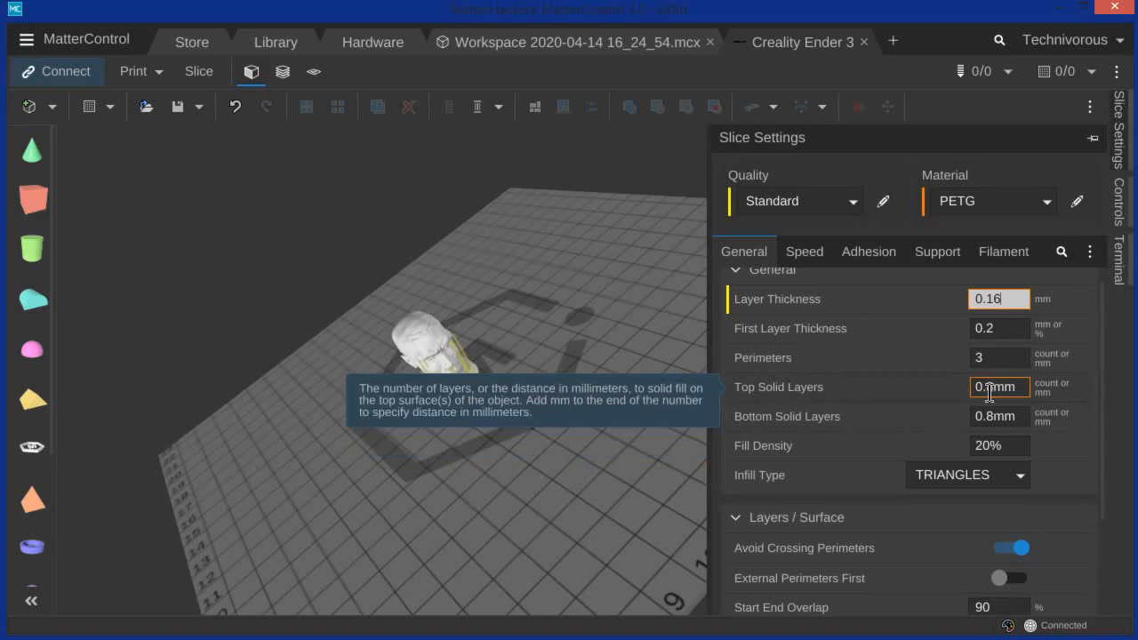
text(0.8mm)
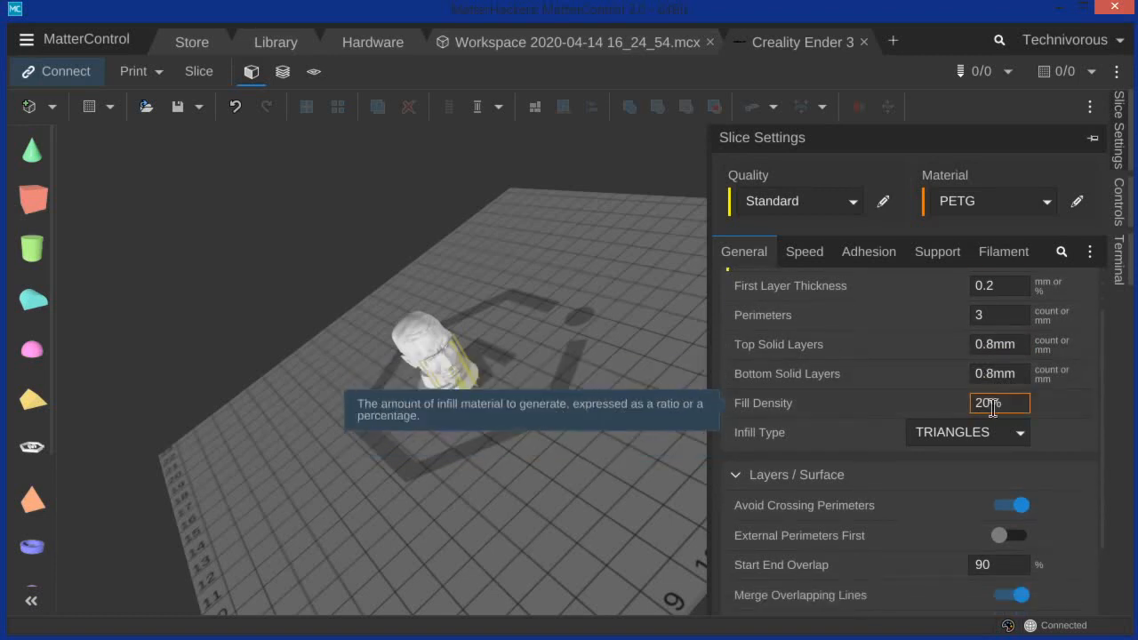
click(968, 432)
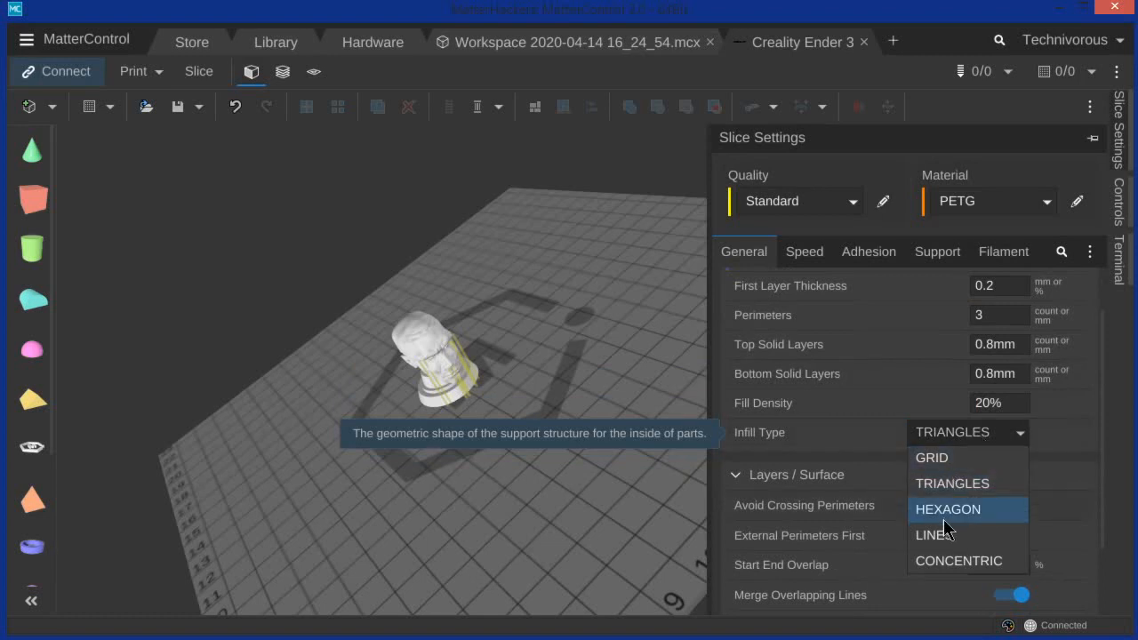
click(932, 457)
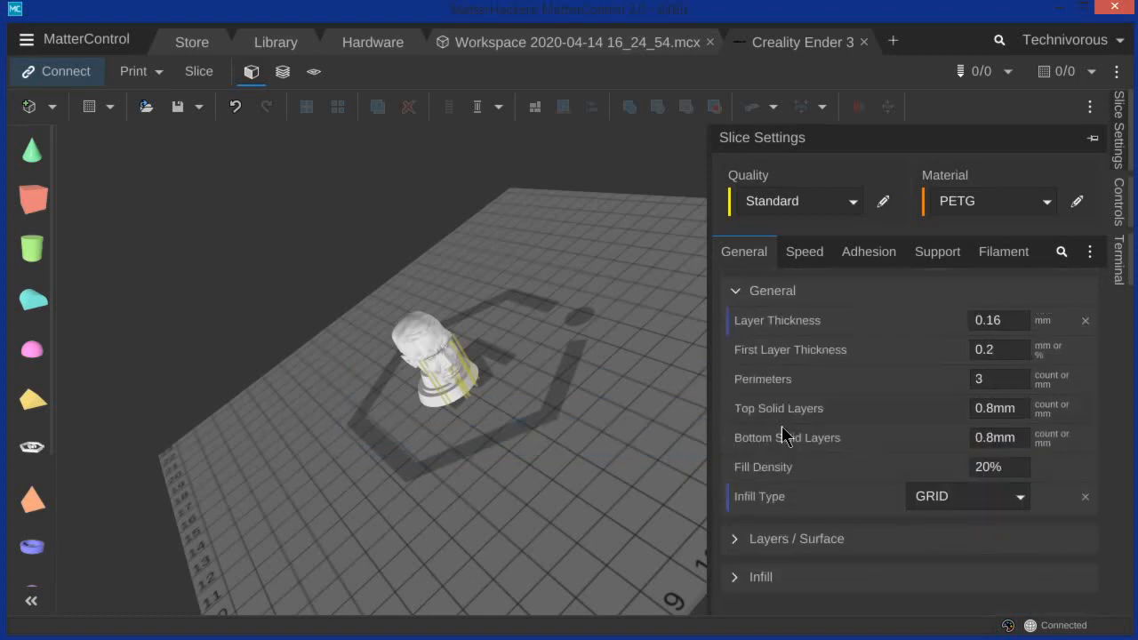
mouse_move(827, 567)
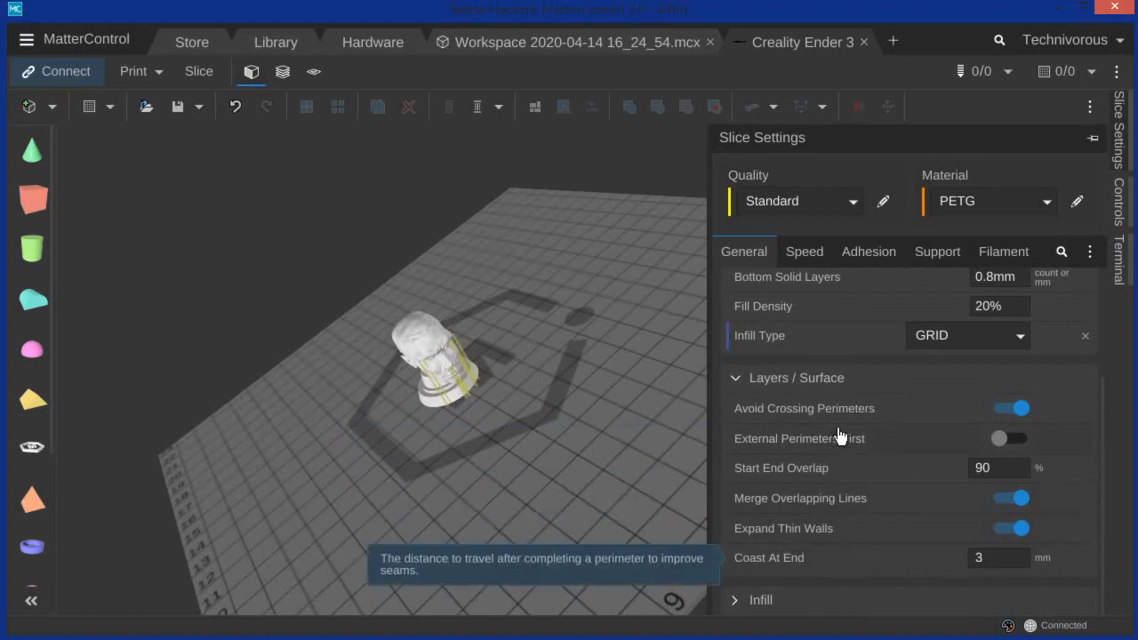
mouse_move(1040, 544)
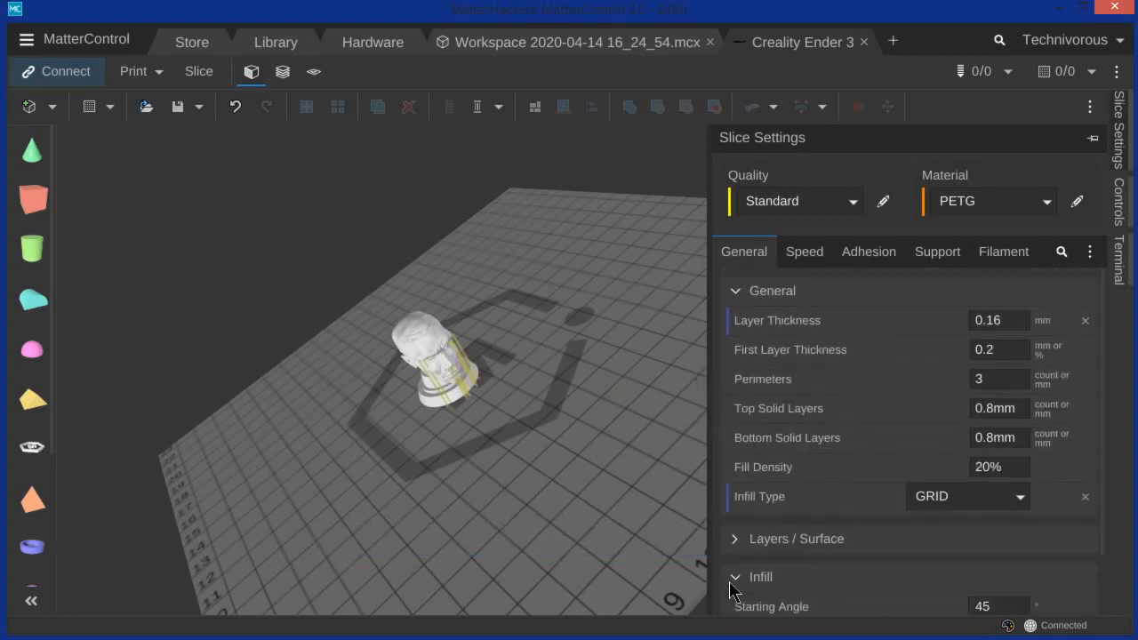
Step: Scroll down to the Infill settings showing 45° starting angle and 0.2 mm overlap
scroll(down, 3)
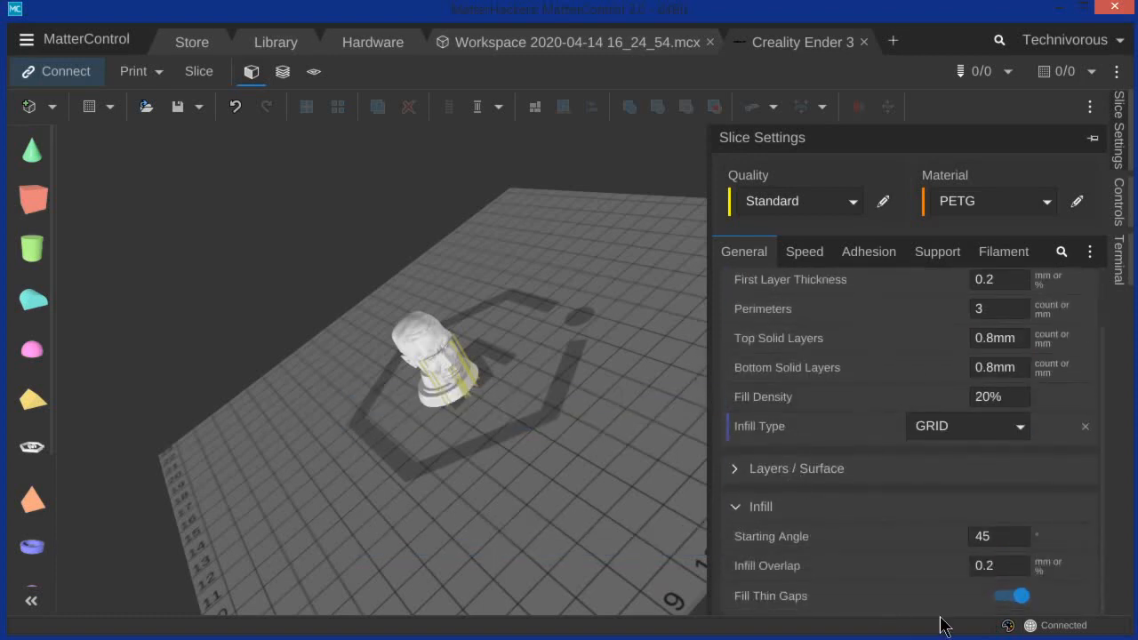
mouse_move(984, 591)
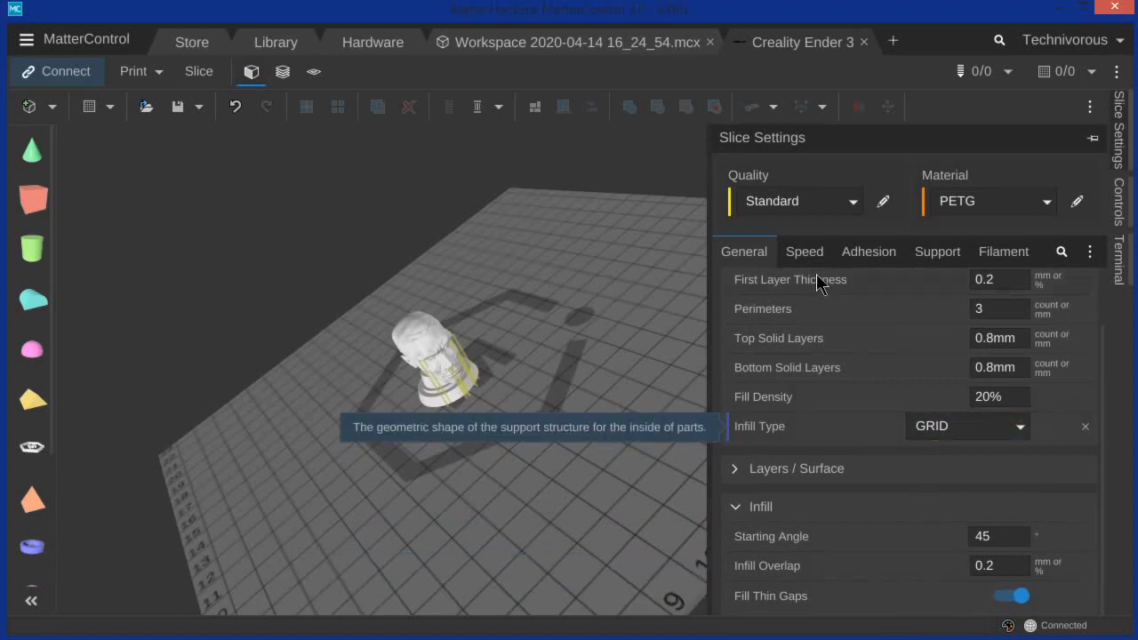
Step: Enter PETG speeds: initial layer 30, infill 55, outside perimeter 35, support material 55 mm/s
click(804, 252)
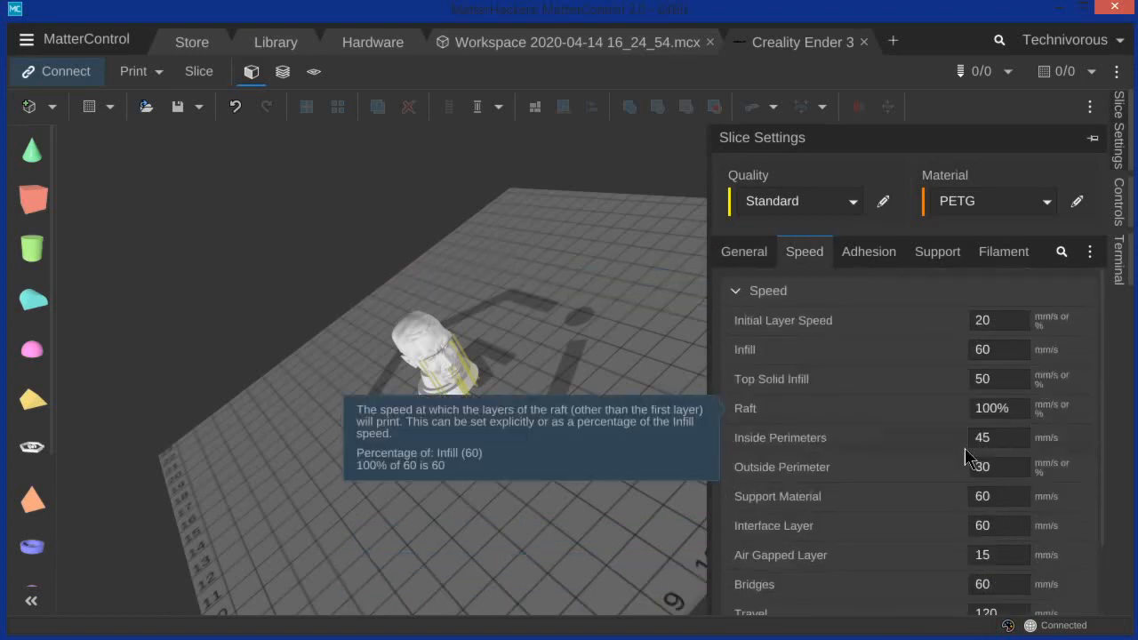
mouse_move(968, 496)
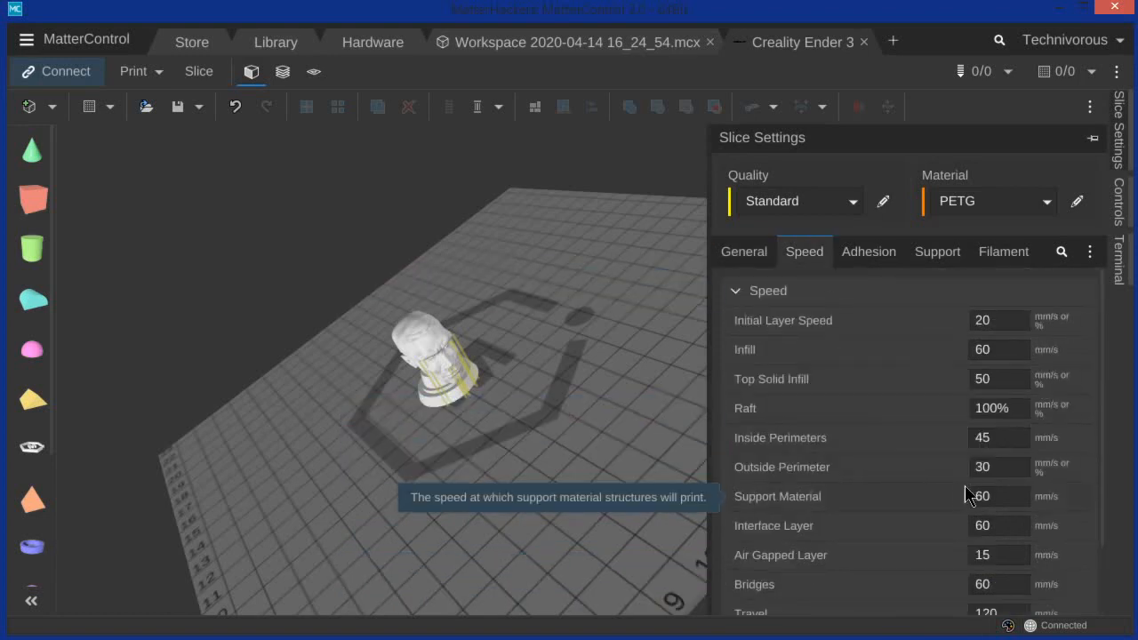
mouse_move(679, 364)
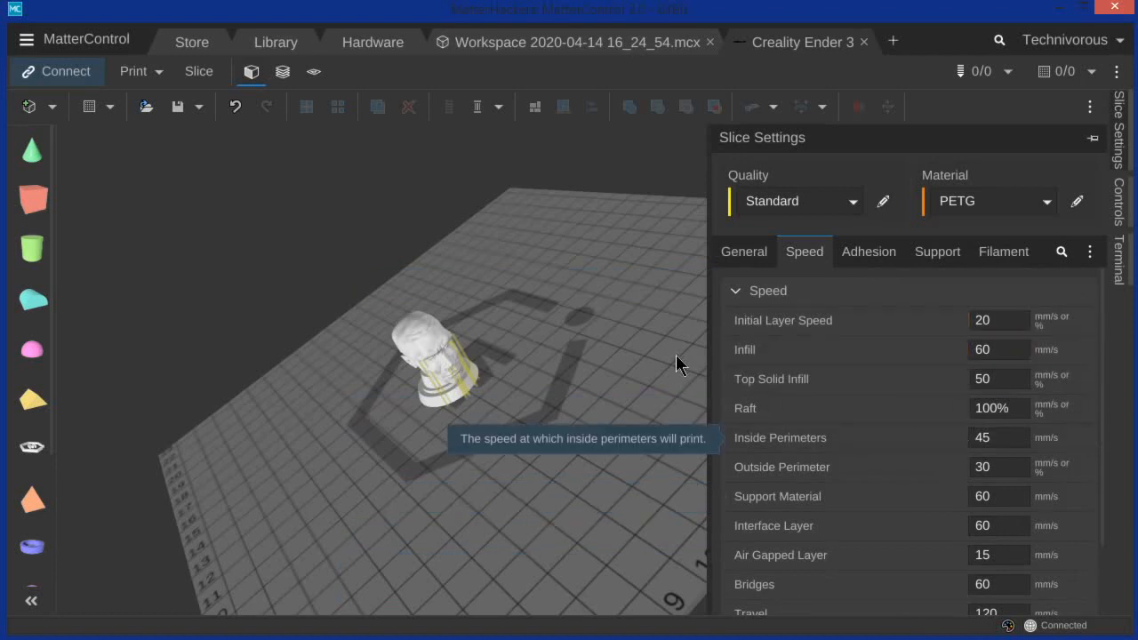
mouse_move(794, 323)
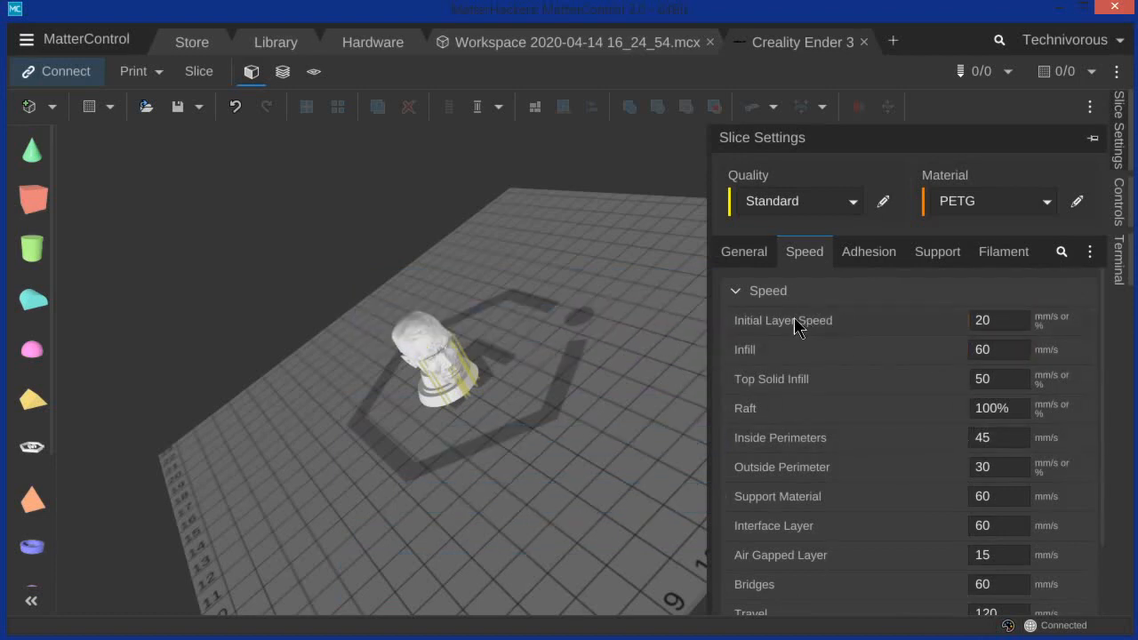
mouse_move(931, 314)
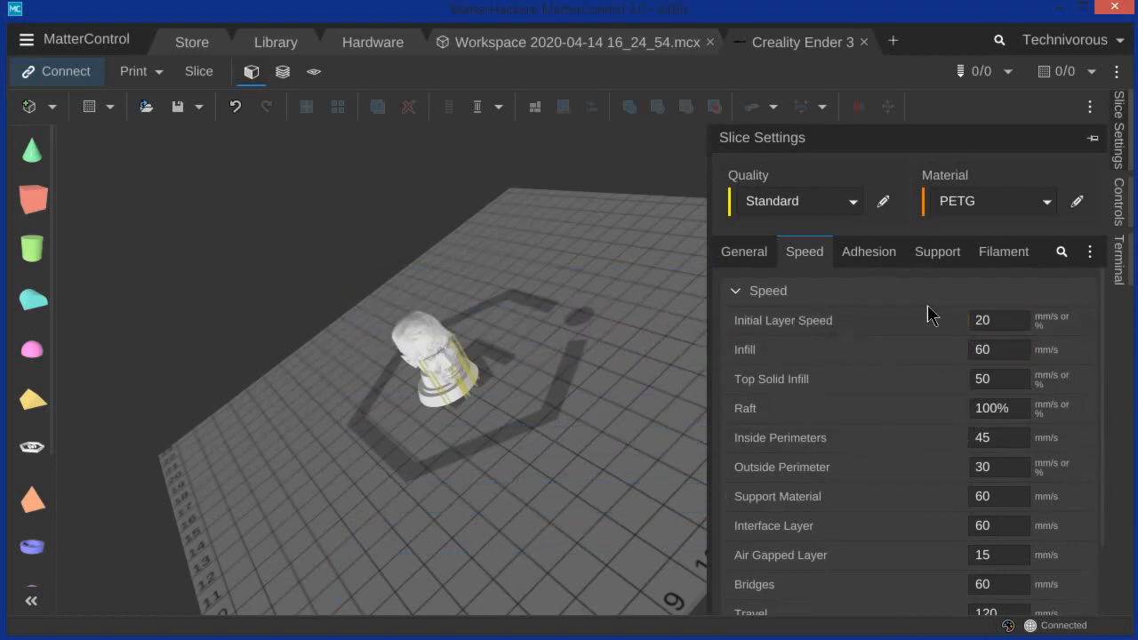
click(998, 320)
text(30)
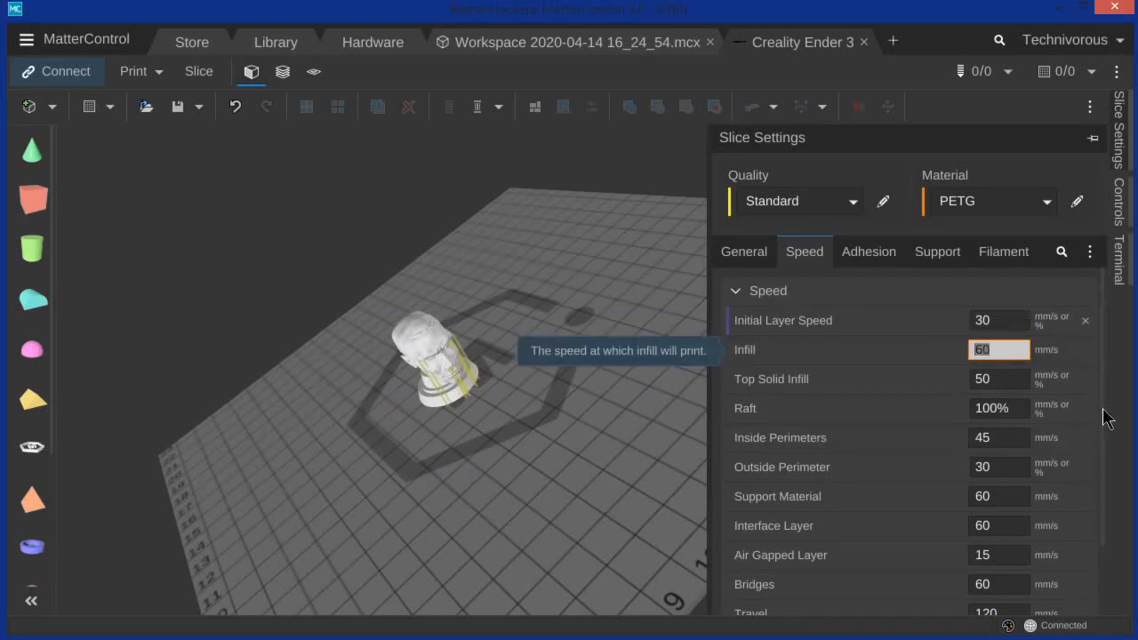
text(55)
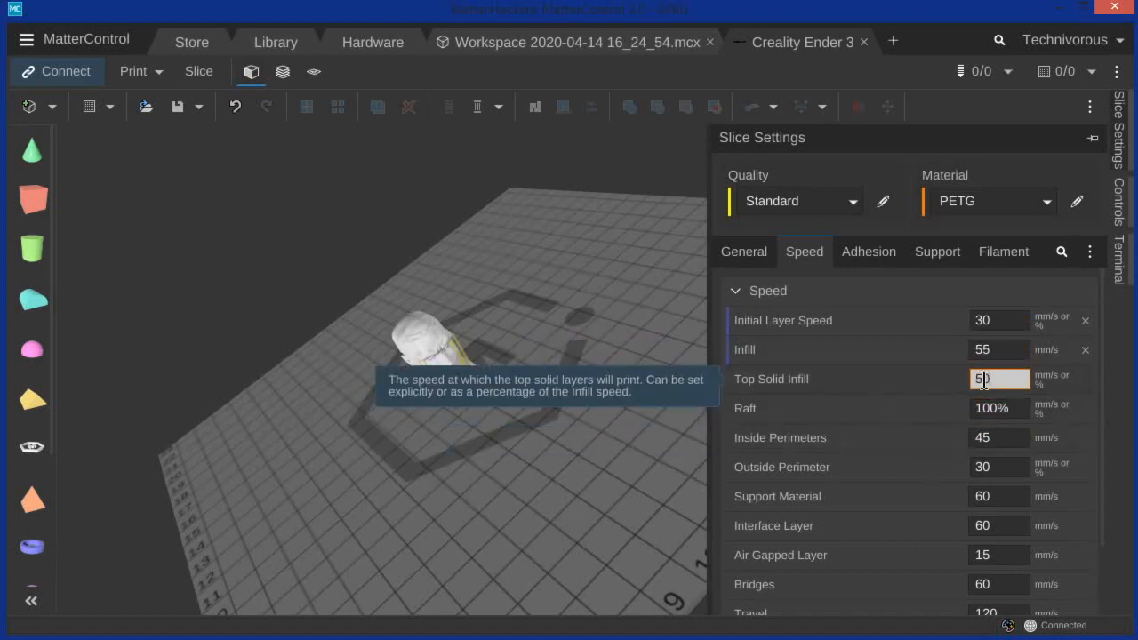
text(45)
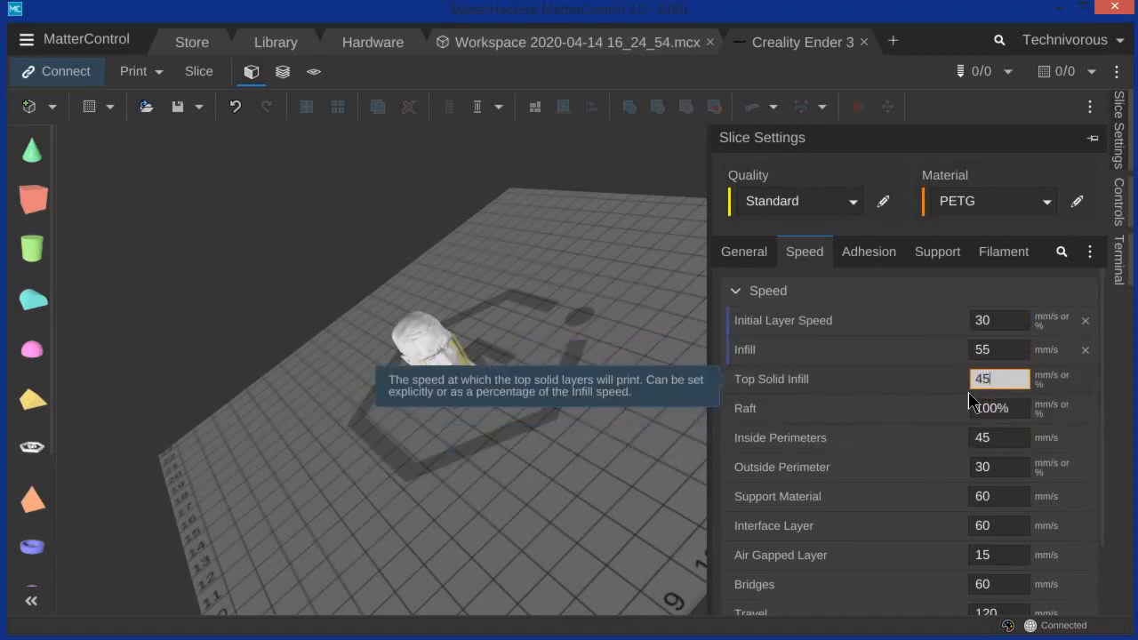
mouse_move(896, 393)
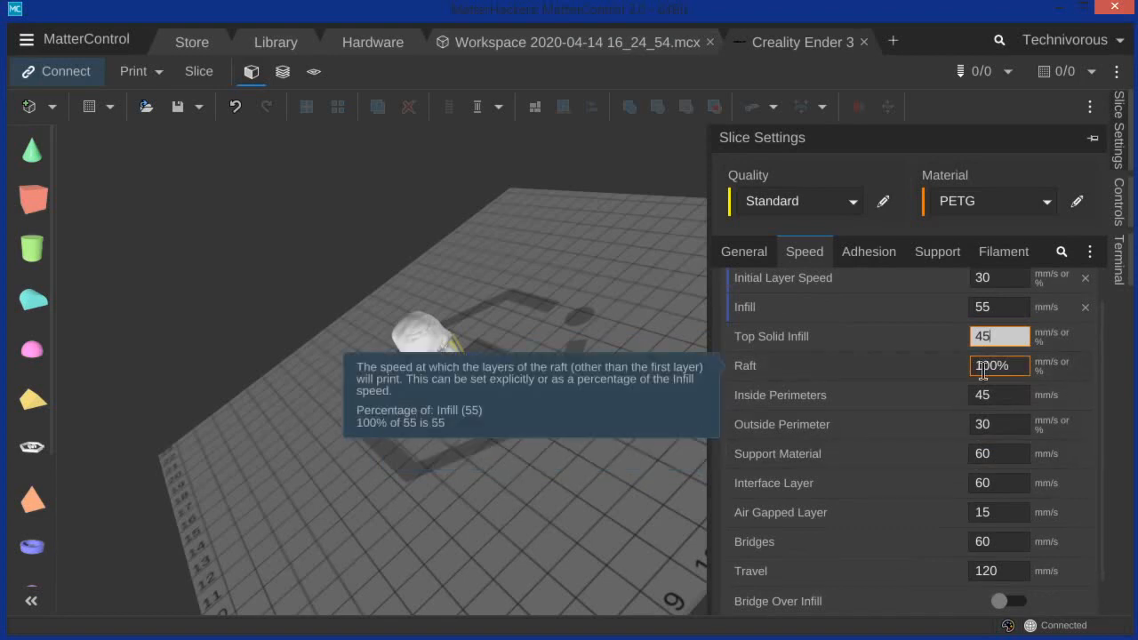
scroll(down, 3)
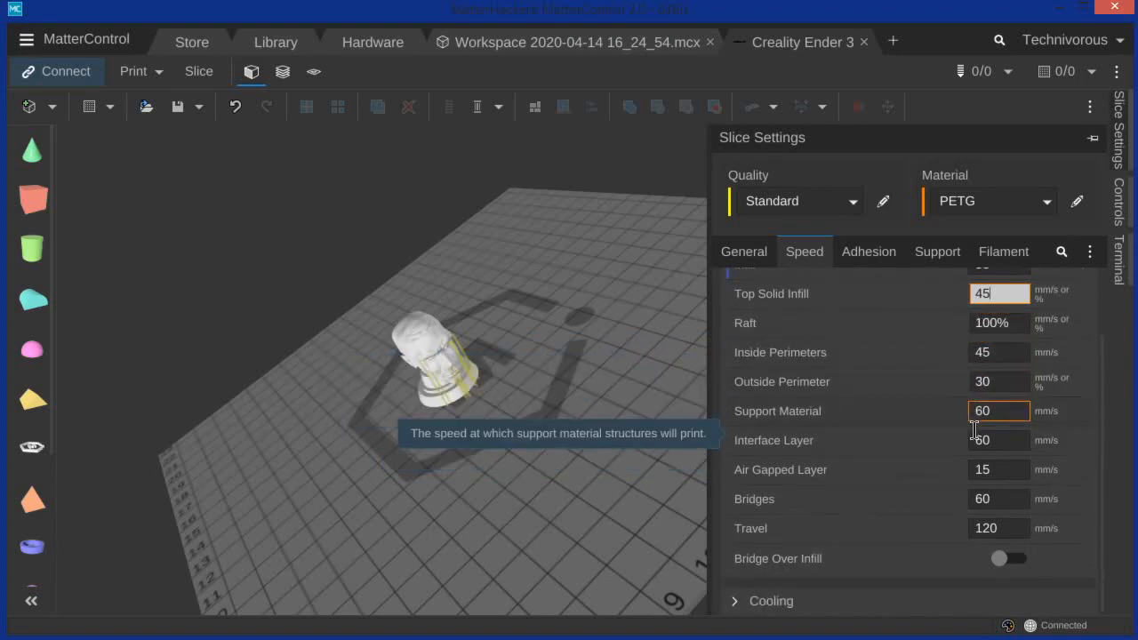
mouse_move(998, 381)
text(3)
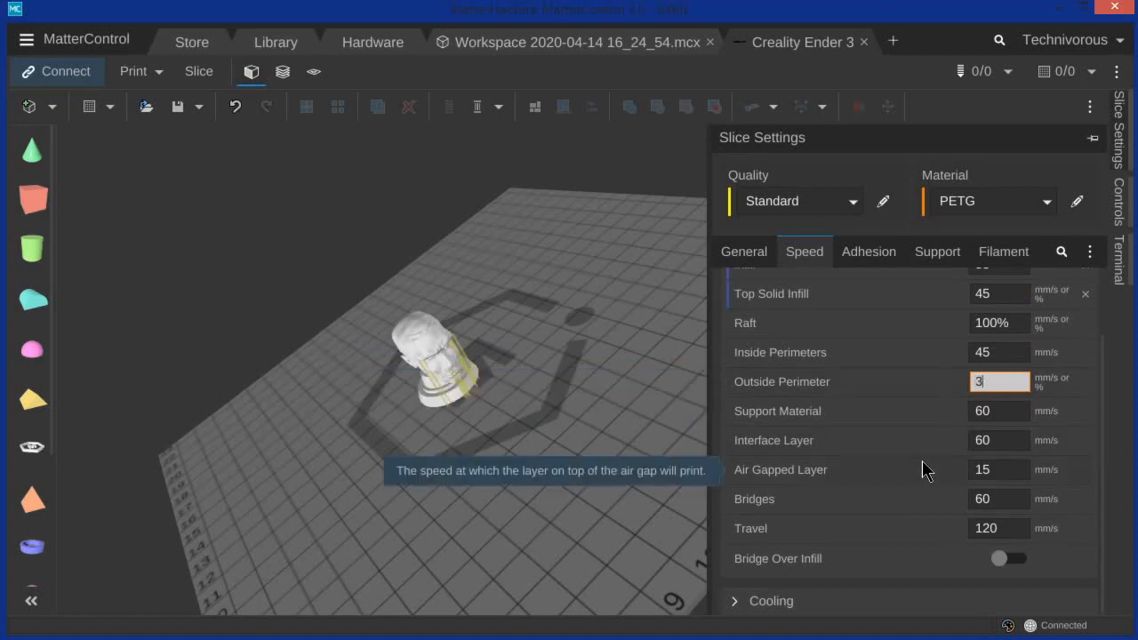
text(5)
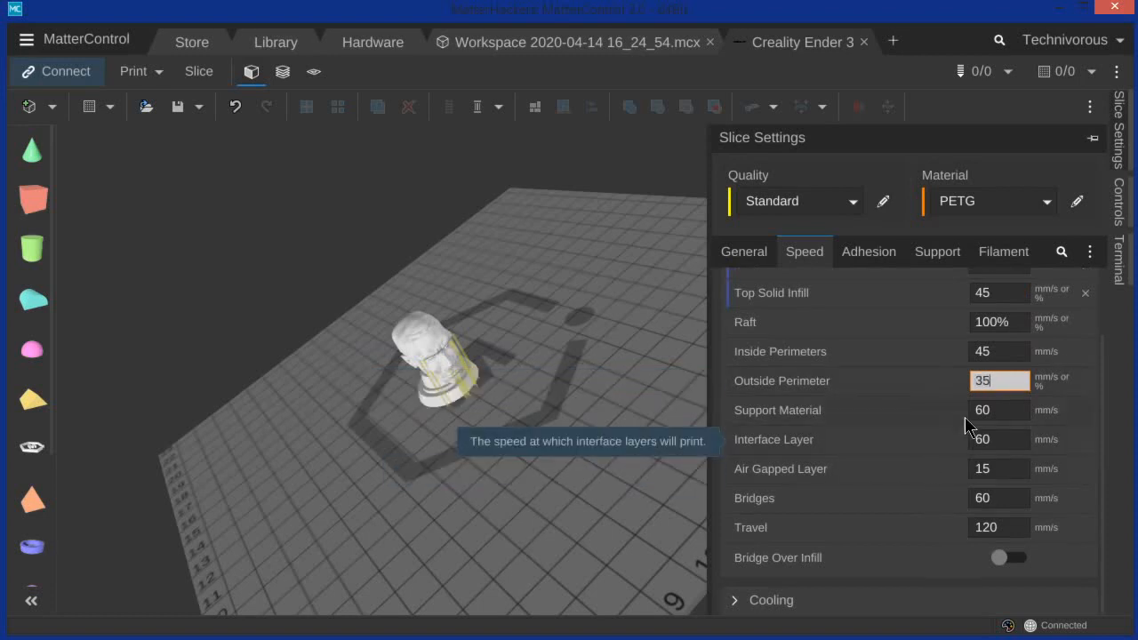
mouse_move(506, 391)
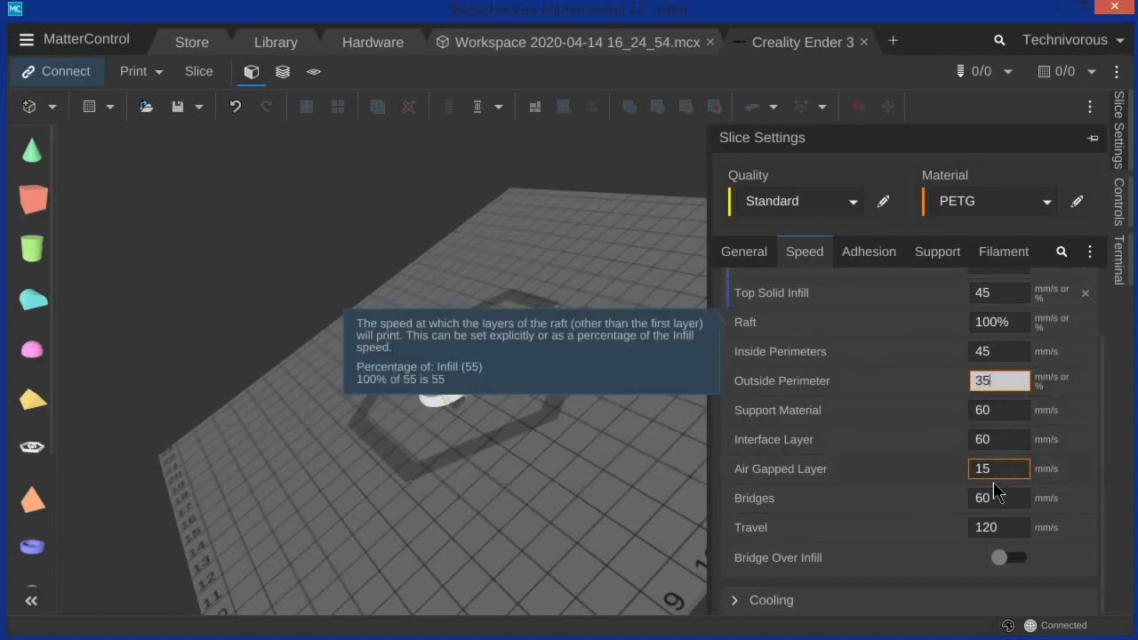
mouse_move(829, 553)
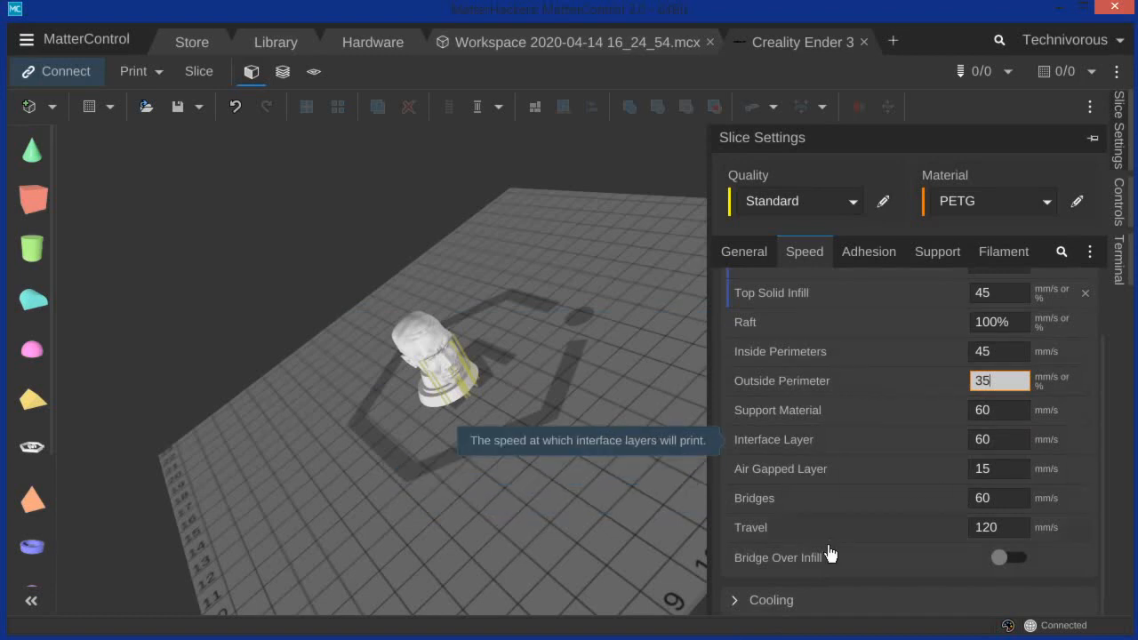
mouse_move(929, 413)
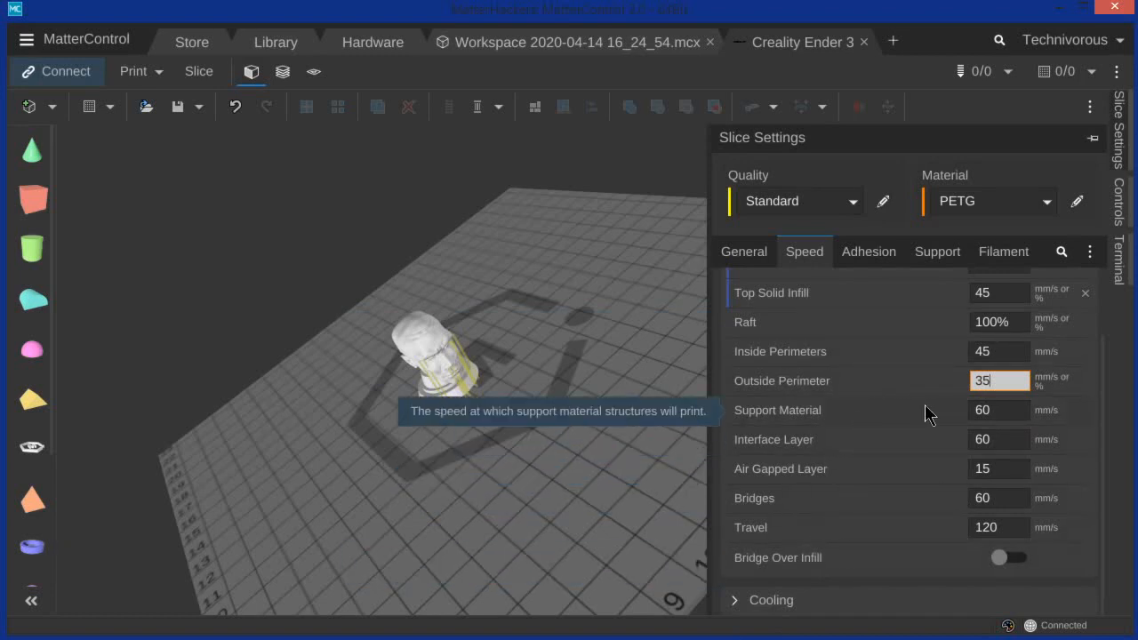
mouse_move(933, 415)
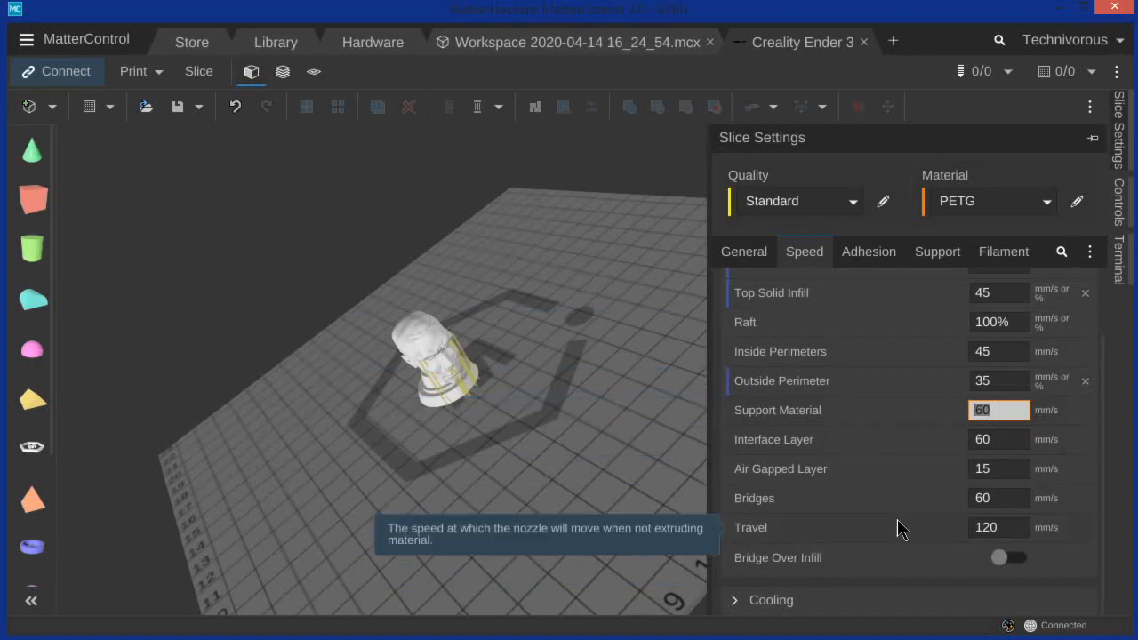
mouse_move(946, 471)
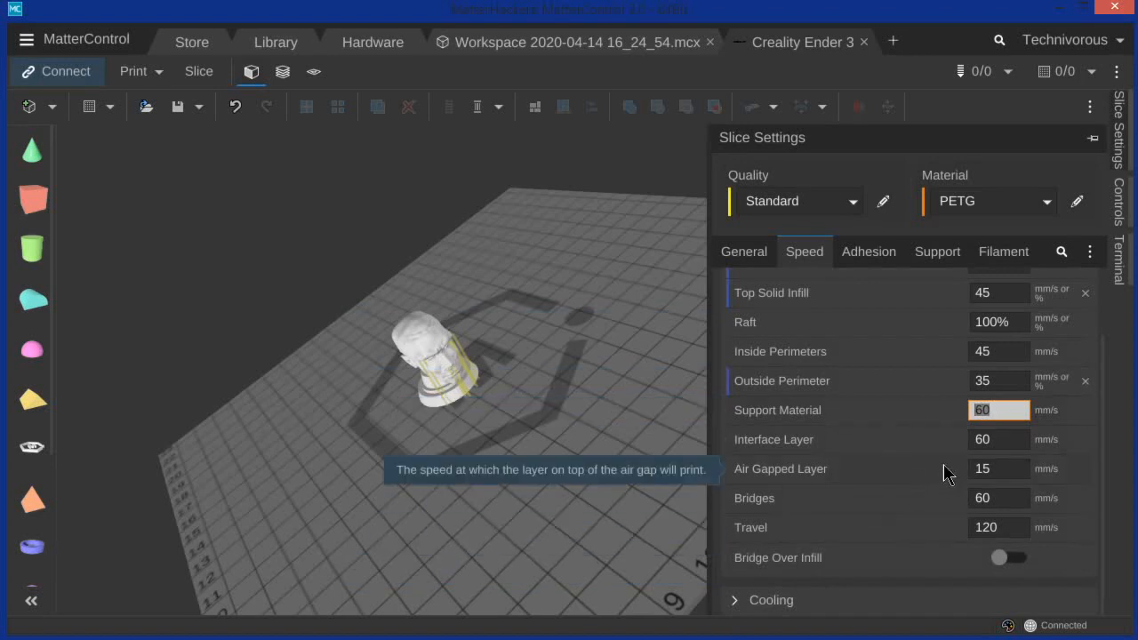
text(55)
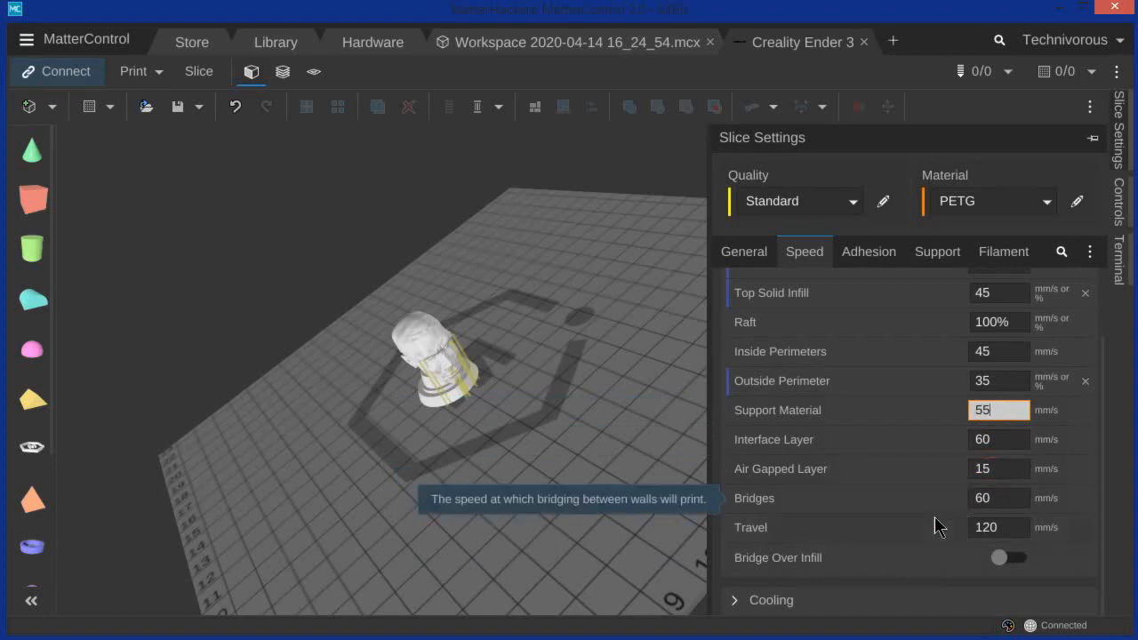
mouse_move(707, 398)
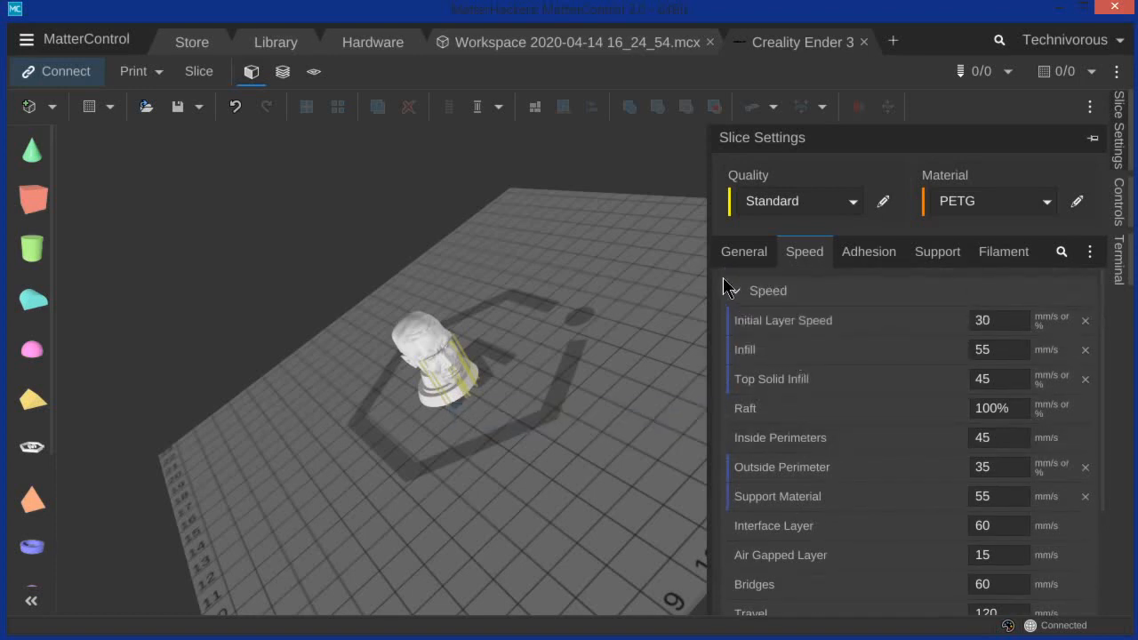
Step: Collapse the Speed section to reveal Cooling settings (30 seconds, 10 mm/s)
click(767, 290)
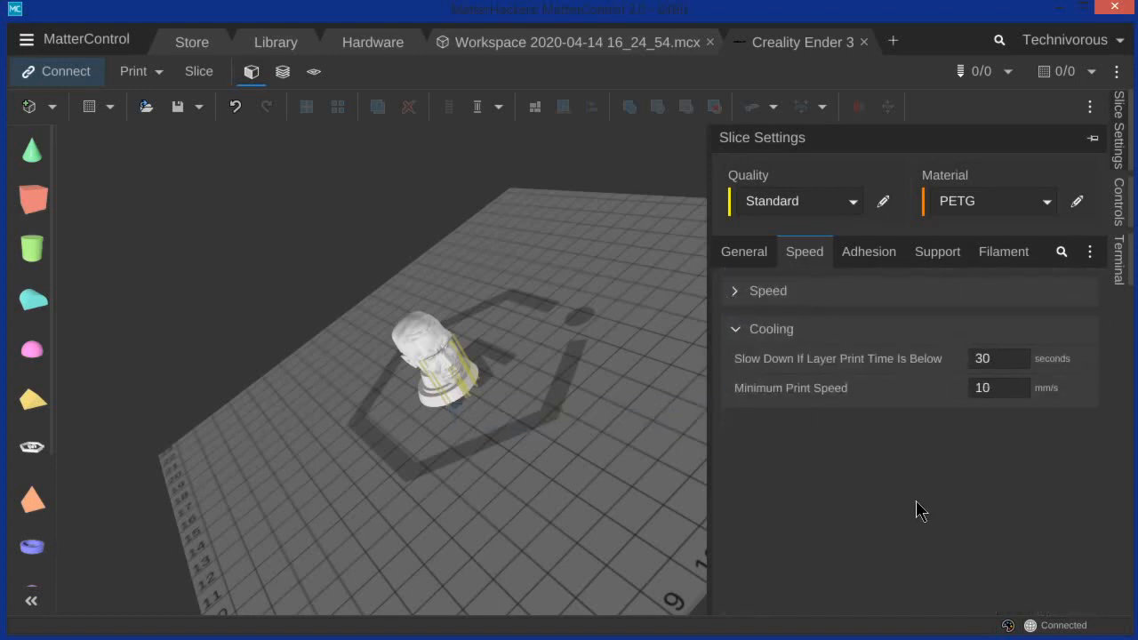
mouse_move(967, 402)
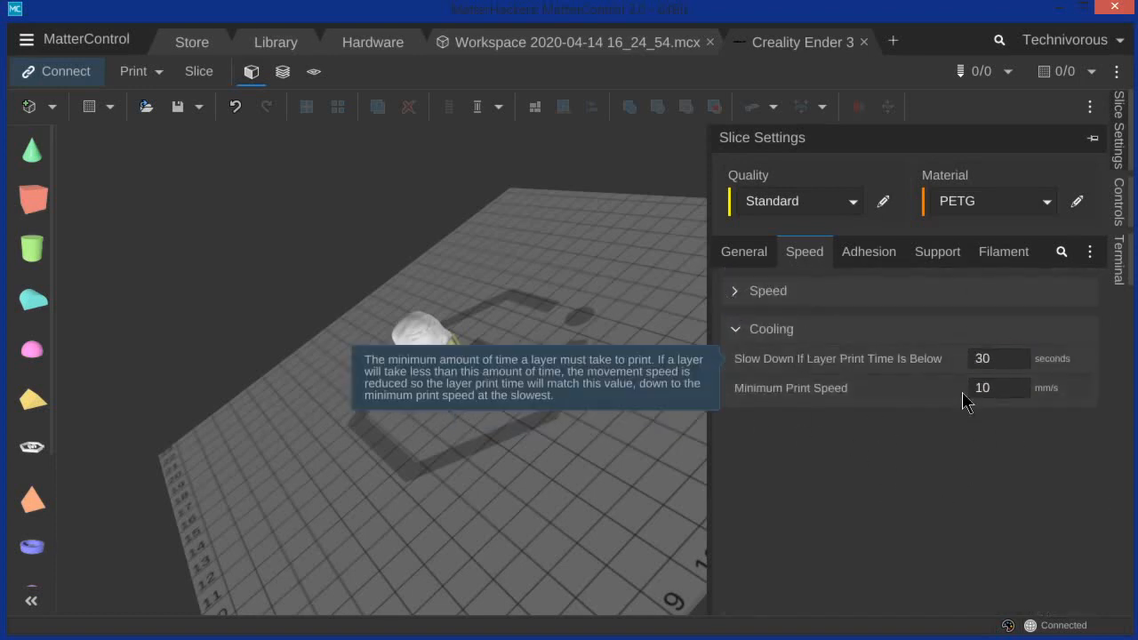
mouse_move(911, 395)
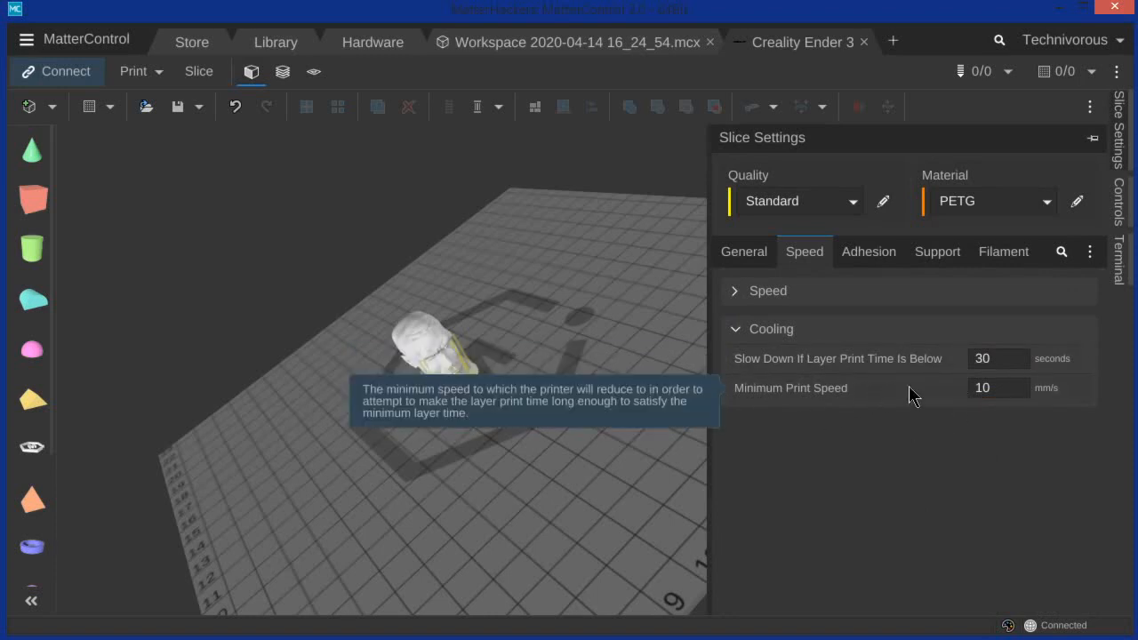
mouse_move(884, 271)
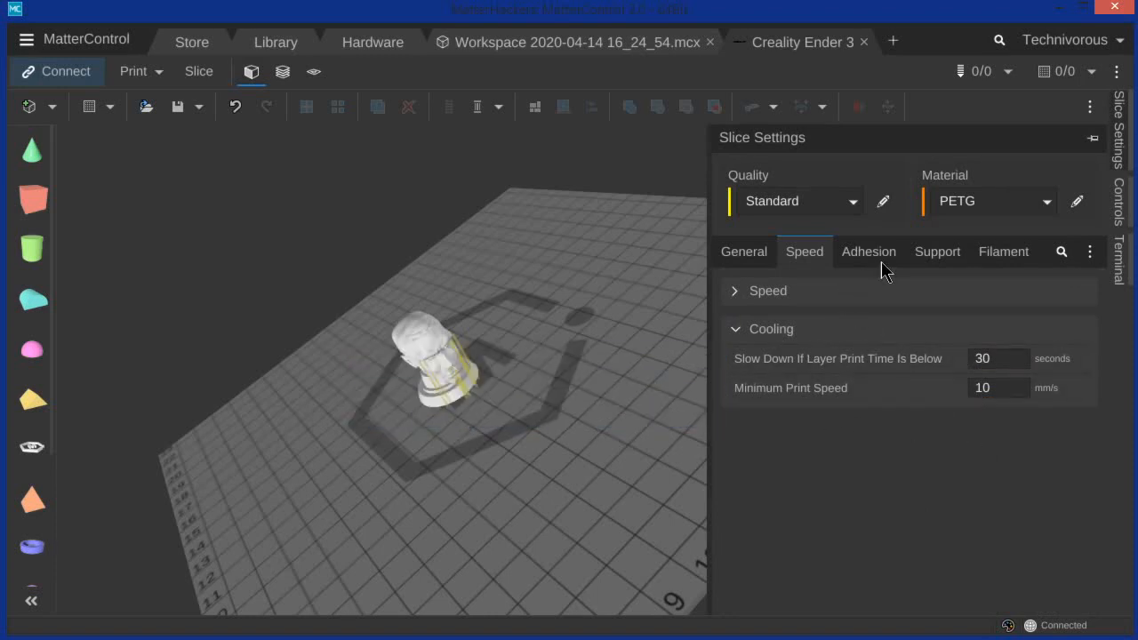
Step: Show the Adhesion settings: skirt with 1 loop, 5 mm distance, 5 mm minimum extrusion
click(869, 251)
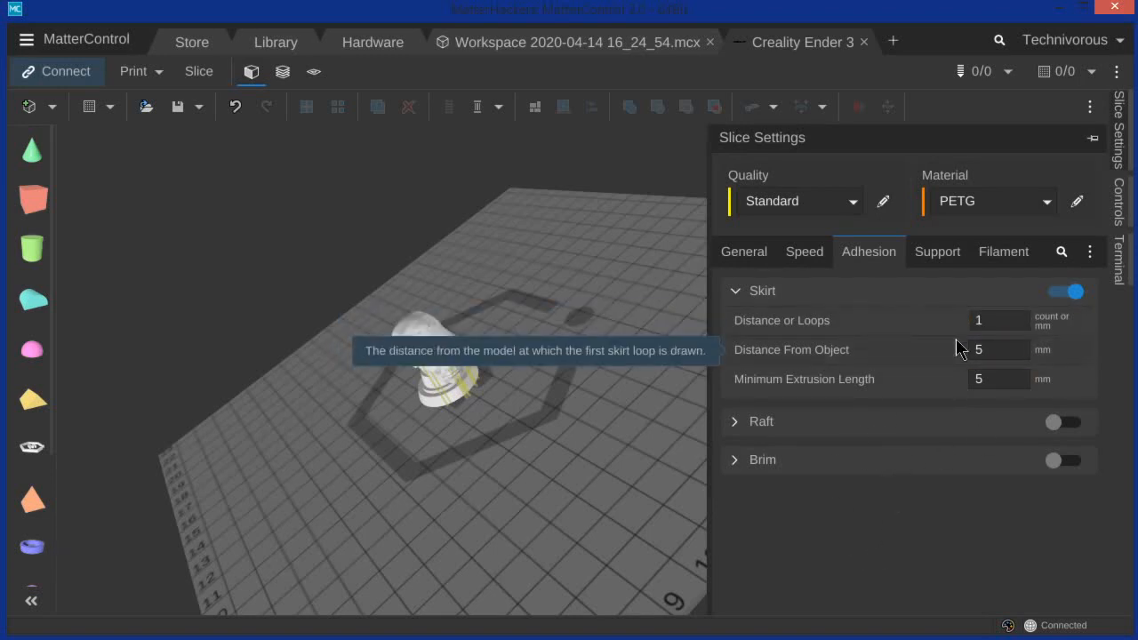
mouse_move(902, 379)
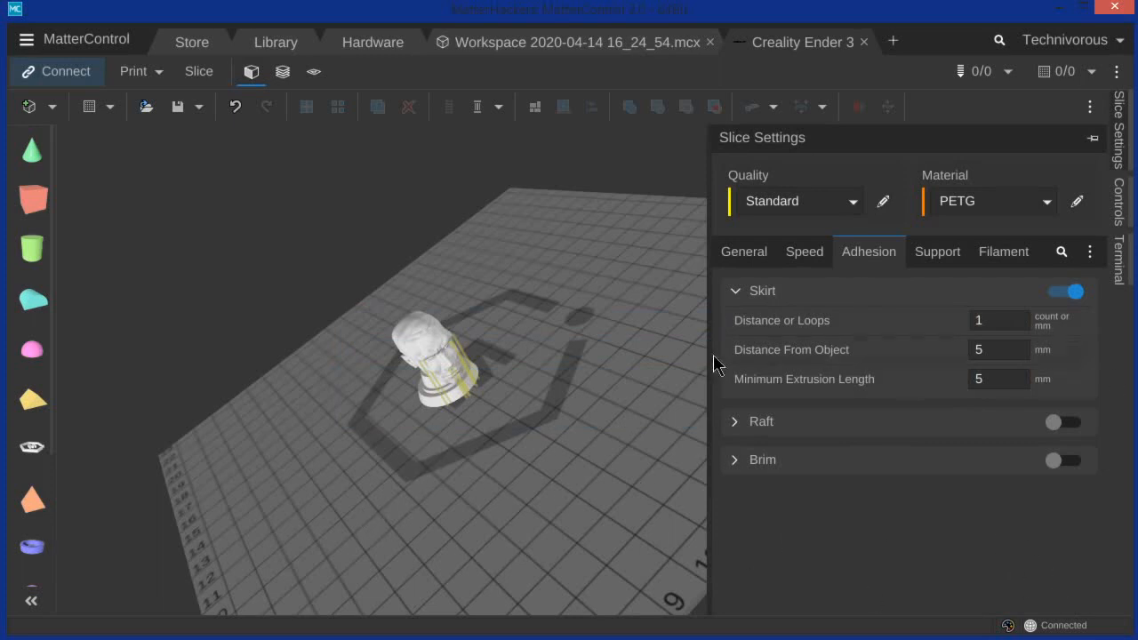
mouse_move(647, 468)
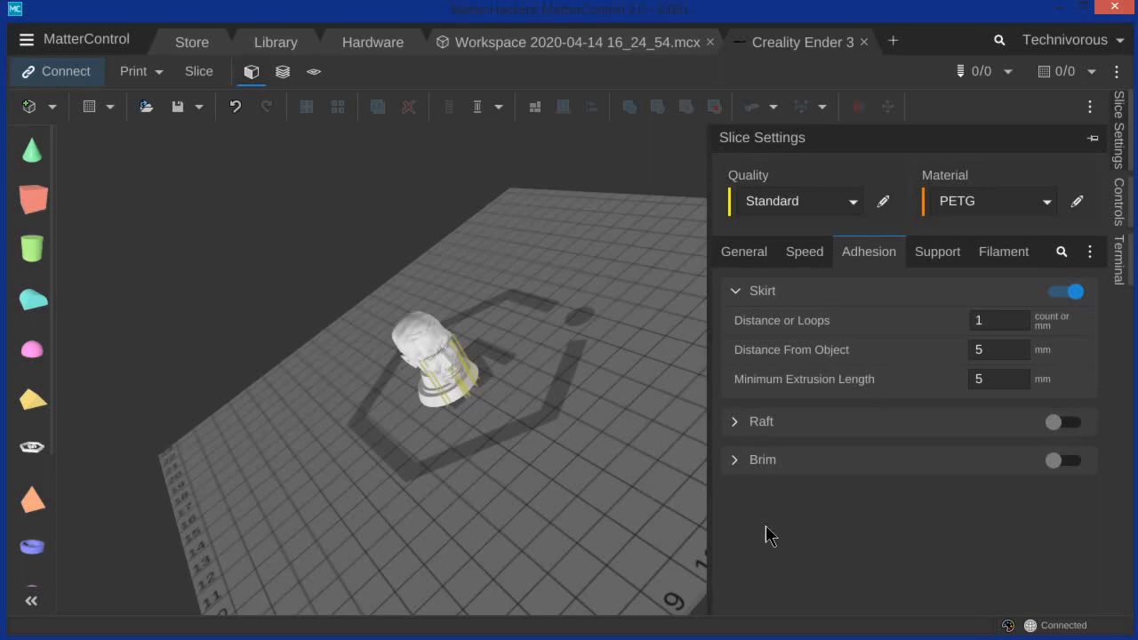
mouse_move(927, 634)
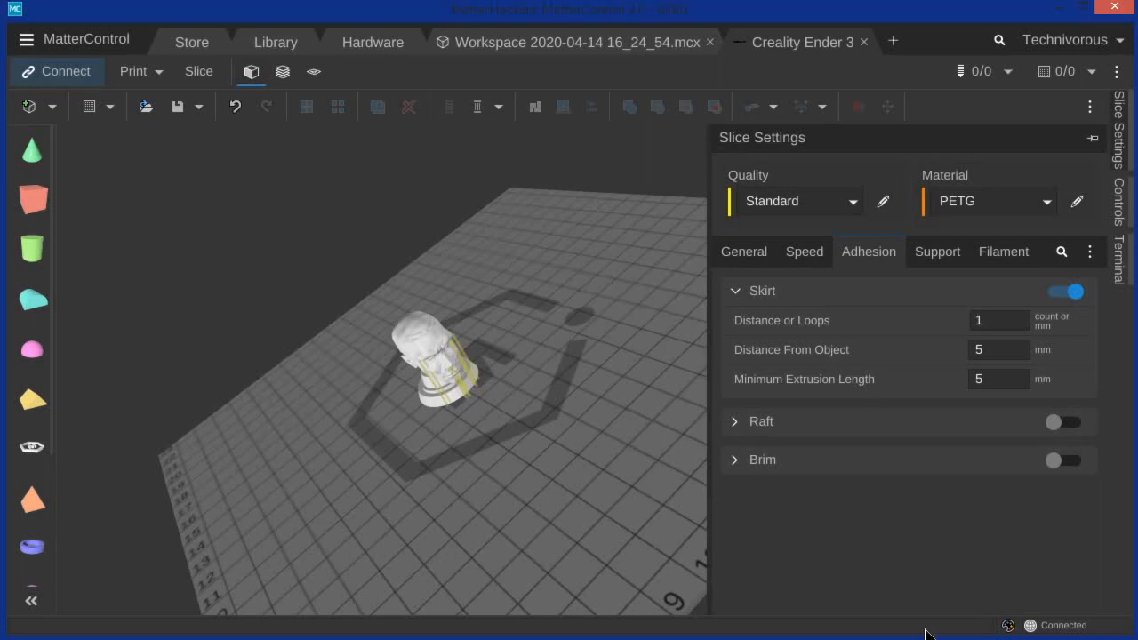
mouse_move(852, 473)
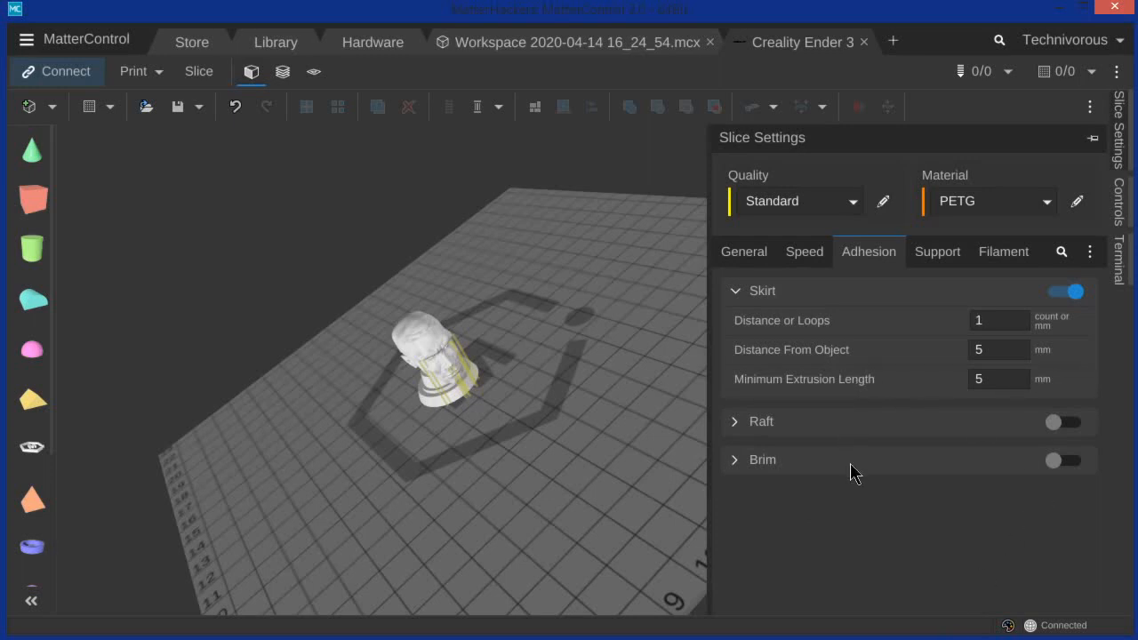
mouse_move(633, 340)
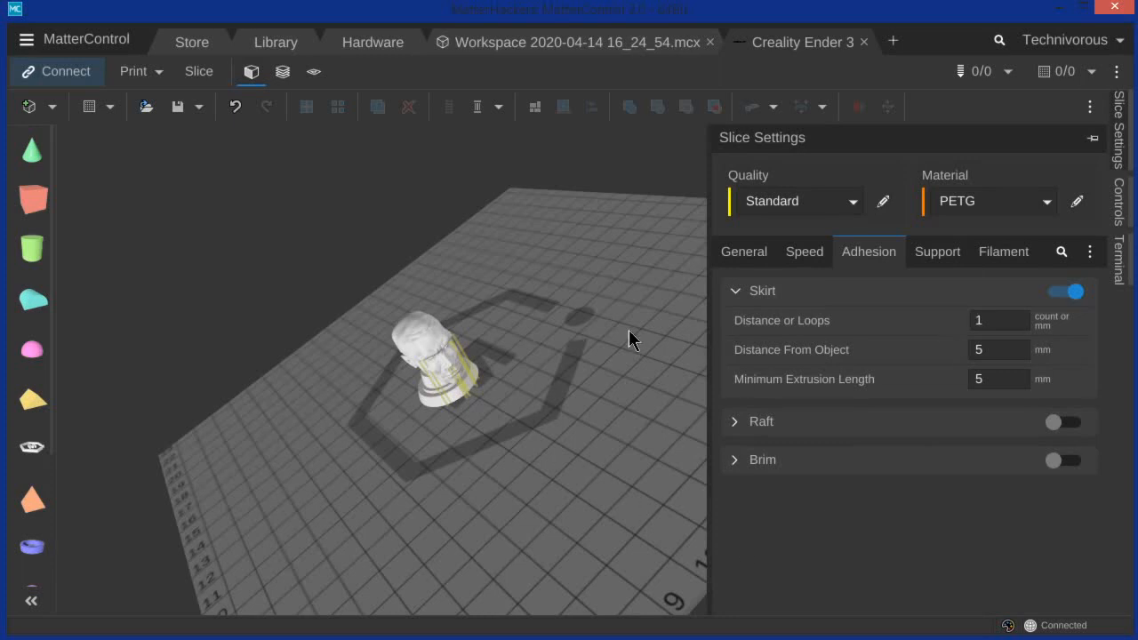
mouse_move(895, 471)
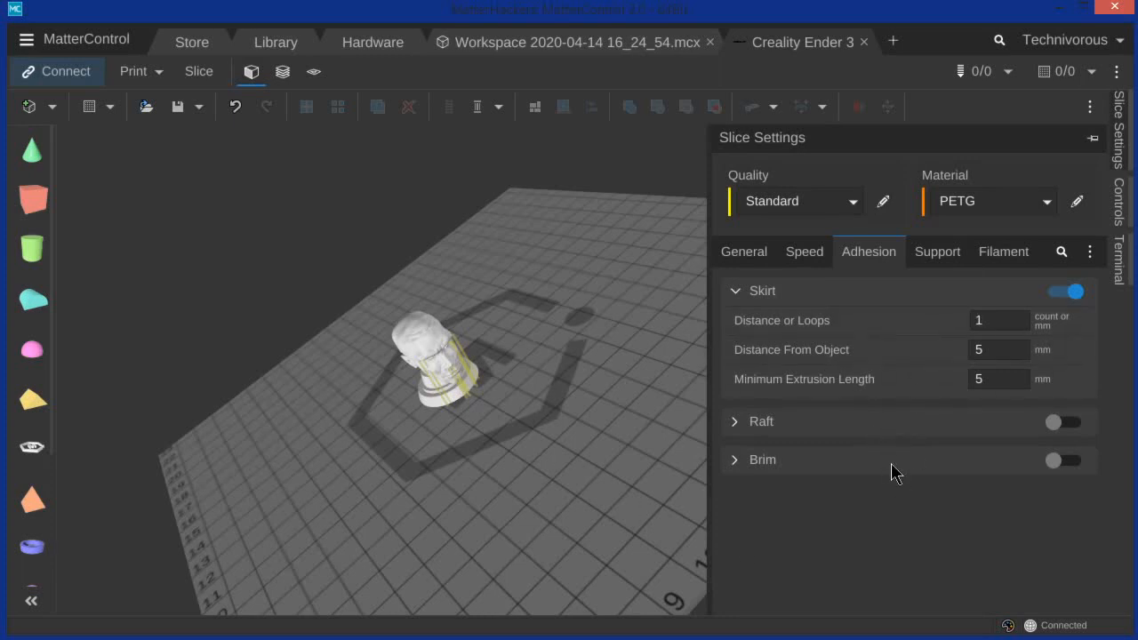
mouse_move(938, 253)
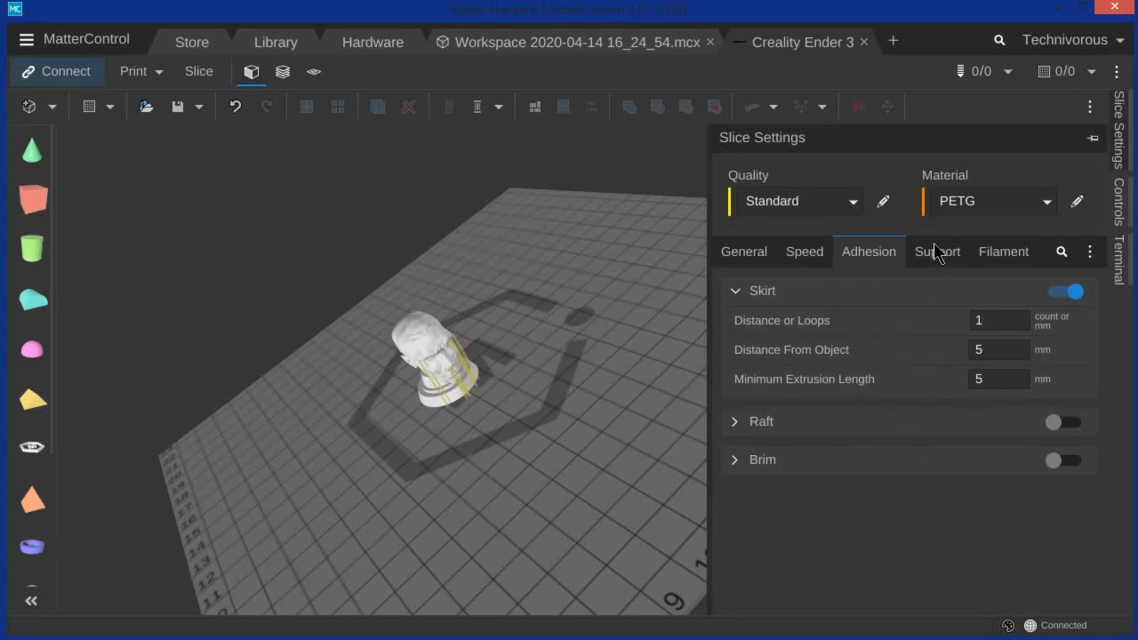
Step: Review Support settings: lines type, 2 interface layers, 0.7 mm XY distance, 0.3 mm air gap
click(936, 252)
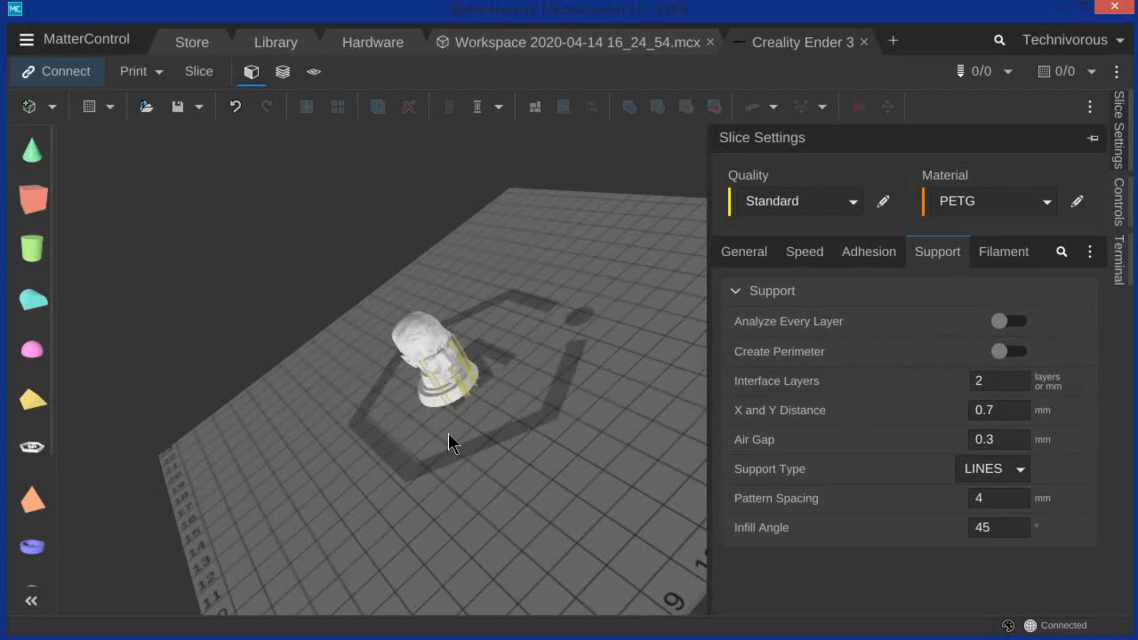
mouse_move(858, 249)
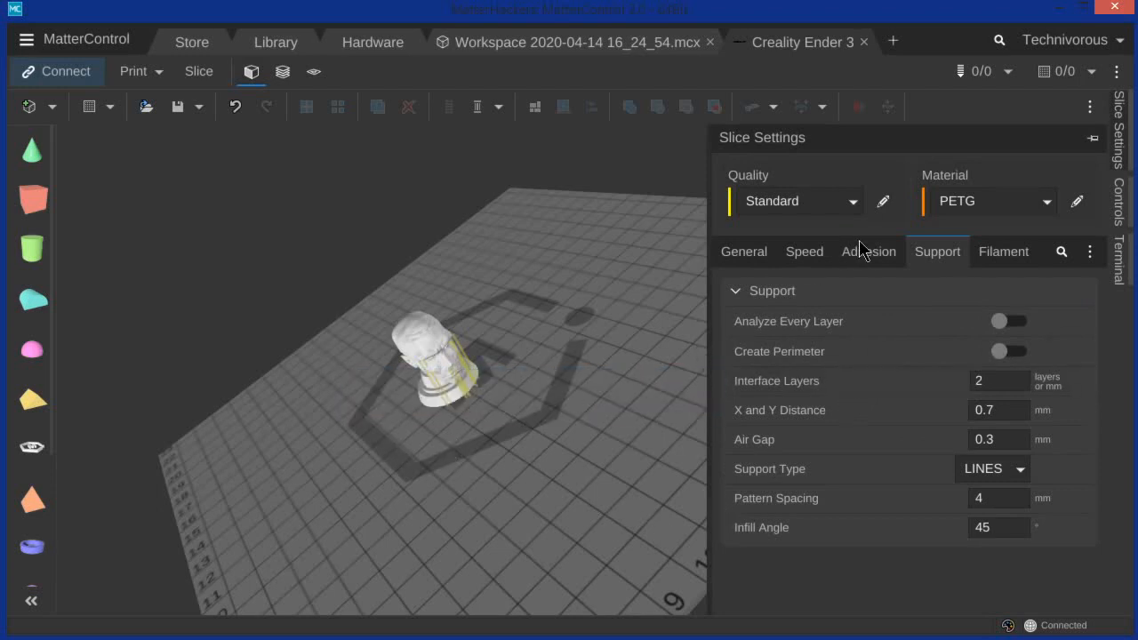
click(868, 251)
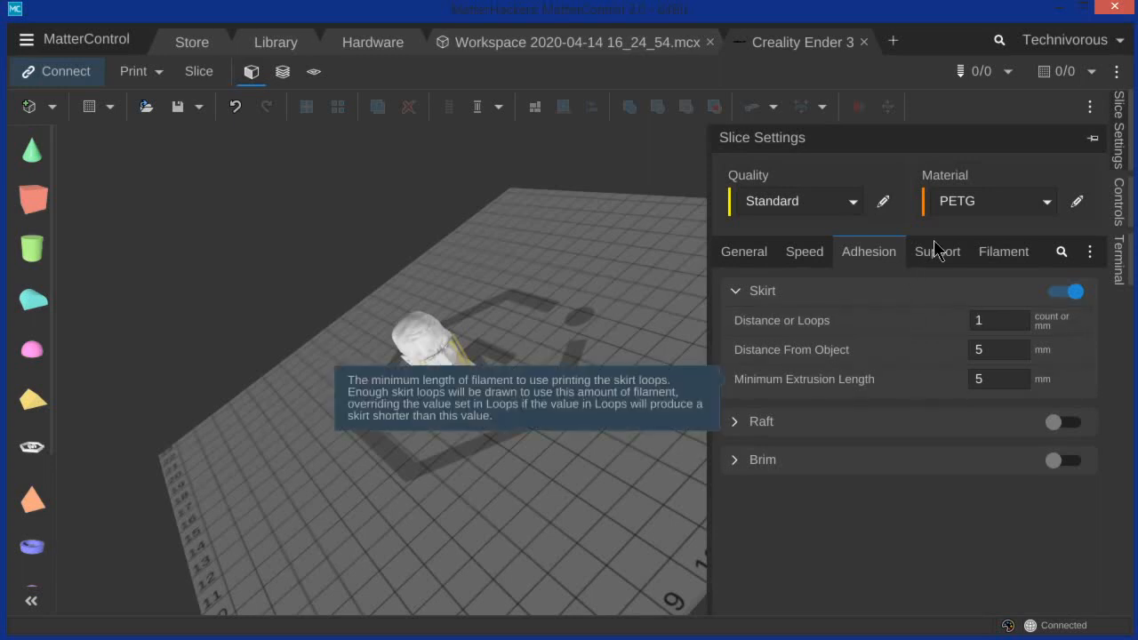
click(937, 252)
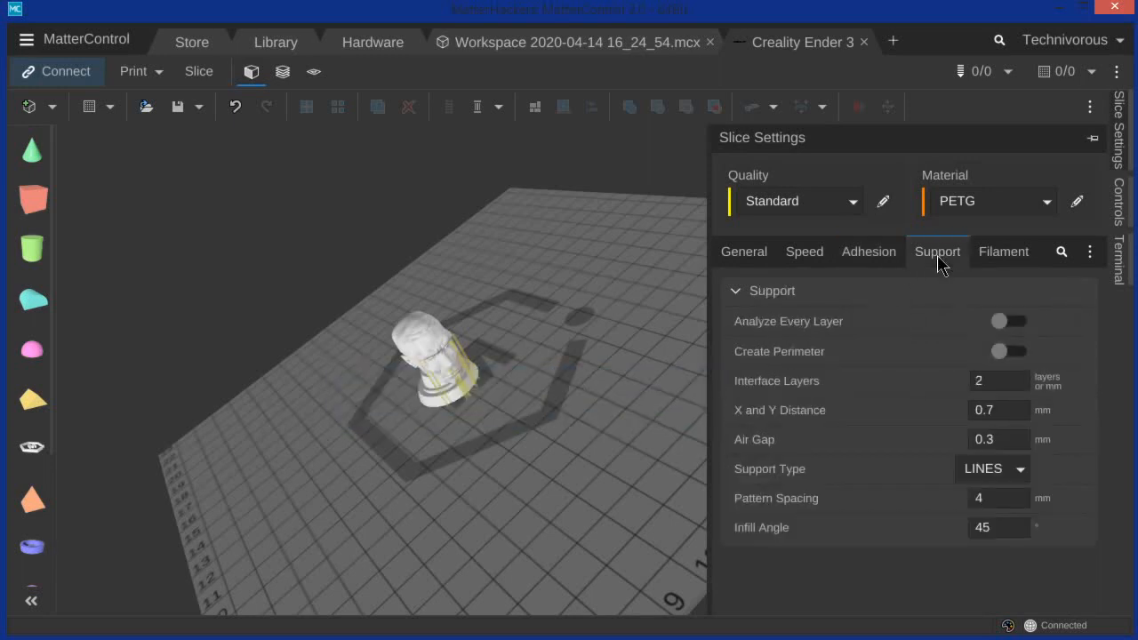
mouse_move(866, 363)
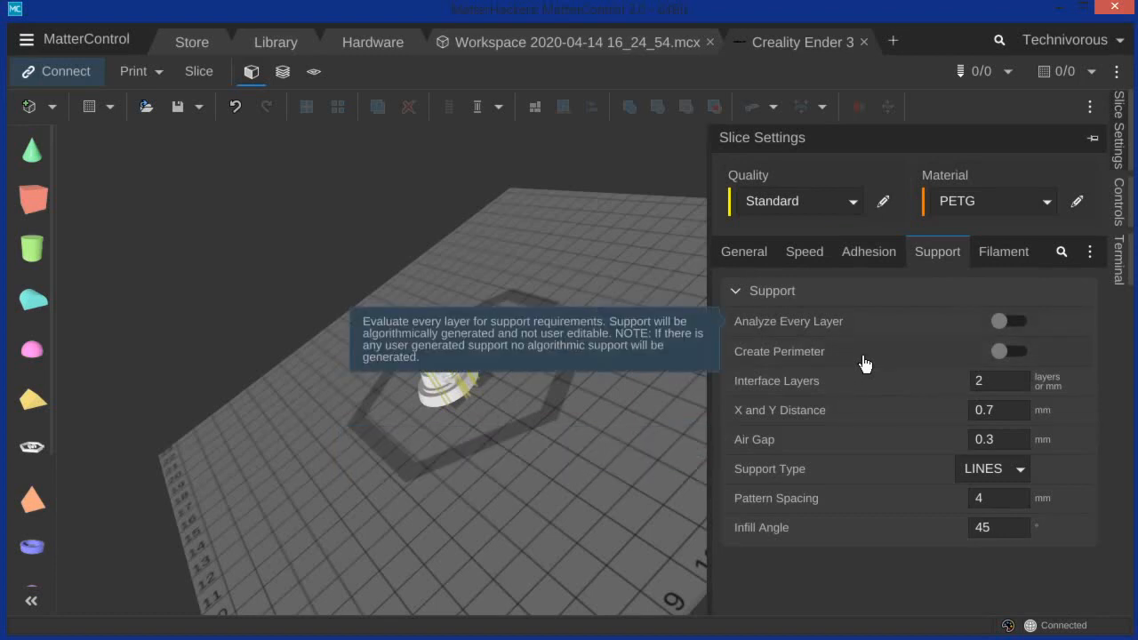
mouse_move(860, 508)
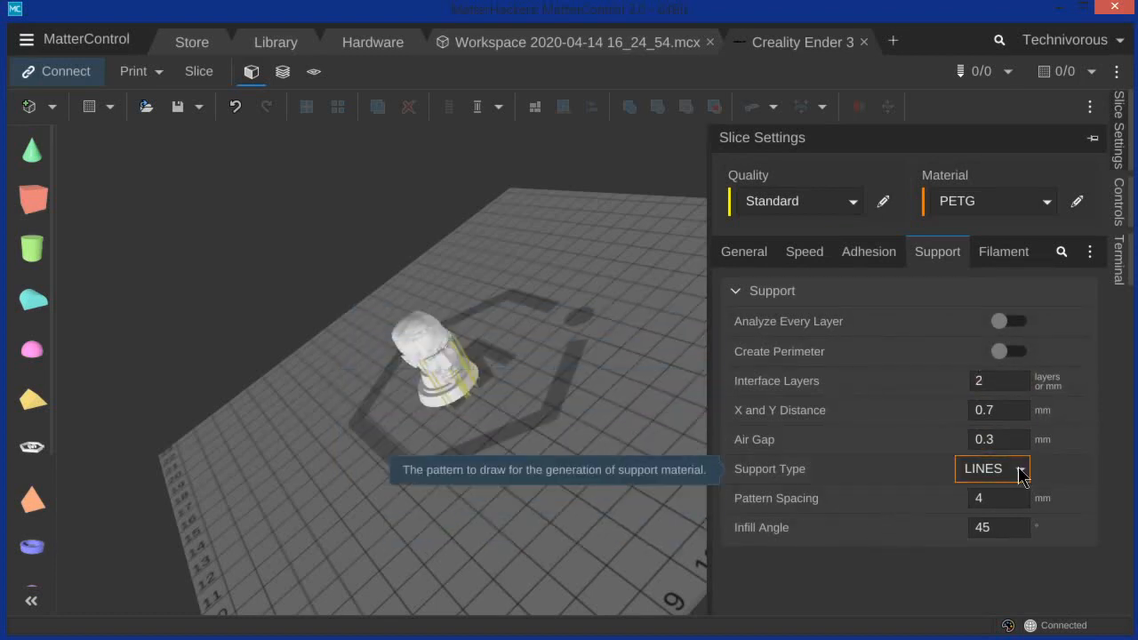
mouse_move(1002, 264)
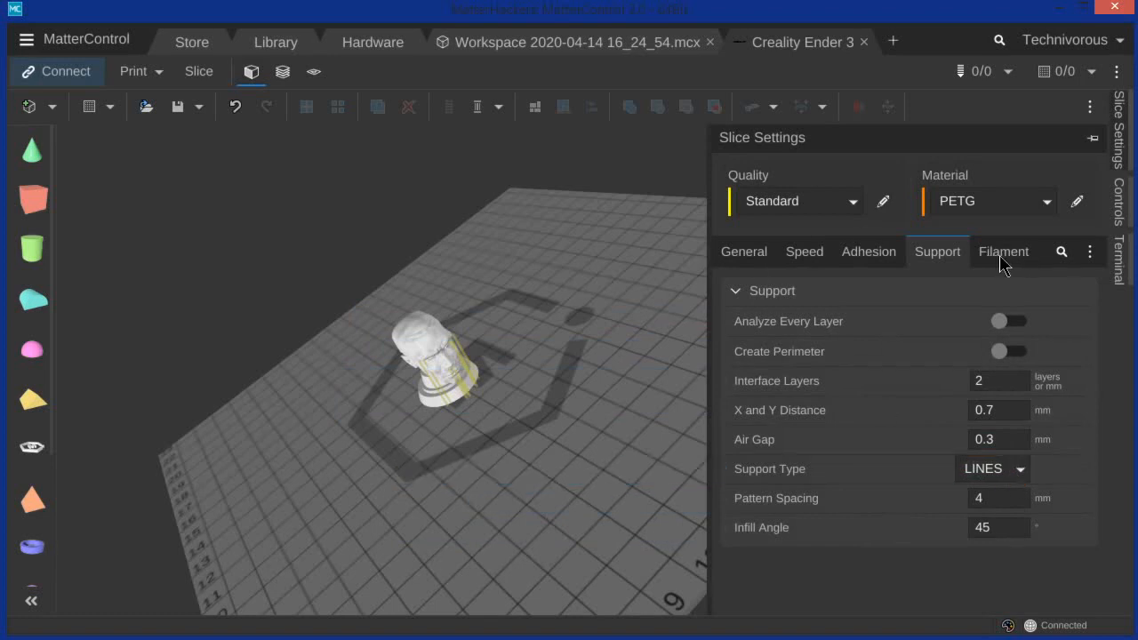
Step: In Filament settings, keep extruder temperature at 230 °C and set bed temperature to 50 °C
click(1002, 251)
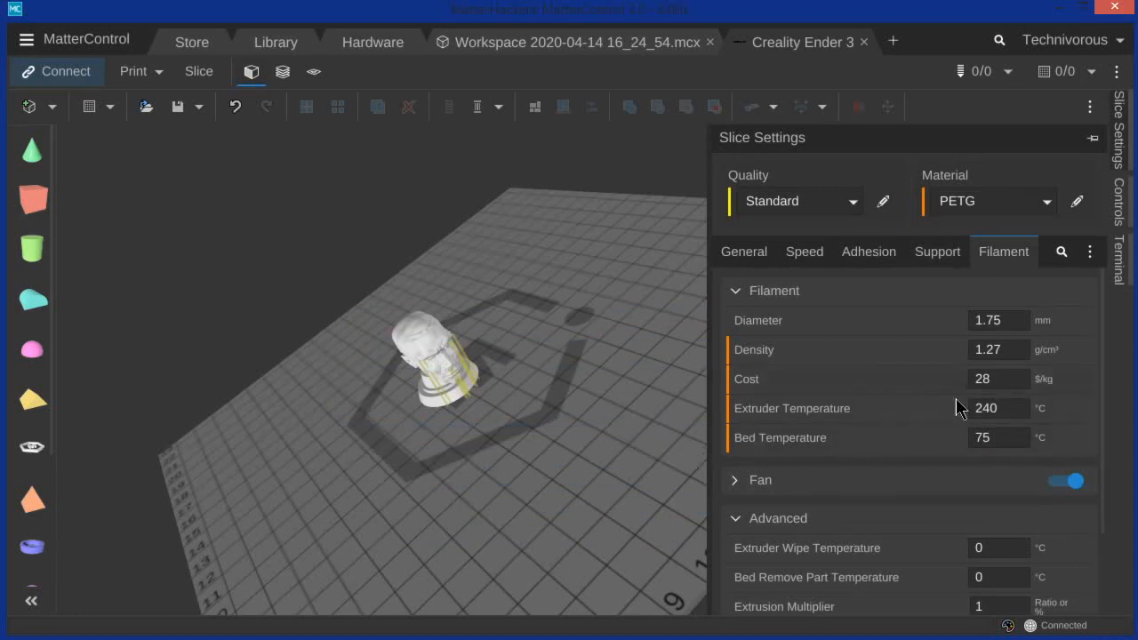
click(986, 408)
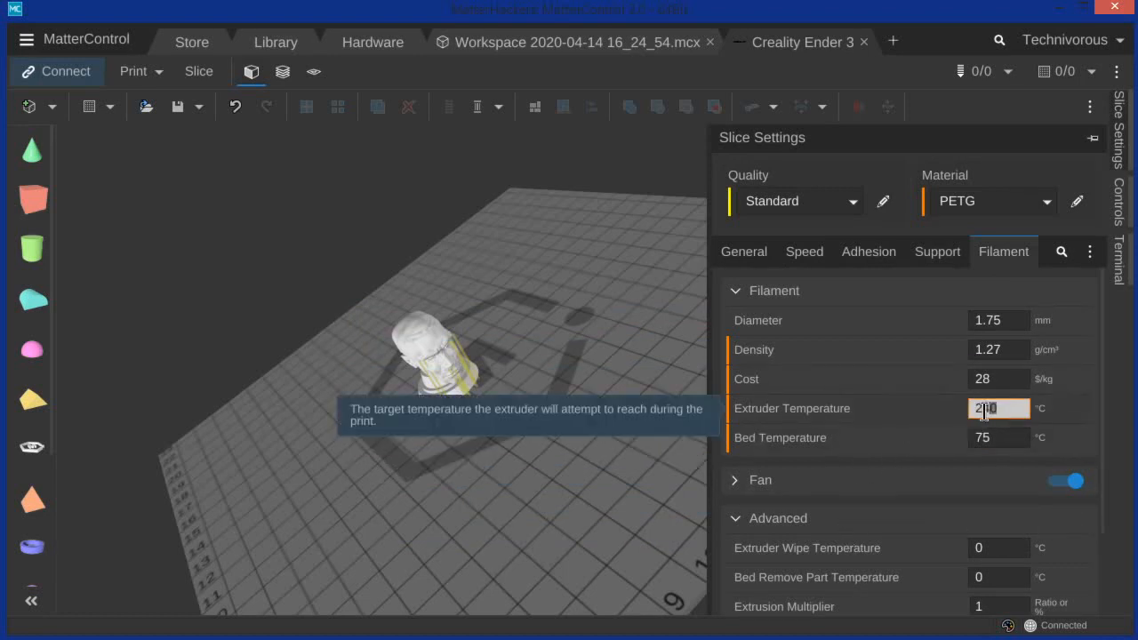
text(23)
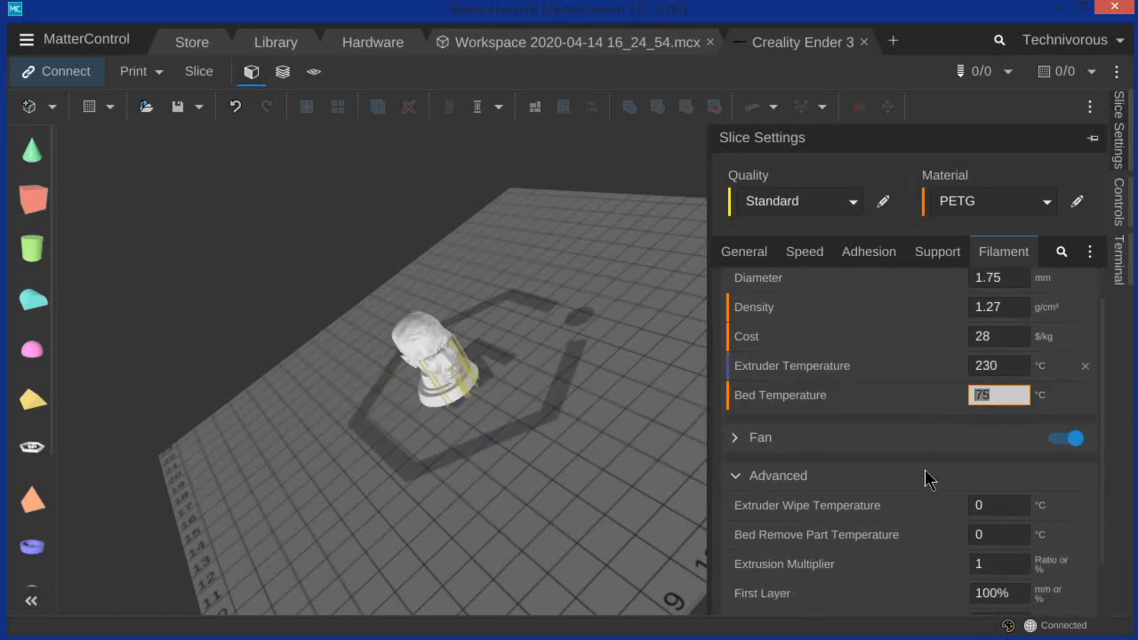
text(50)
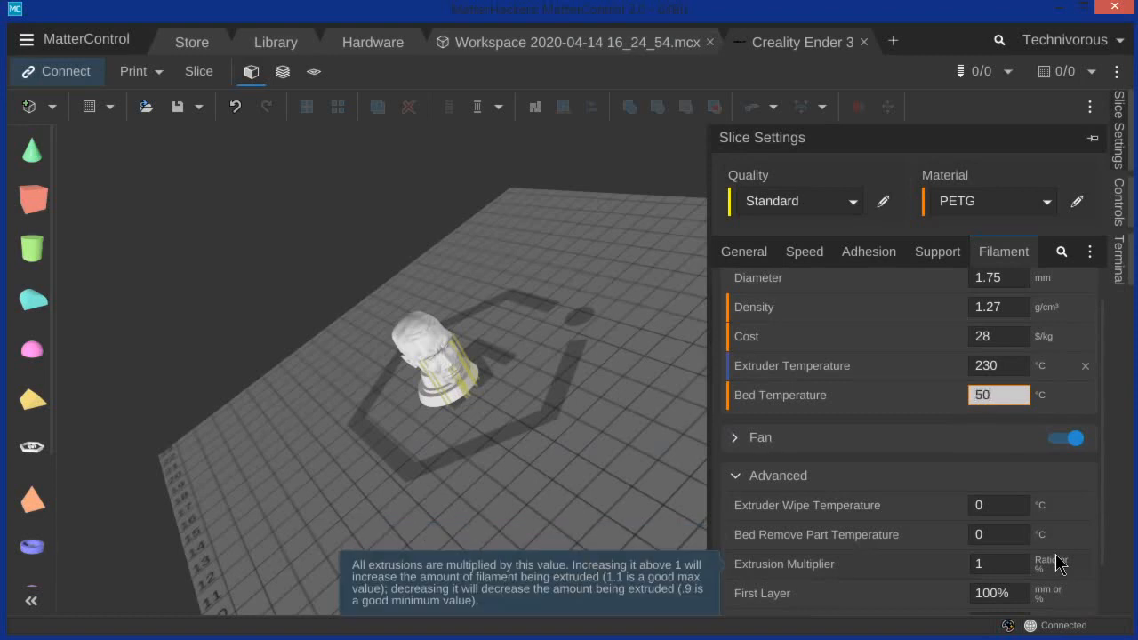
mouse_move(1000, 418)
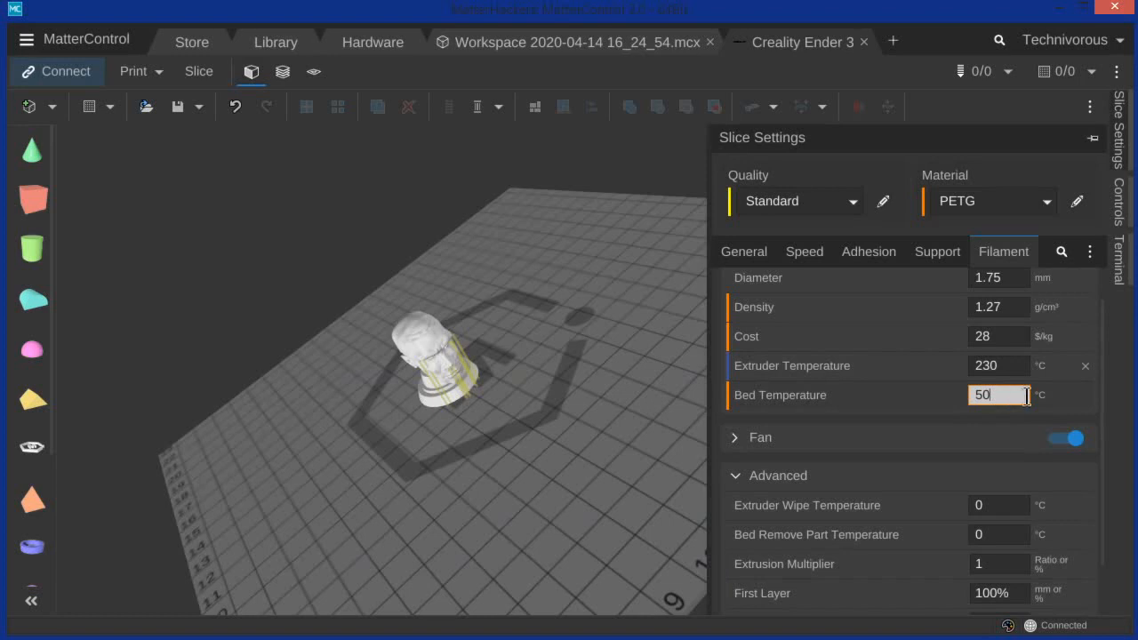
mouse_move(1133, 485)
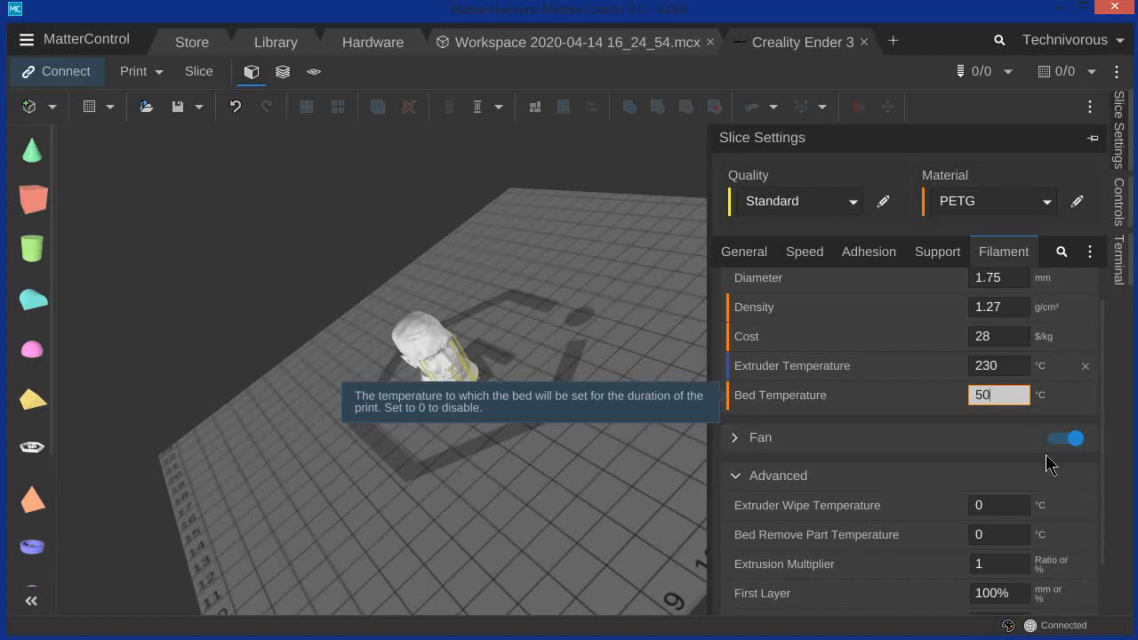
mouse_move(991, 476)
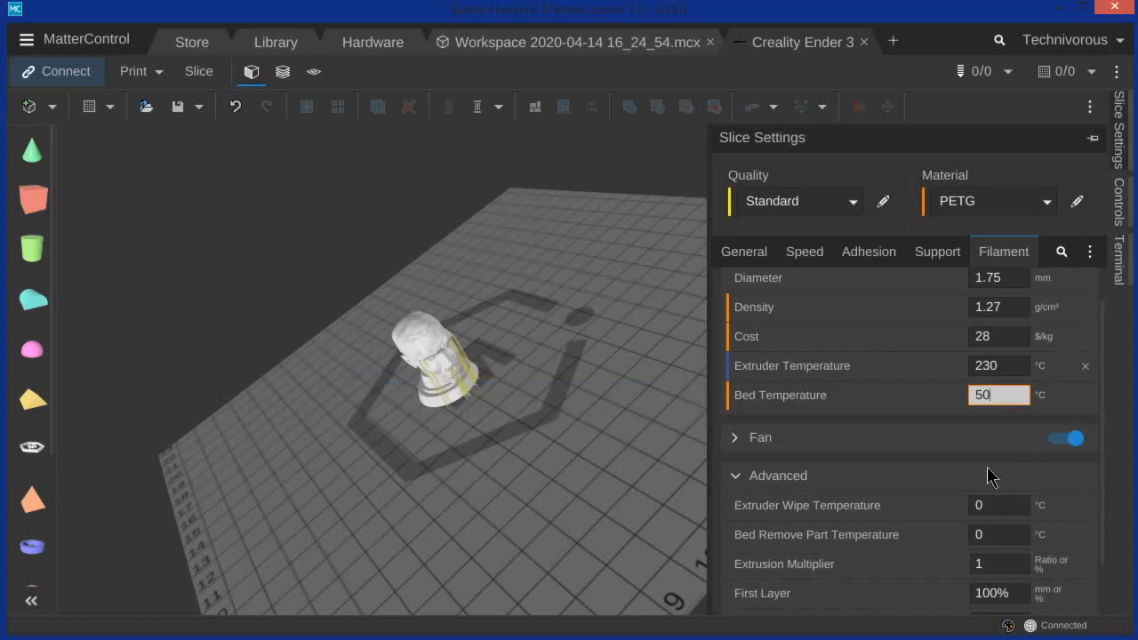
scroll(down, 3)
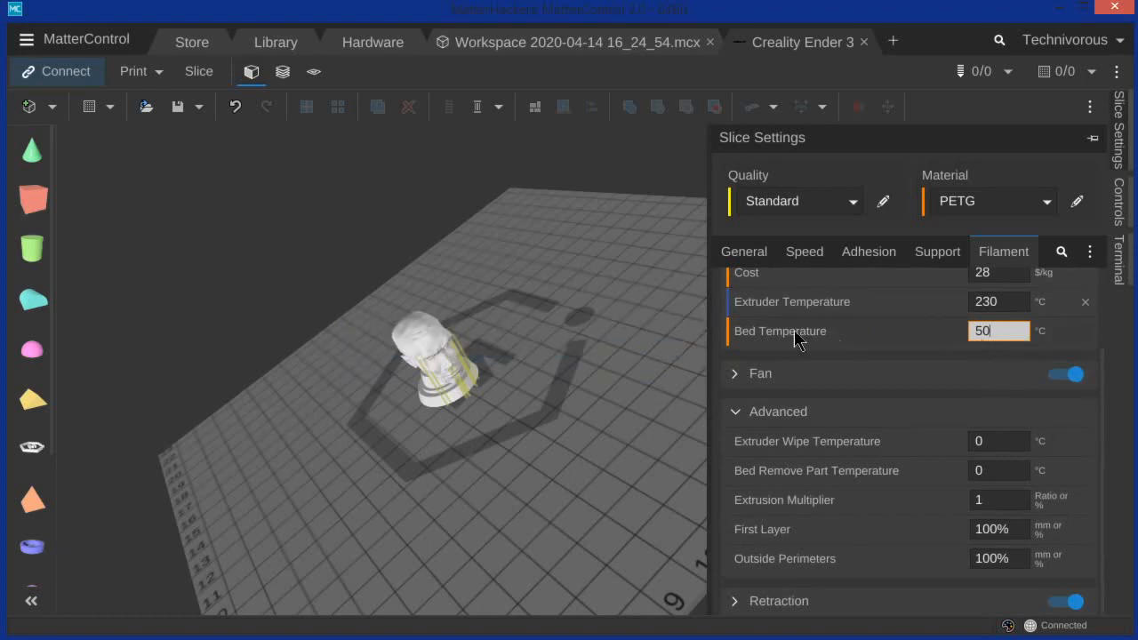
mouse_move(604, 463)
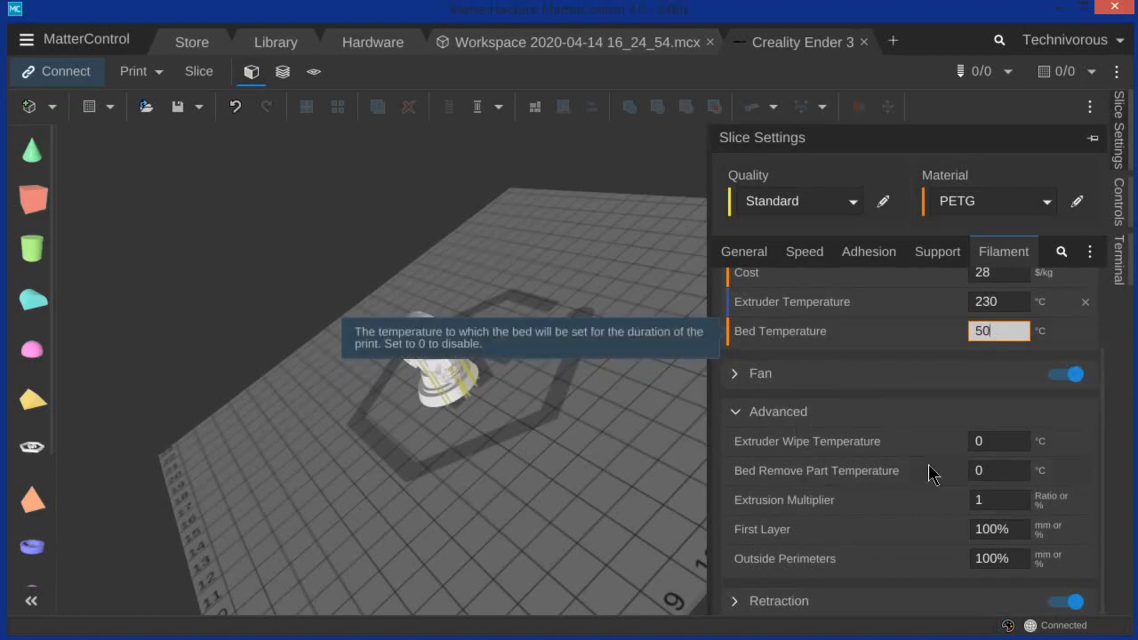
mouse_move(482, 495)
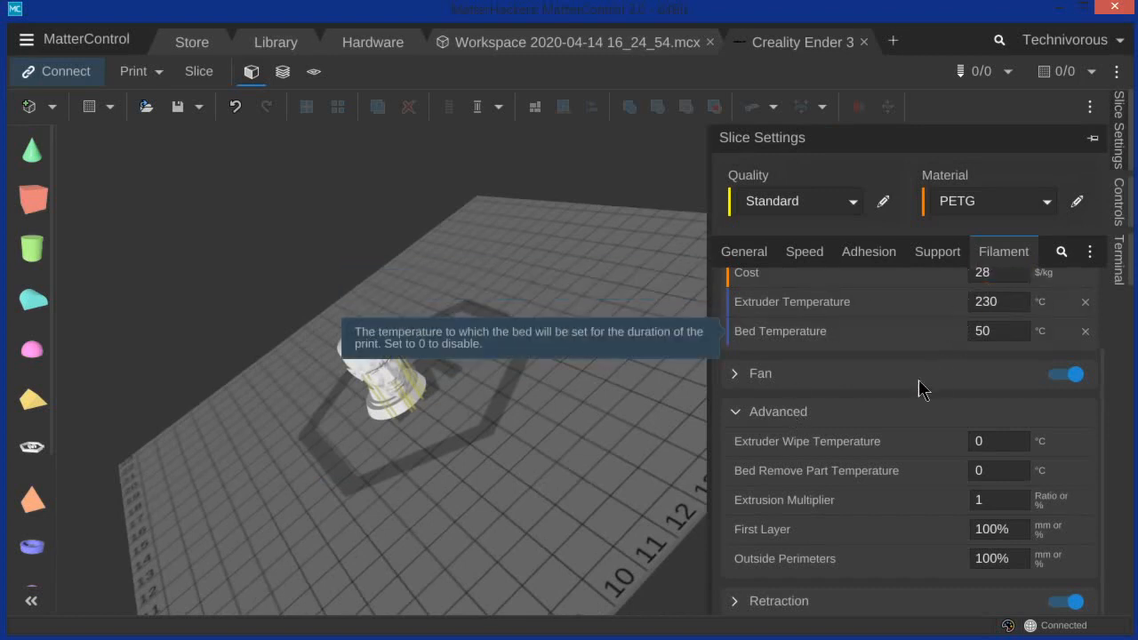
click(998, 331)
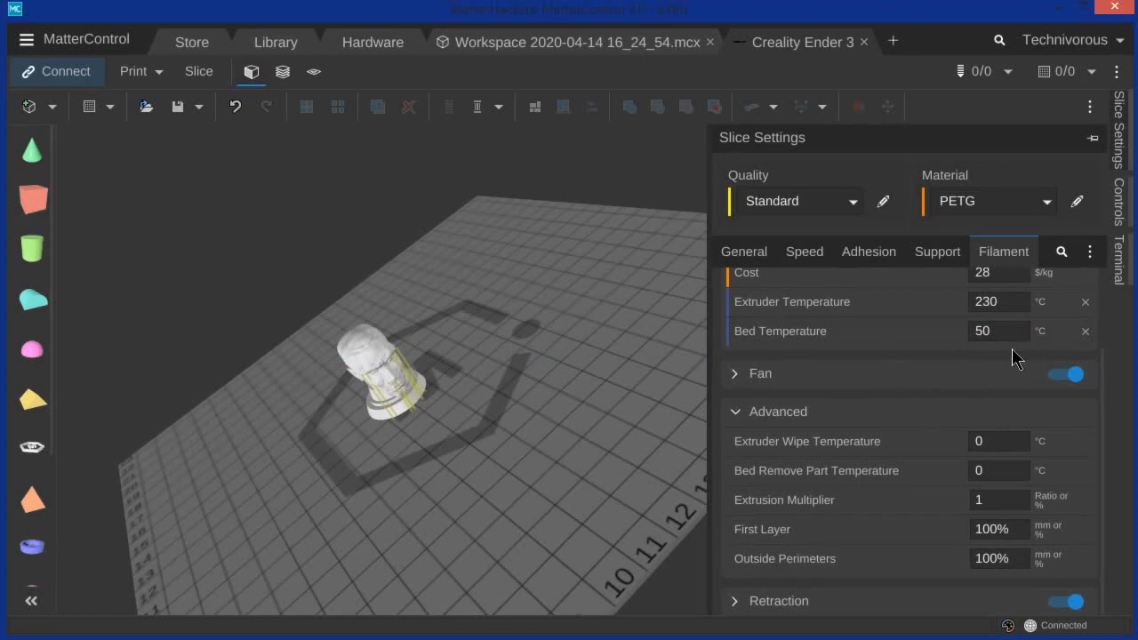
mouse_move(940, 390)
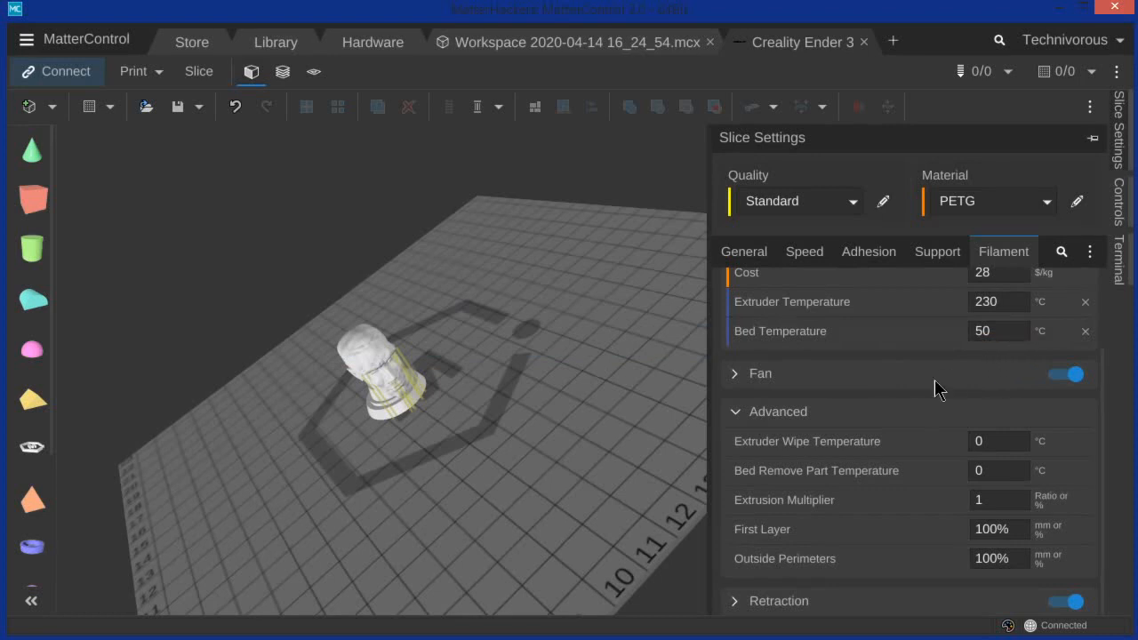
Step: Turn off the part cooling fan and scroll to Retraction settings (5 mm retract length)
click(1064, 373)
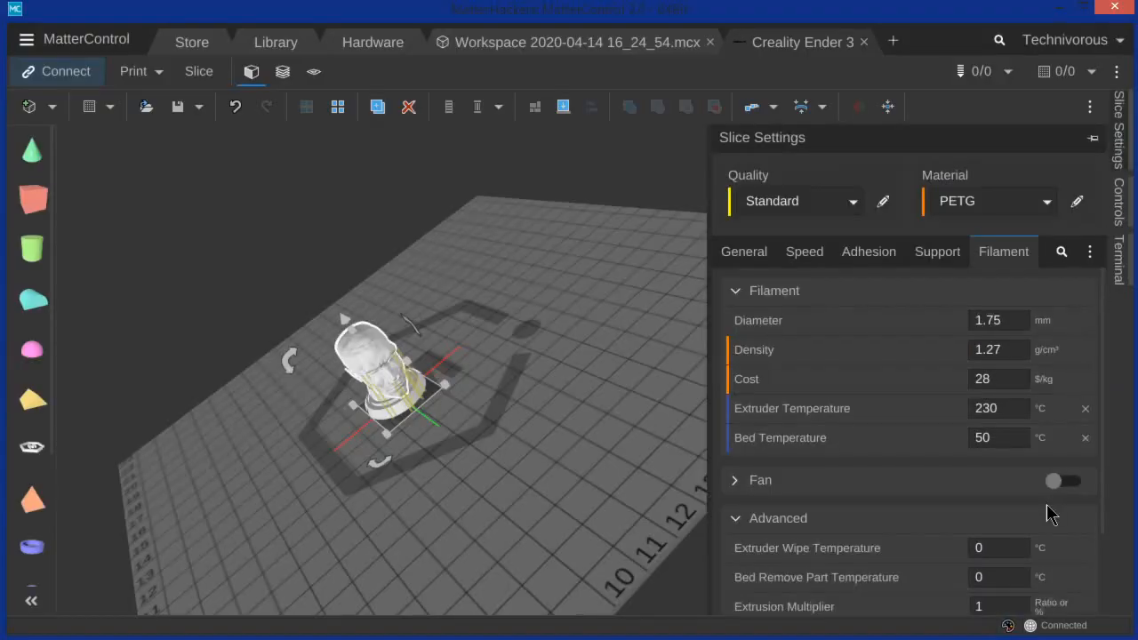
scroll(down, 3)
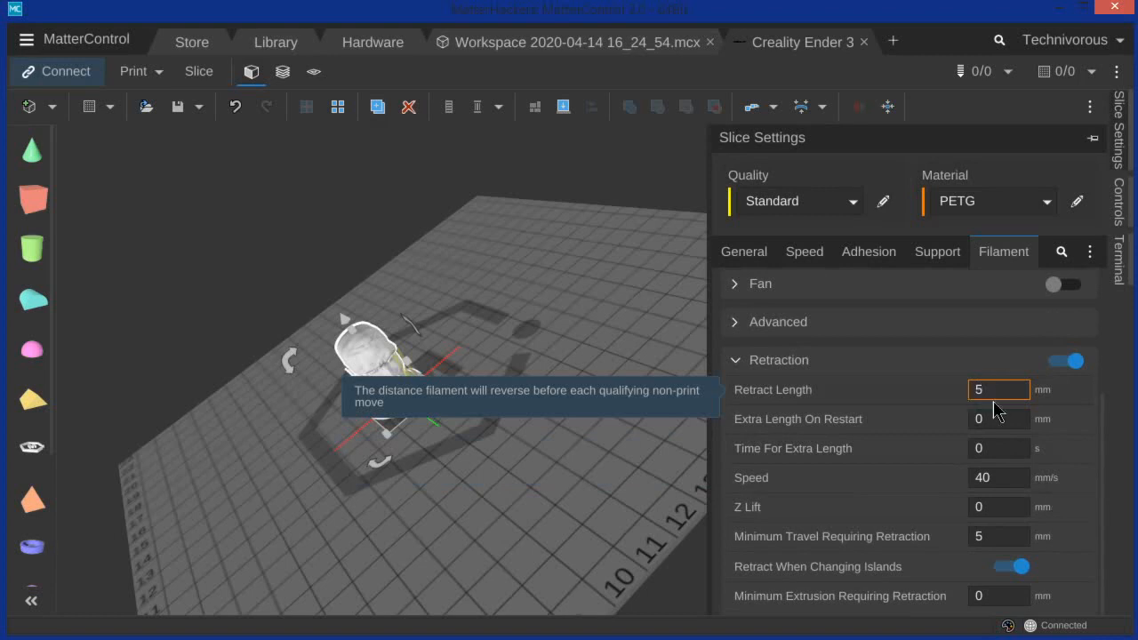
mouse_move(1067, 544)
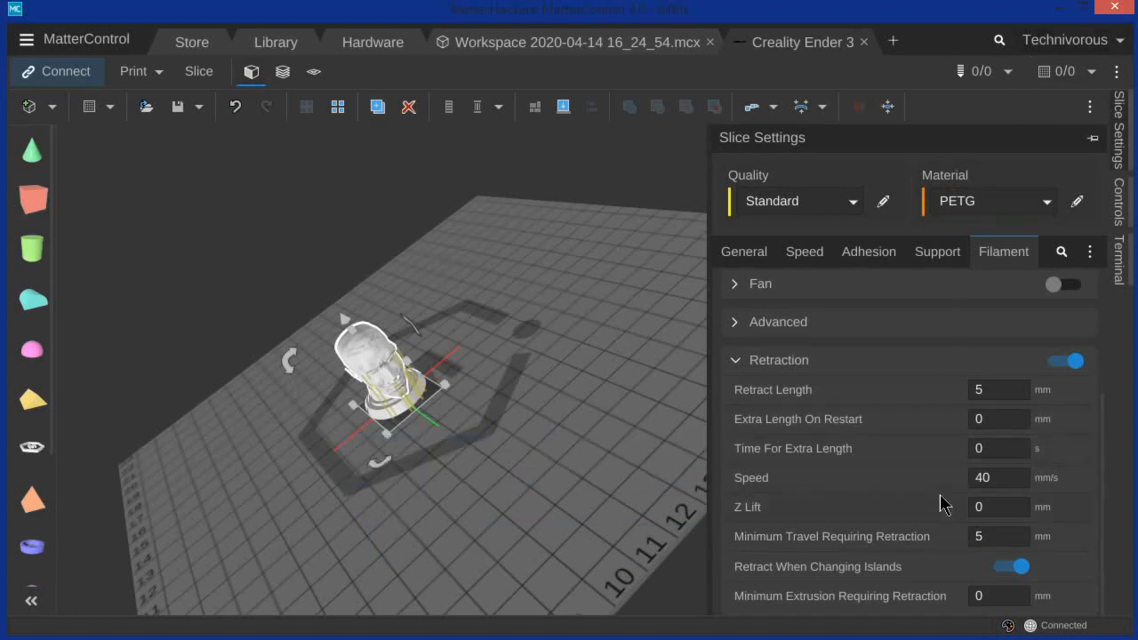
mouse_move(910, 535)
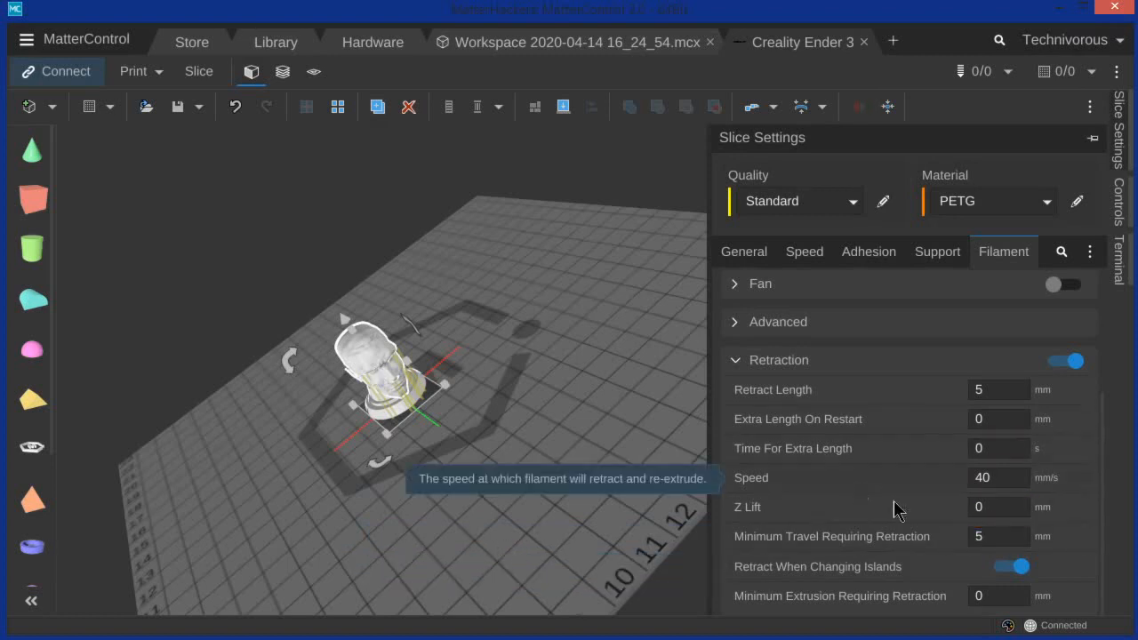
mouse_move(897, 509)
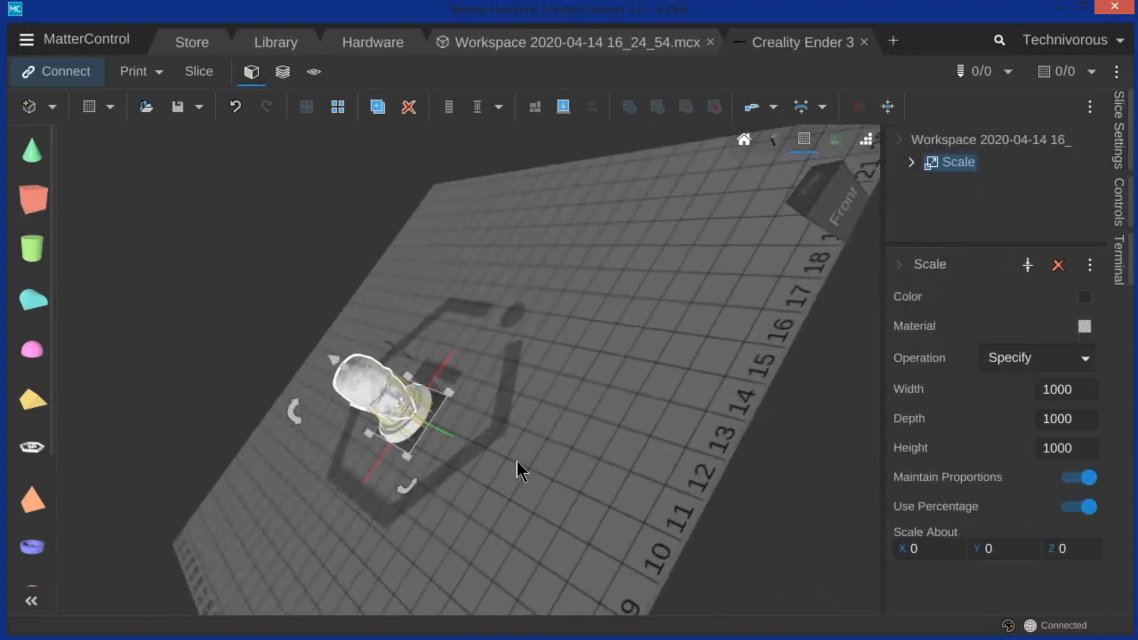
mouse_move(916, 488)
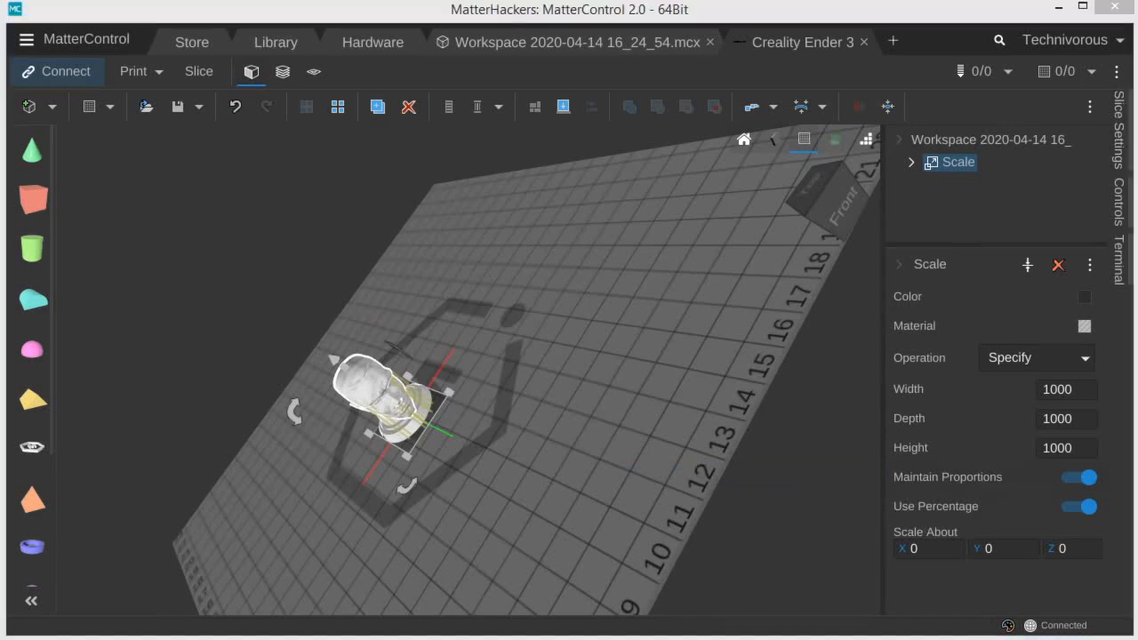
mouse_move(781, 7)
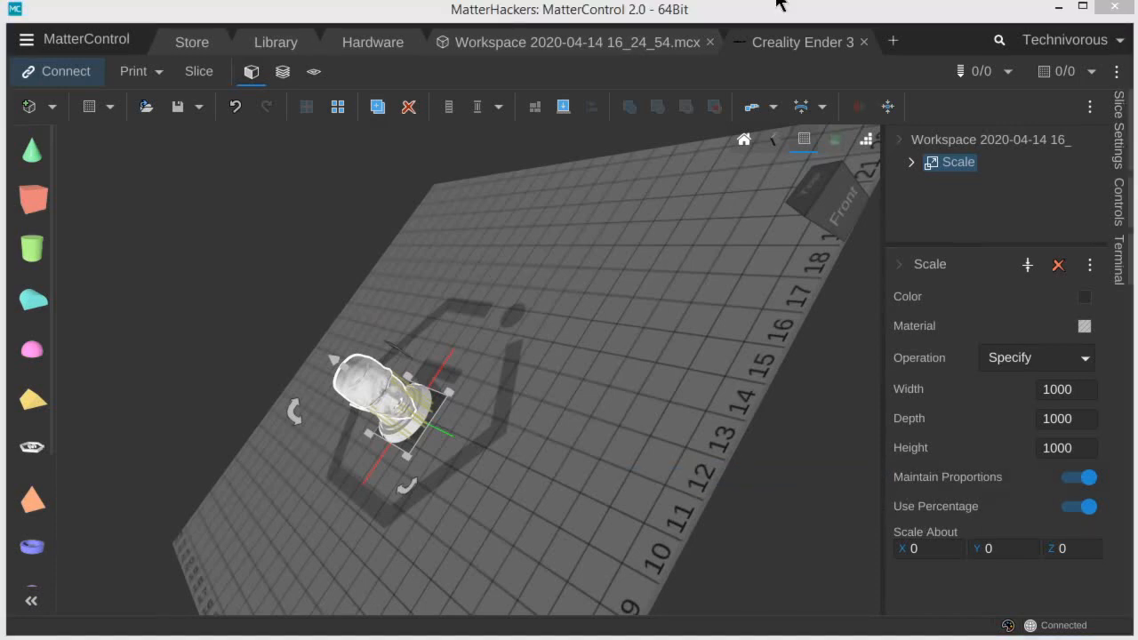
Step: Reopen the print options showing 0.16 mm layer thickness and 20% fill density
click(134, 71)
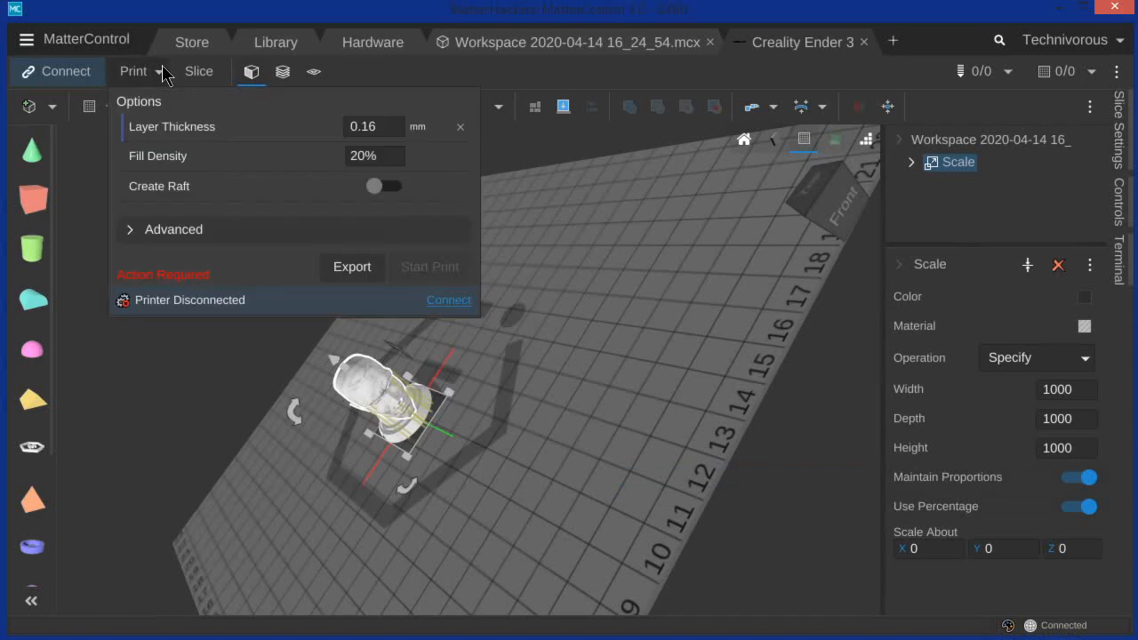
mouse_move(165, 78)
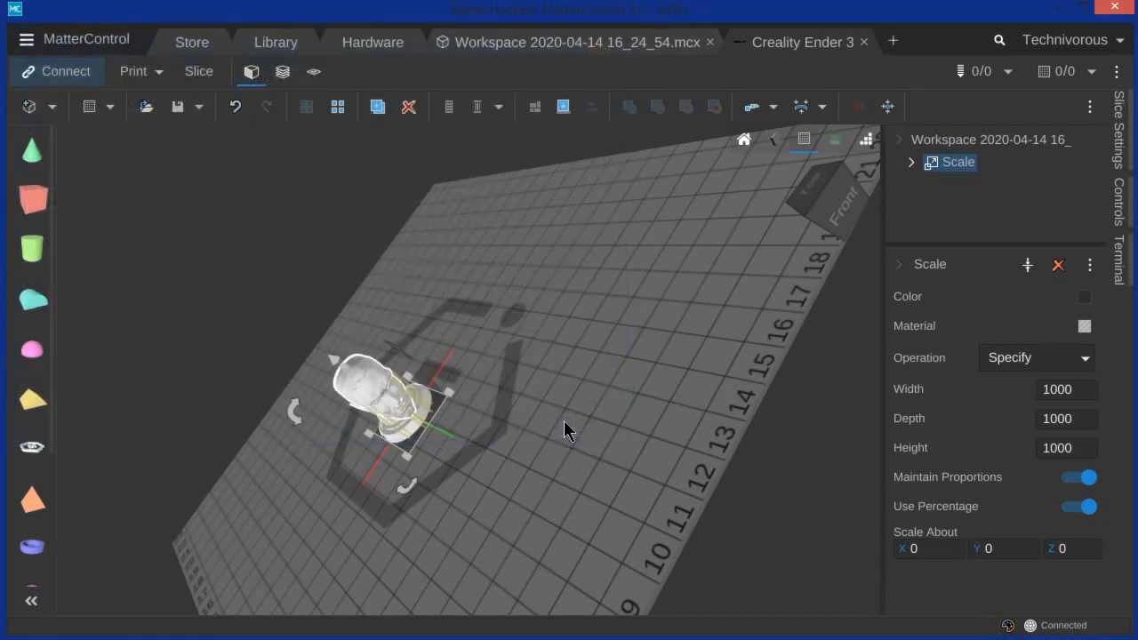
click(133, 71)
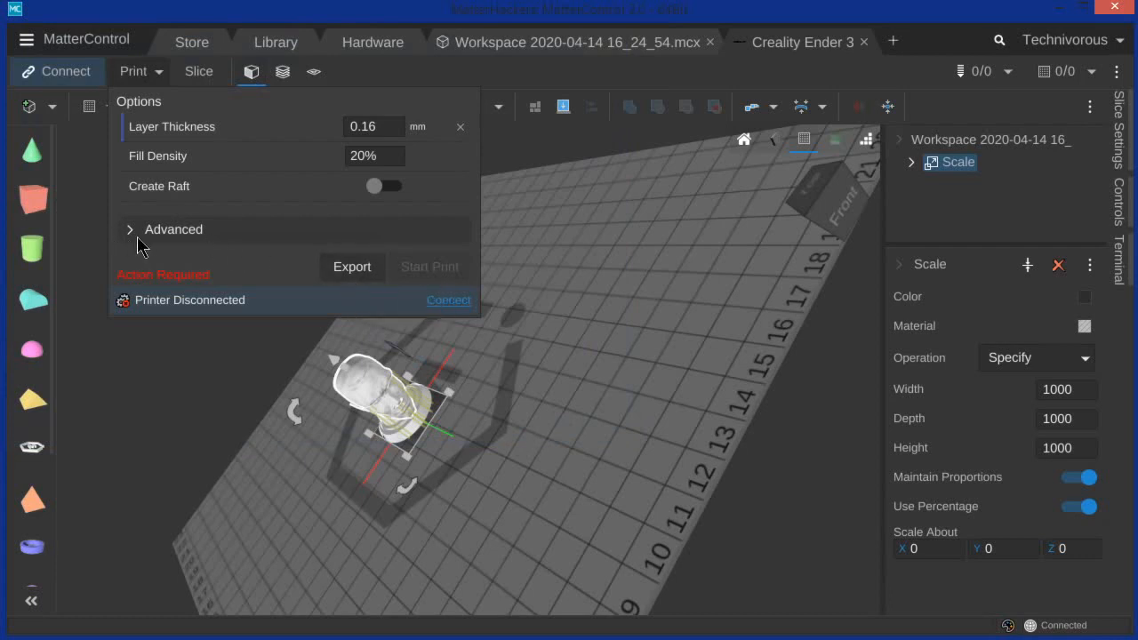
click(173, 229)
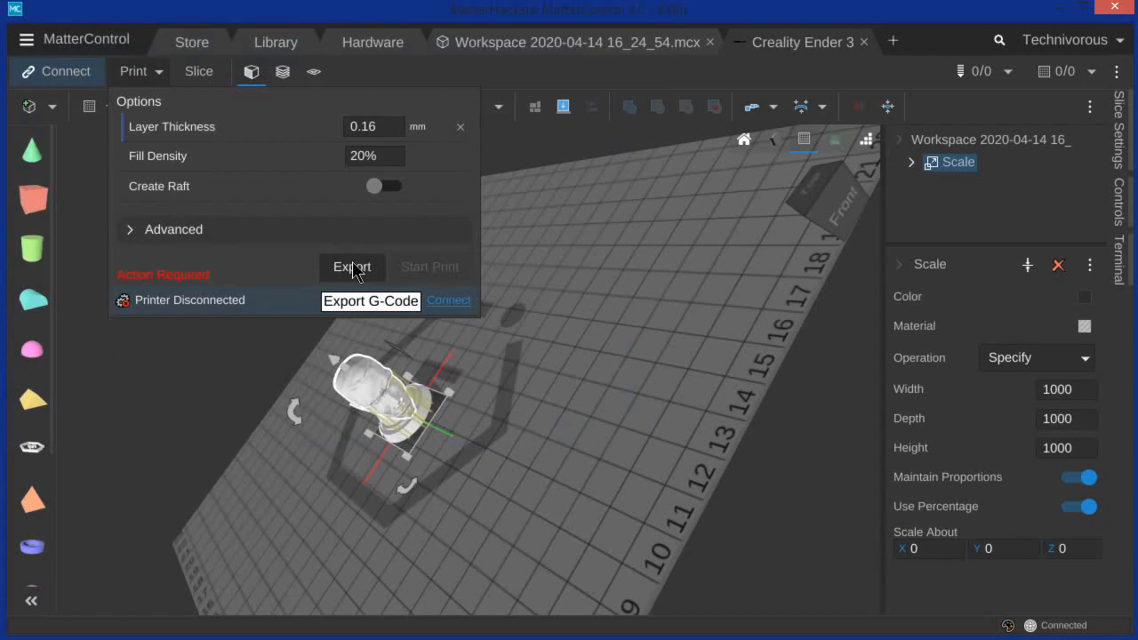
Step: Export the G-code to the LINUX (E:) drive under a name starting 'my he'
click(370, 300)
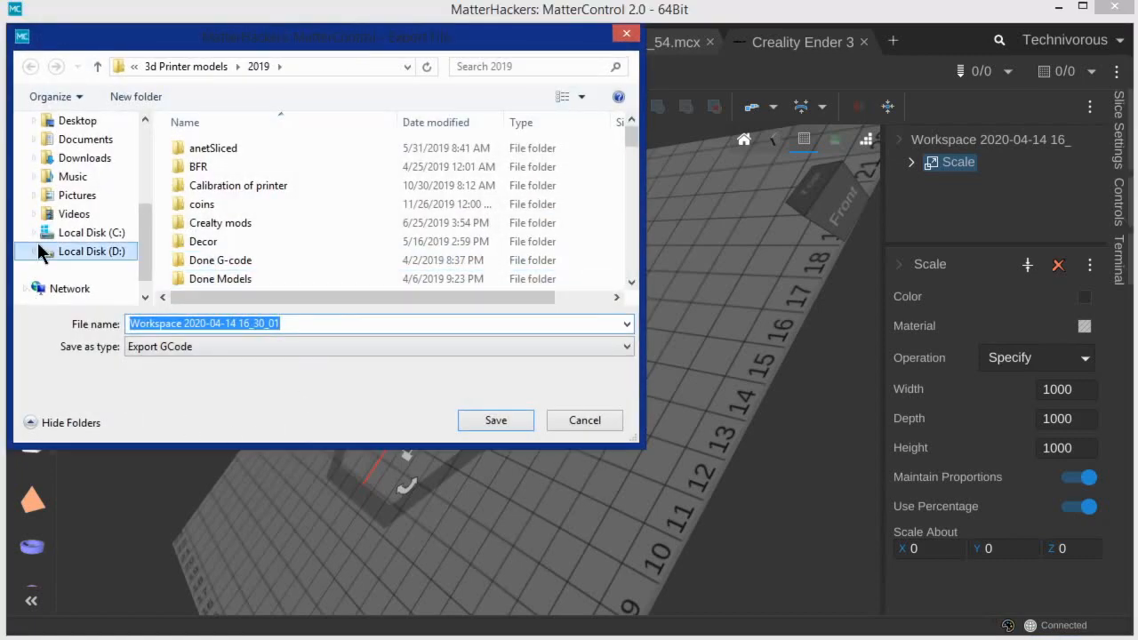
mouse_move(583, 419)
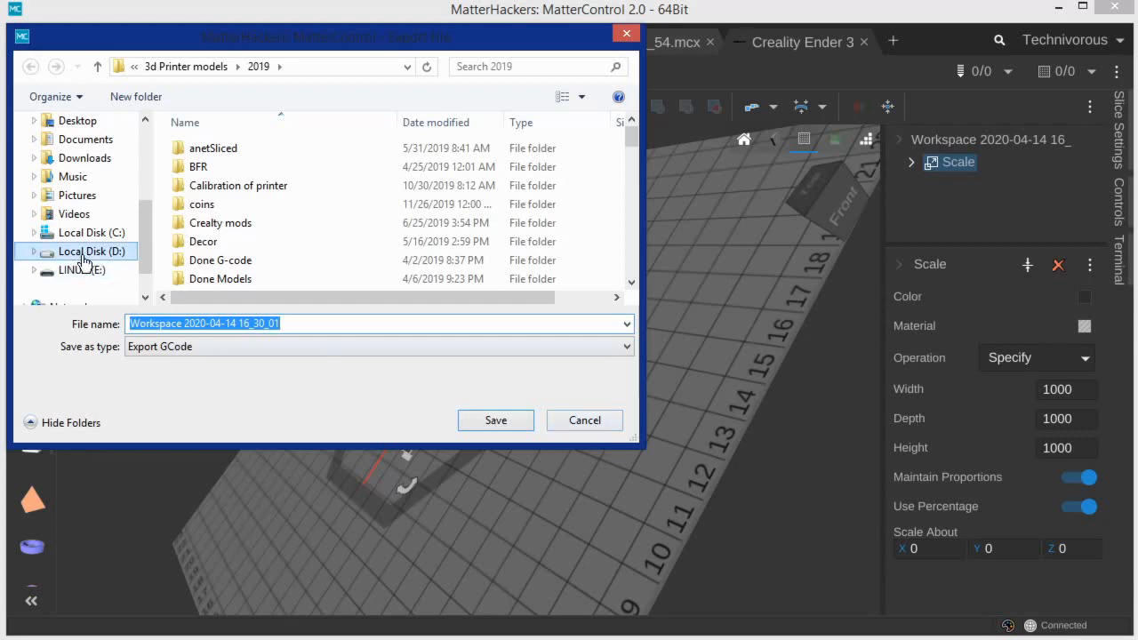
click(75, 269)
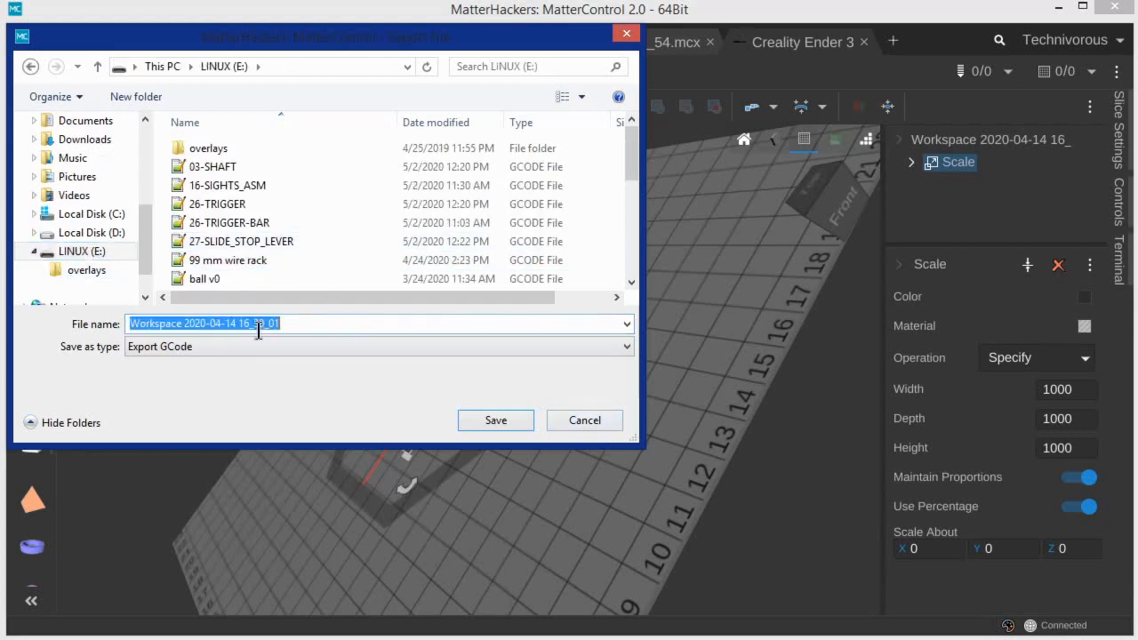
text(my he)
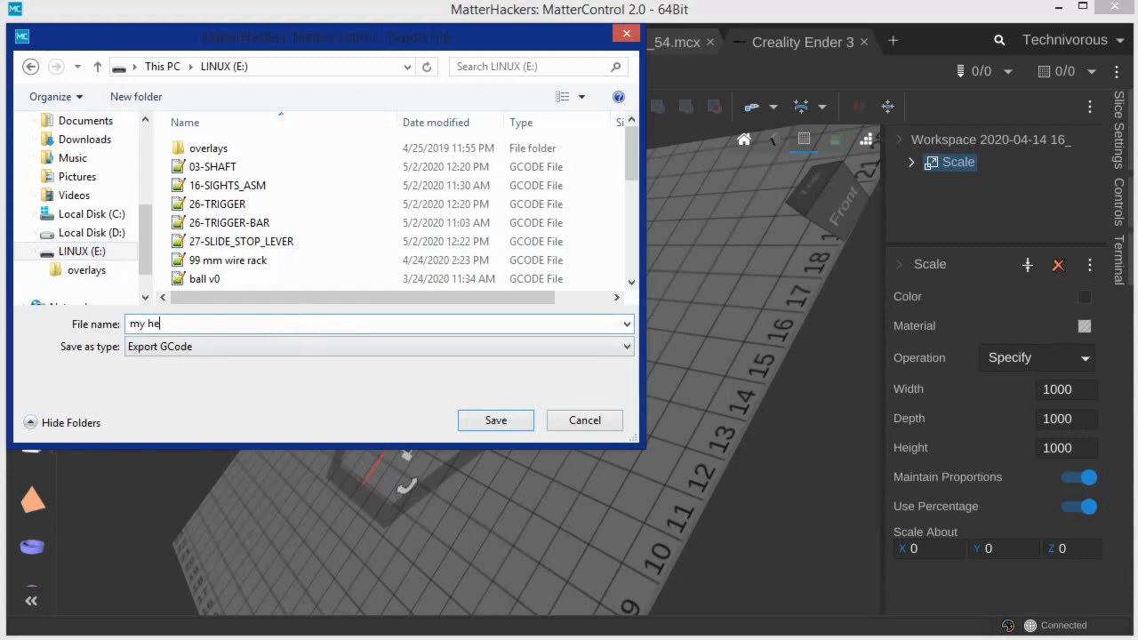
click(495, 420)
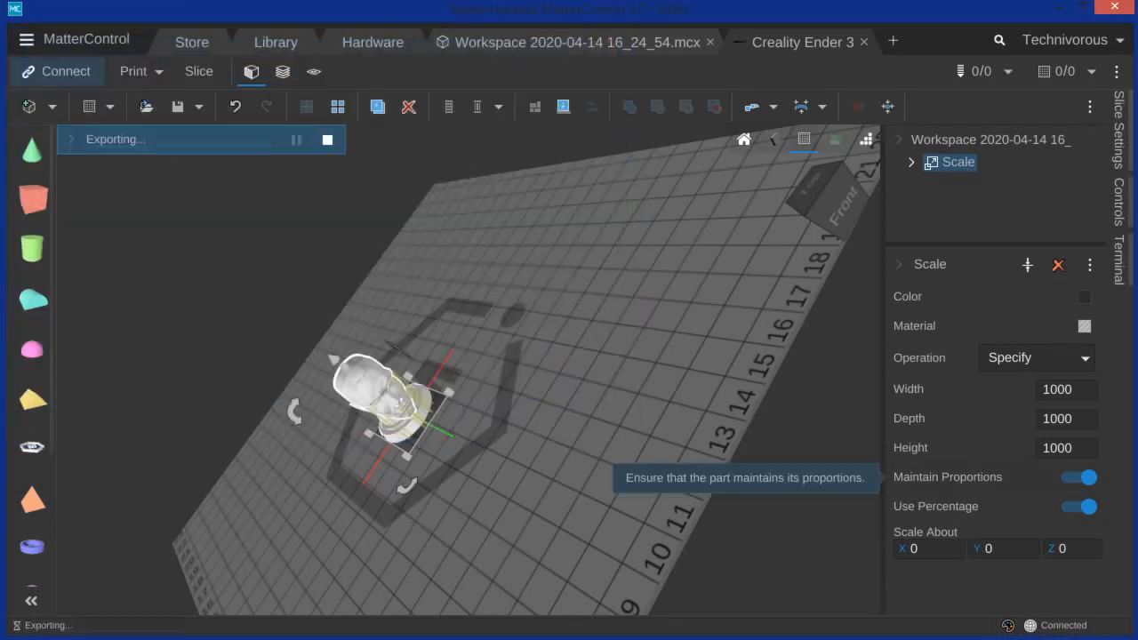